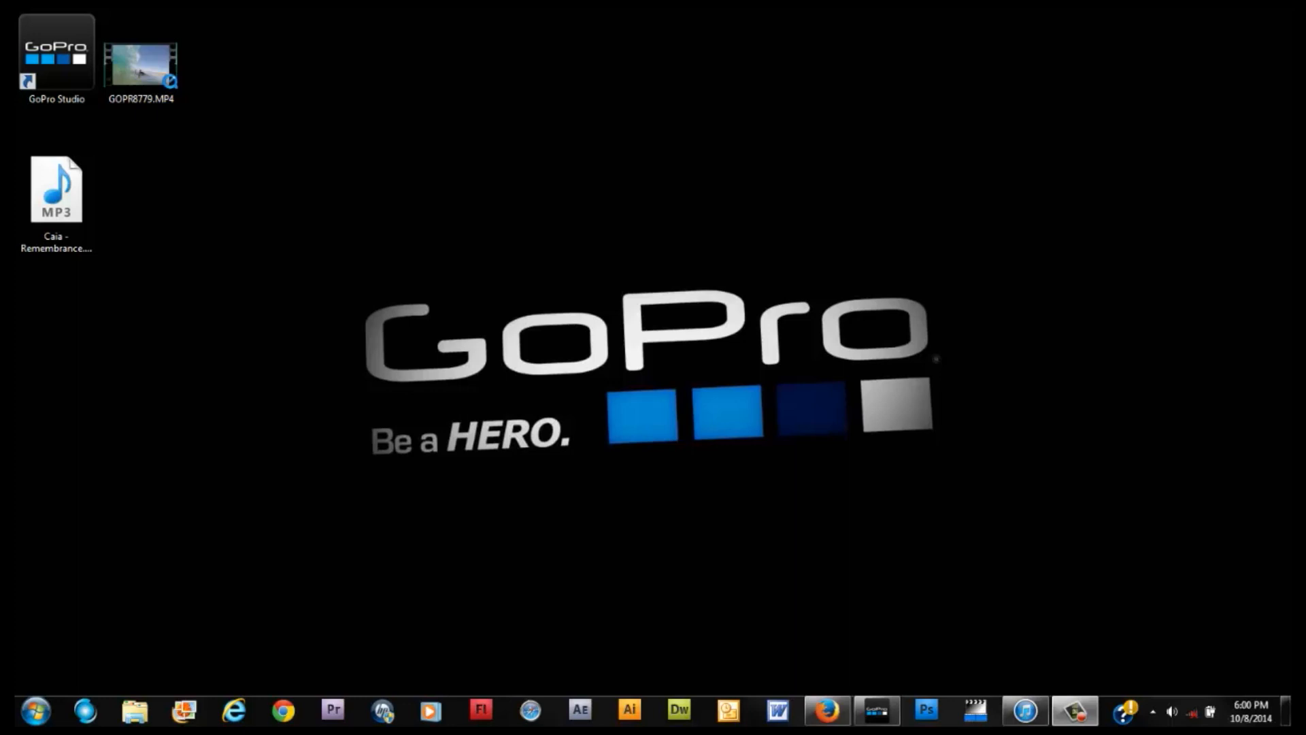
mouse_move(1029, 559)
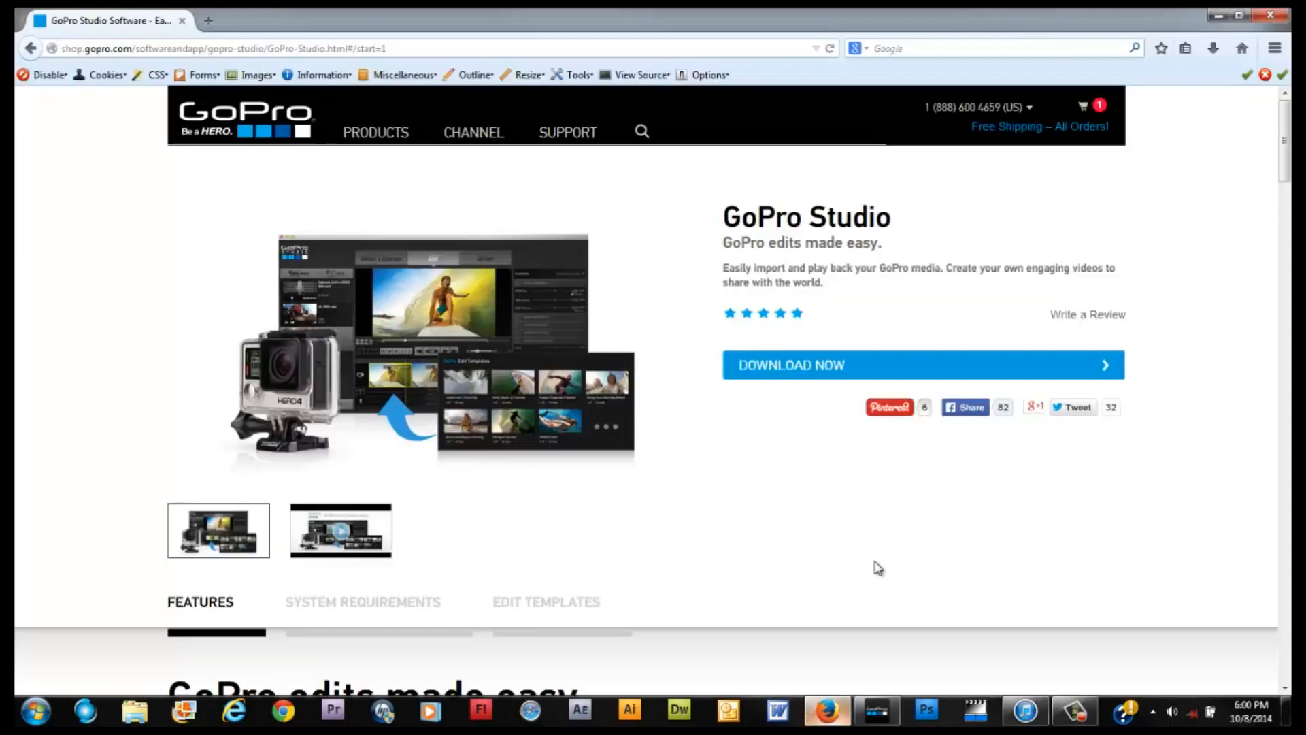
mouse_move(164, 78)
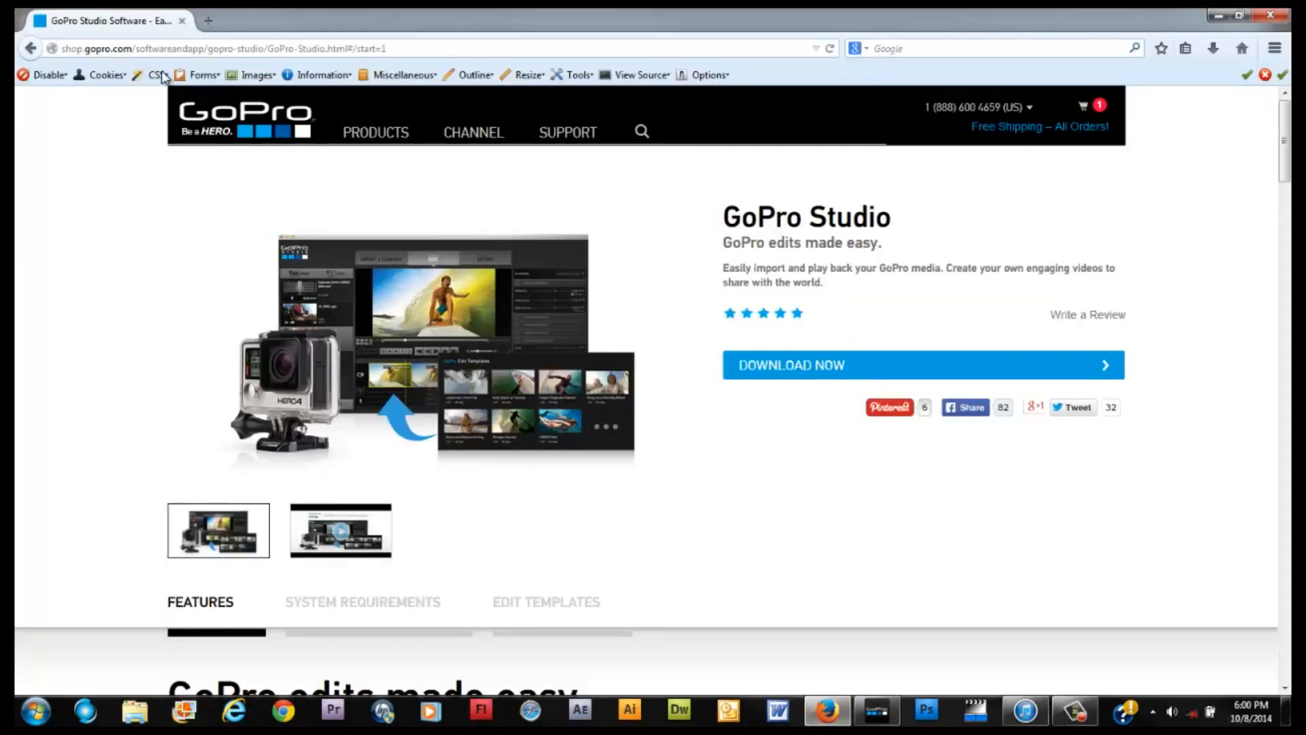
mouse_move(375, 132)
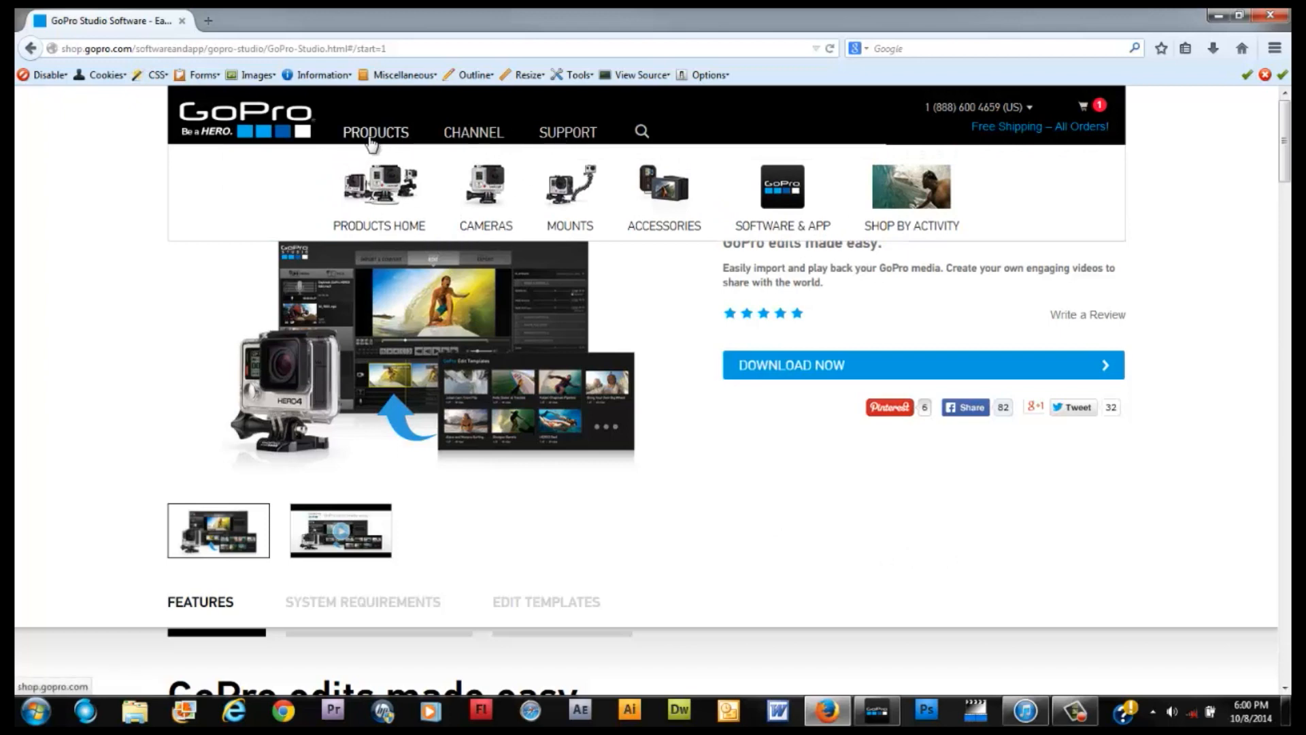
mouse_move(773, 200)
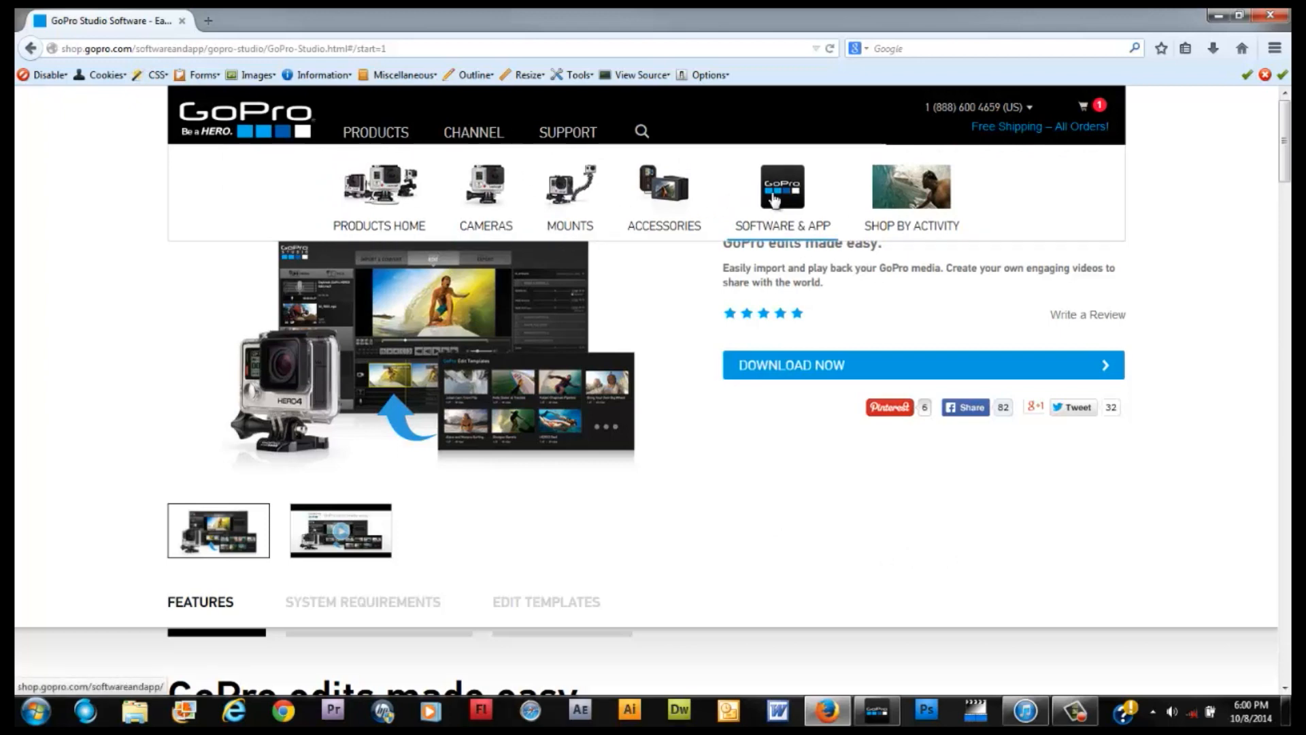
mouse_move(781, 392)
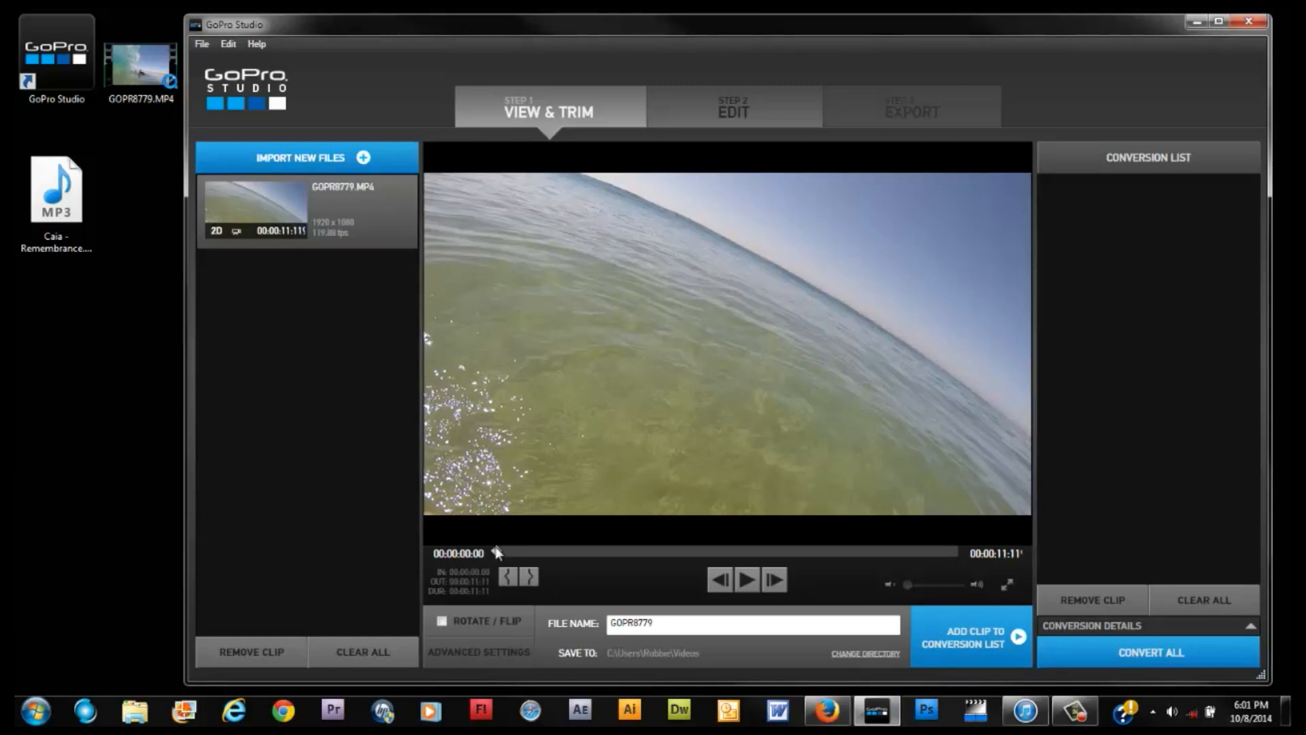
mouse_move(498, 555)
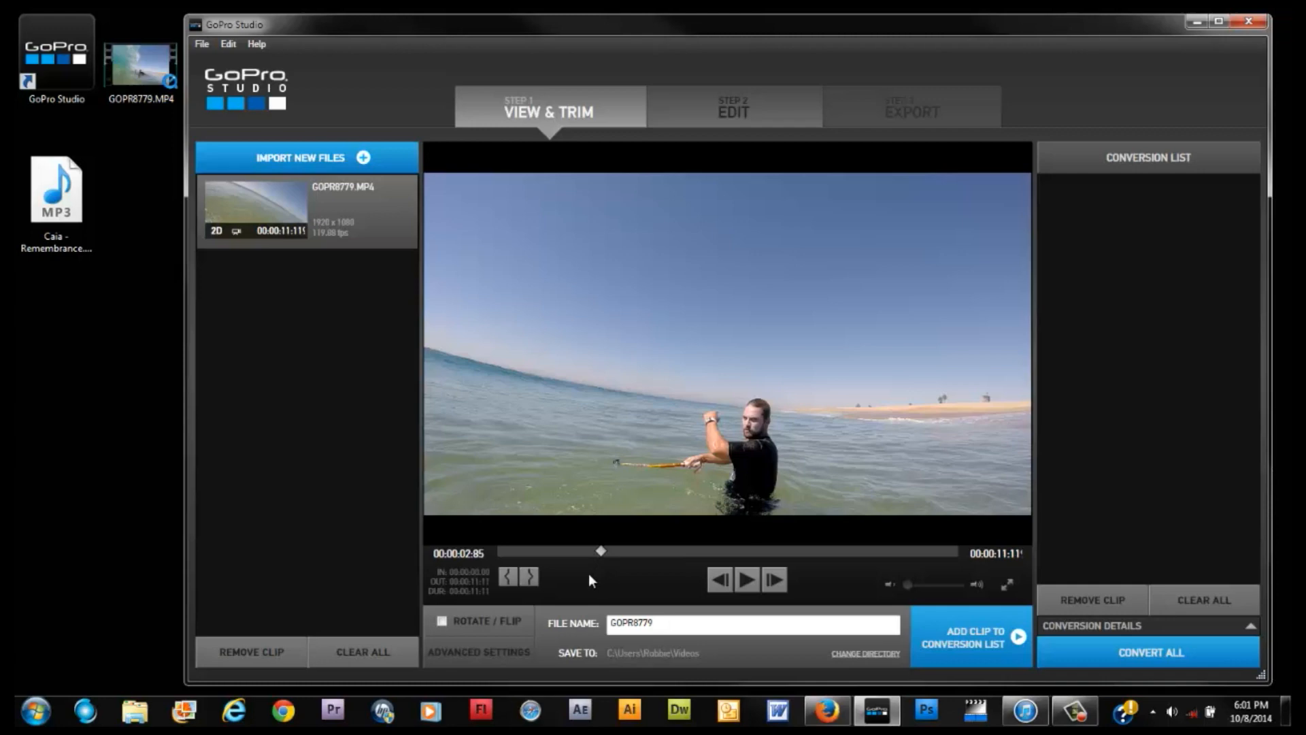
mouse_move(581, 588)
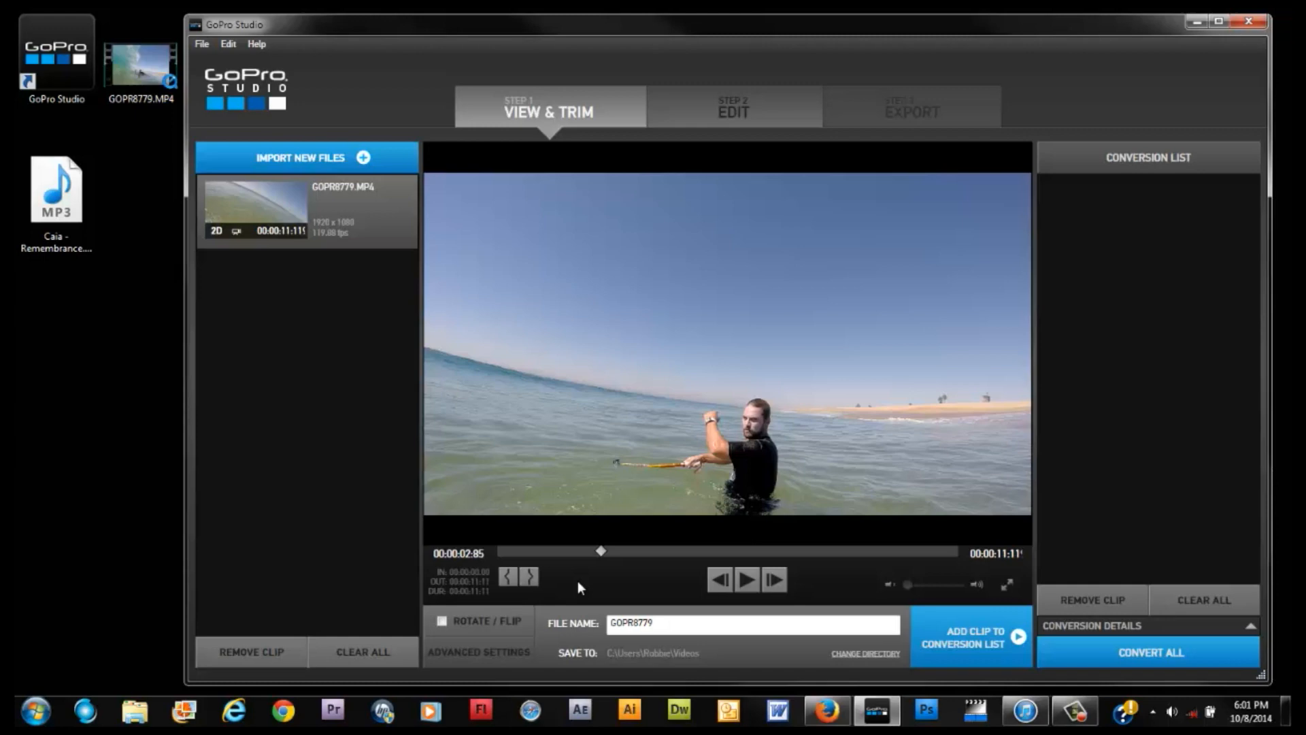
mouse_move(507, 576)
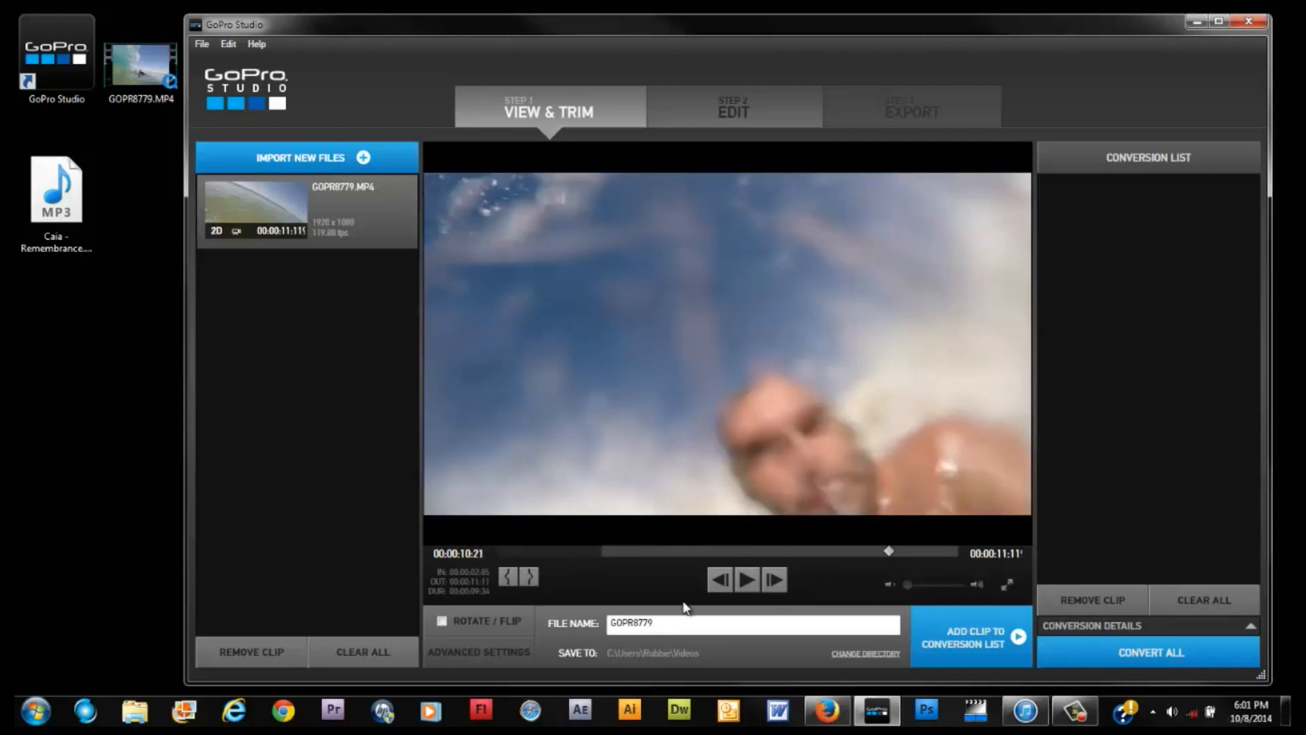
mouse_move(564, 577)
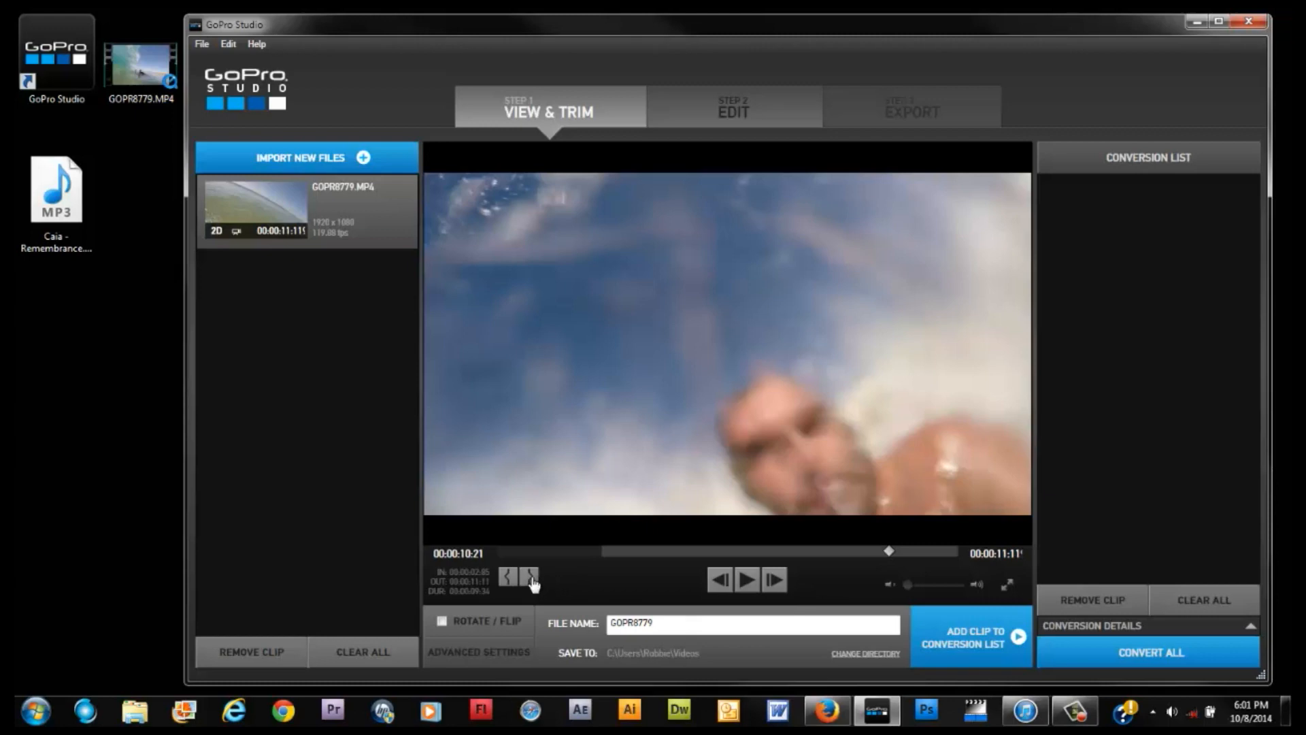
Set the GOPR8779 clip's out point at 00:00:10:21, trimming it to about 7.5 seconds
left_click(529, 576)
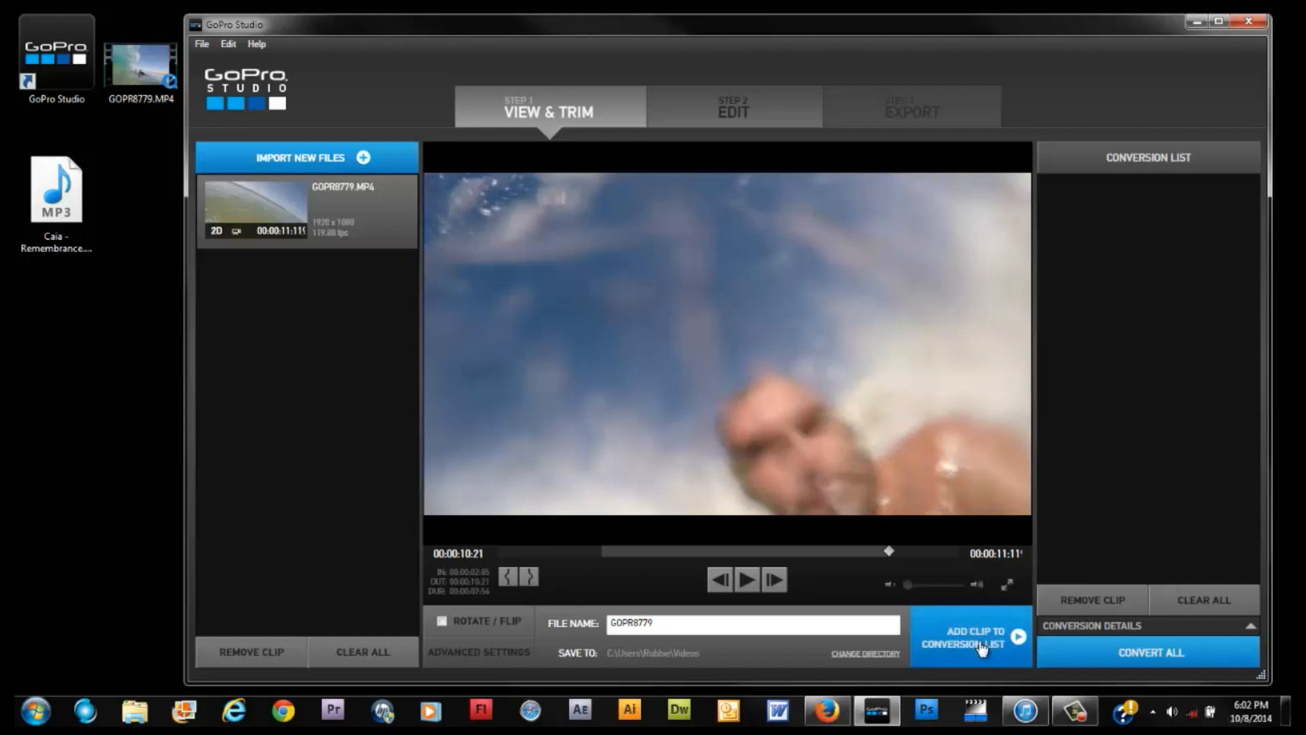
Queue the trimmed GOPR8779 clip in the conversion list and start converting it to AVI
left_click(968, 636)
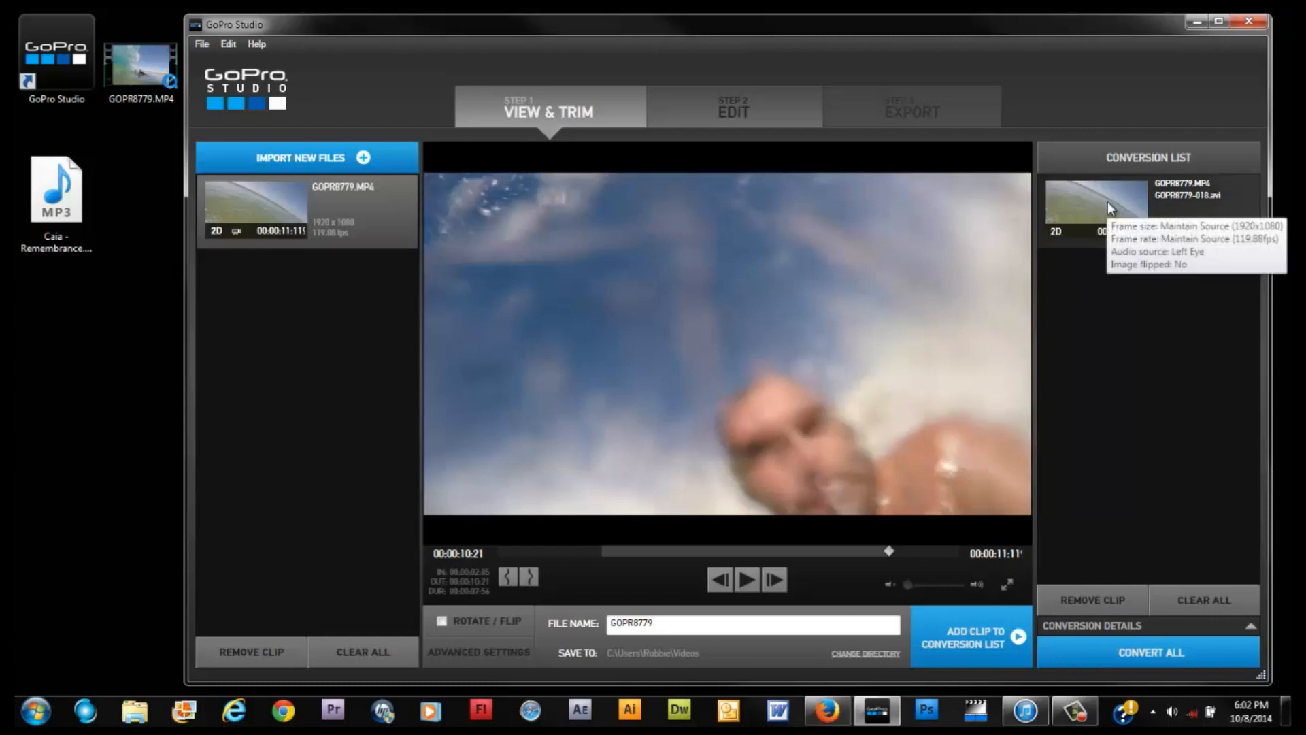
mouse_move(1127, 579)
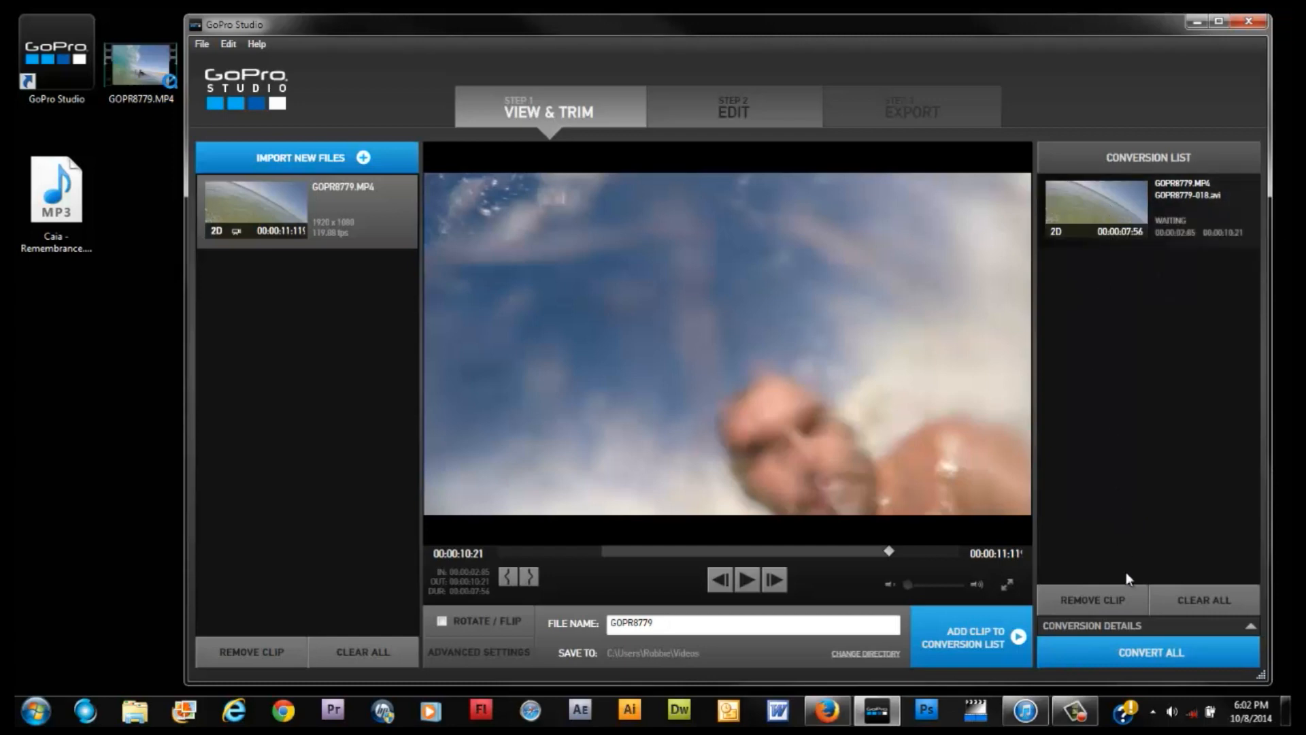
left_click(1148, 651)
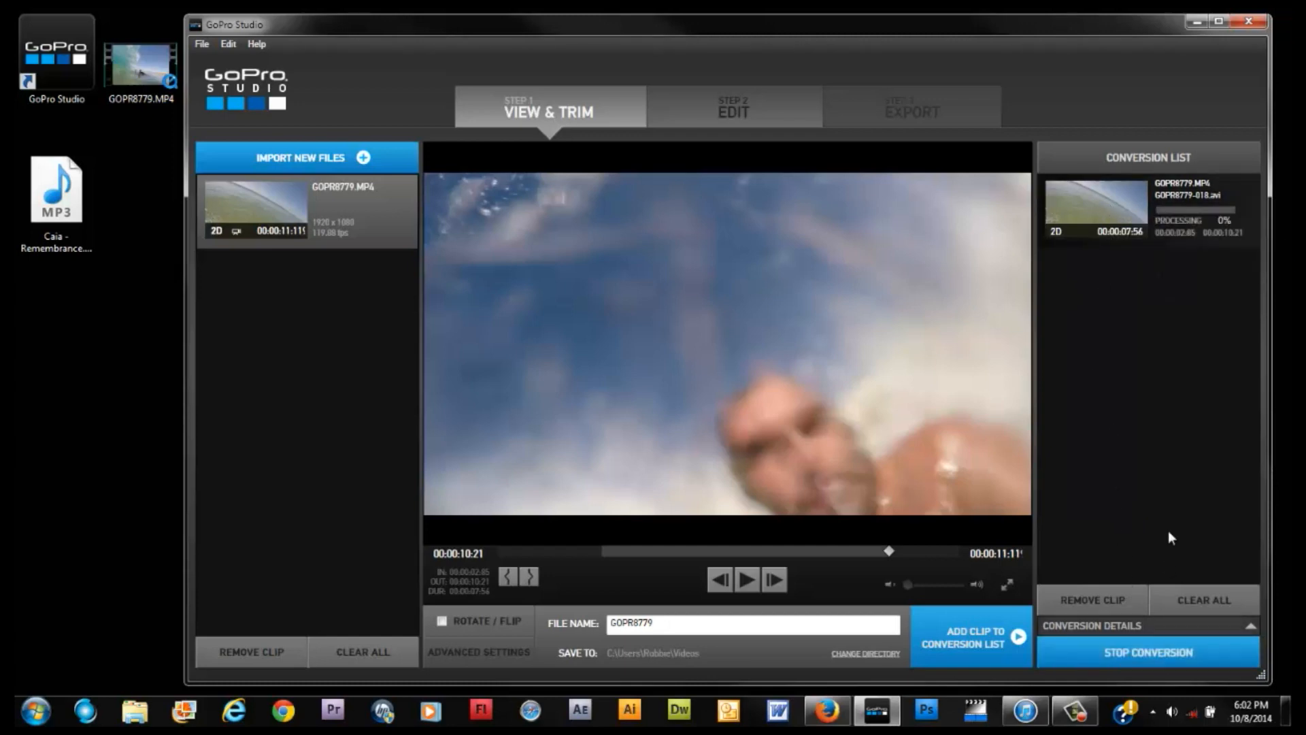
mouse_move(1154, 478)
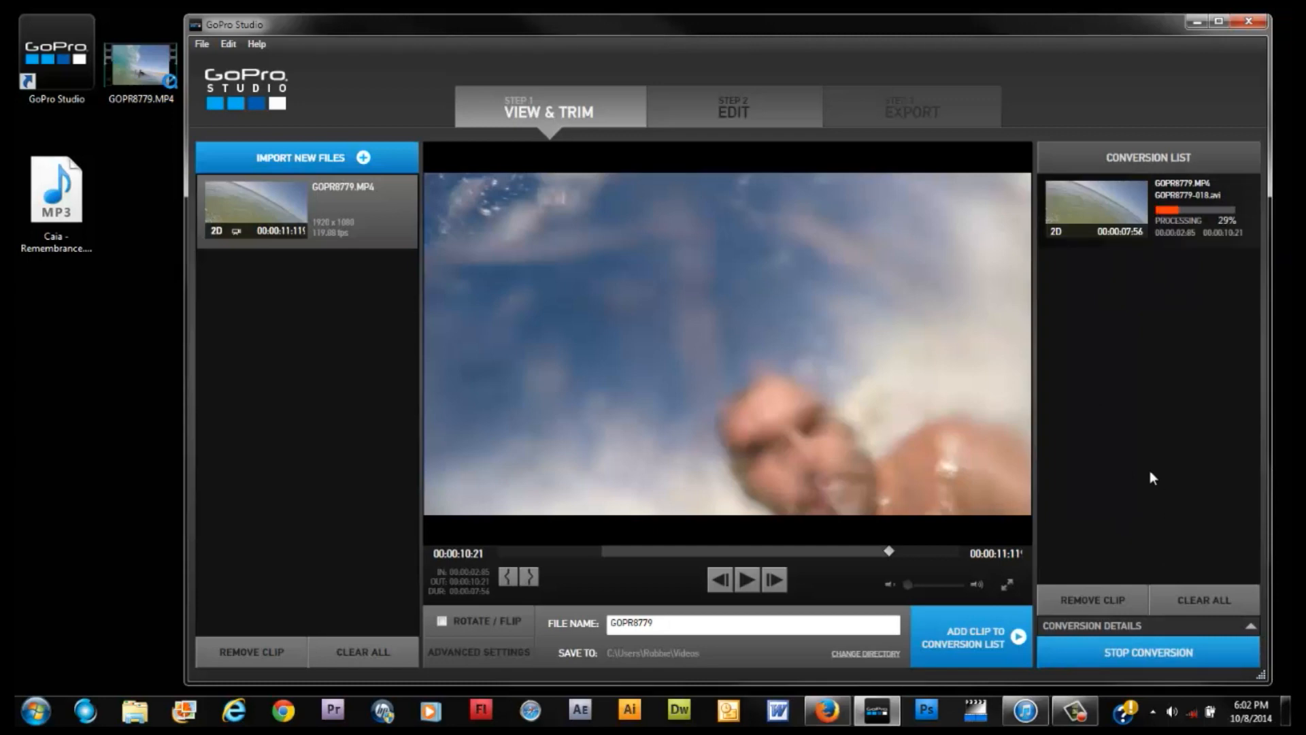
mouse_move(865, 564)
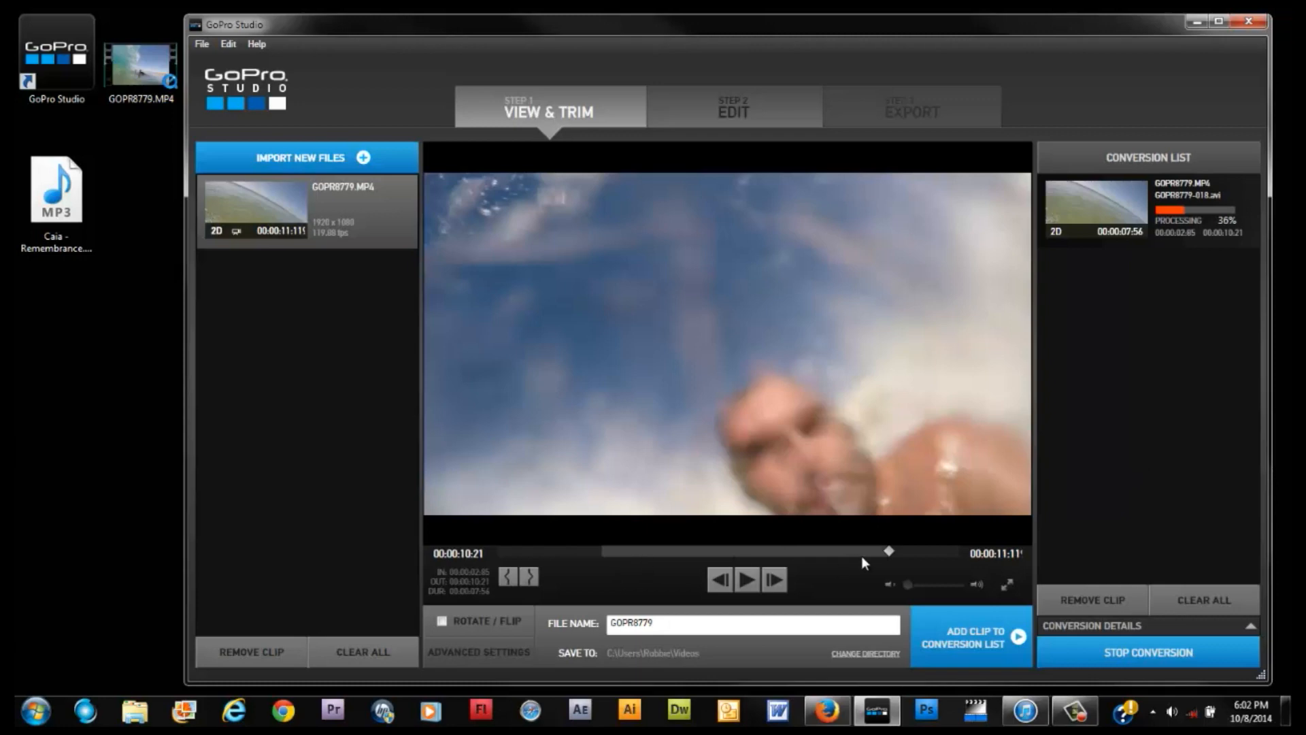
mouse_move(894, 558)
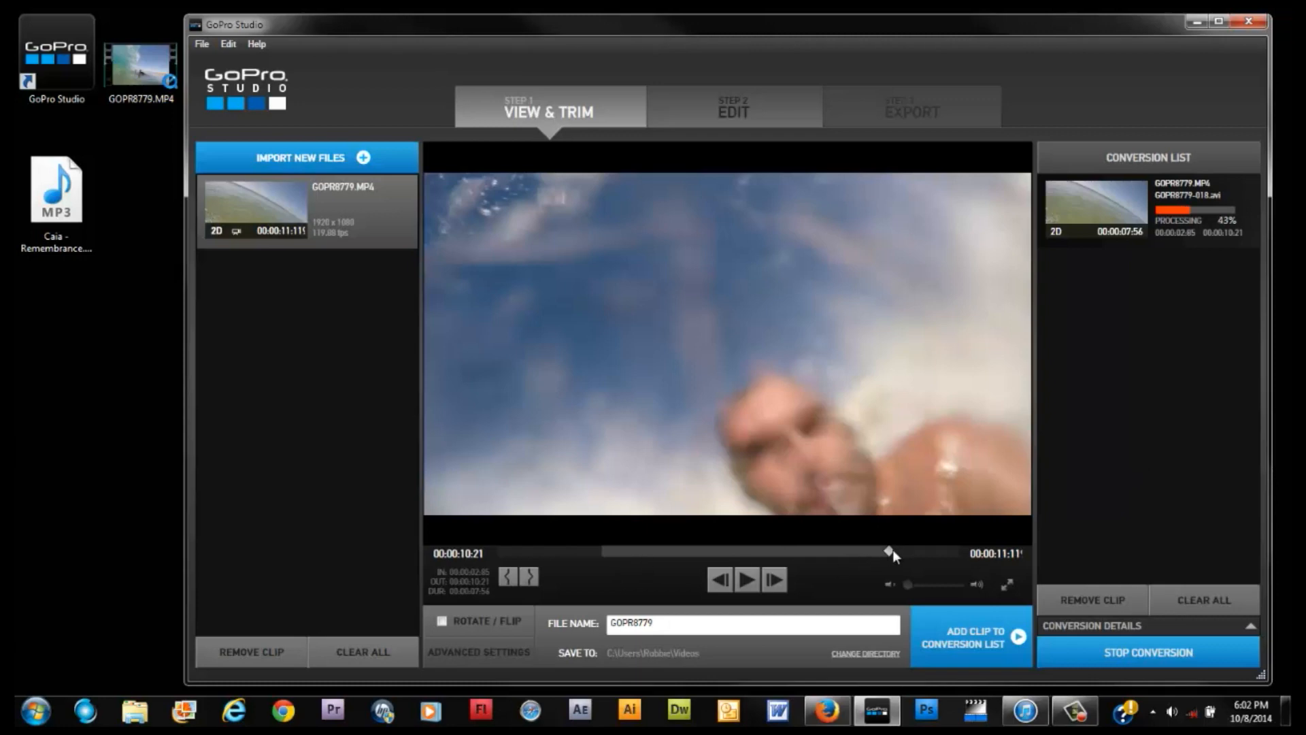
mouse_move(606, 557)
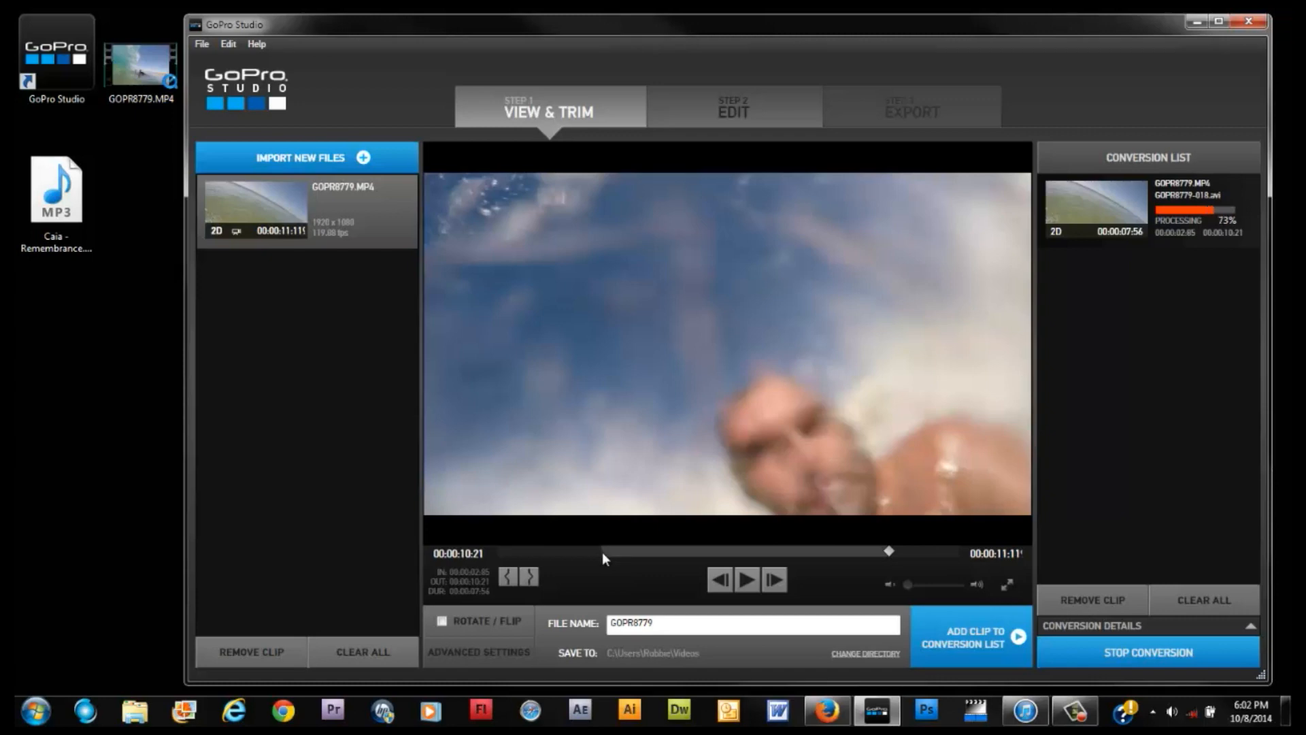
mouse_move(1178, 381)
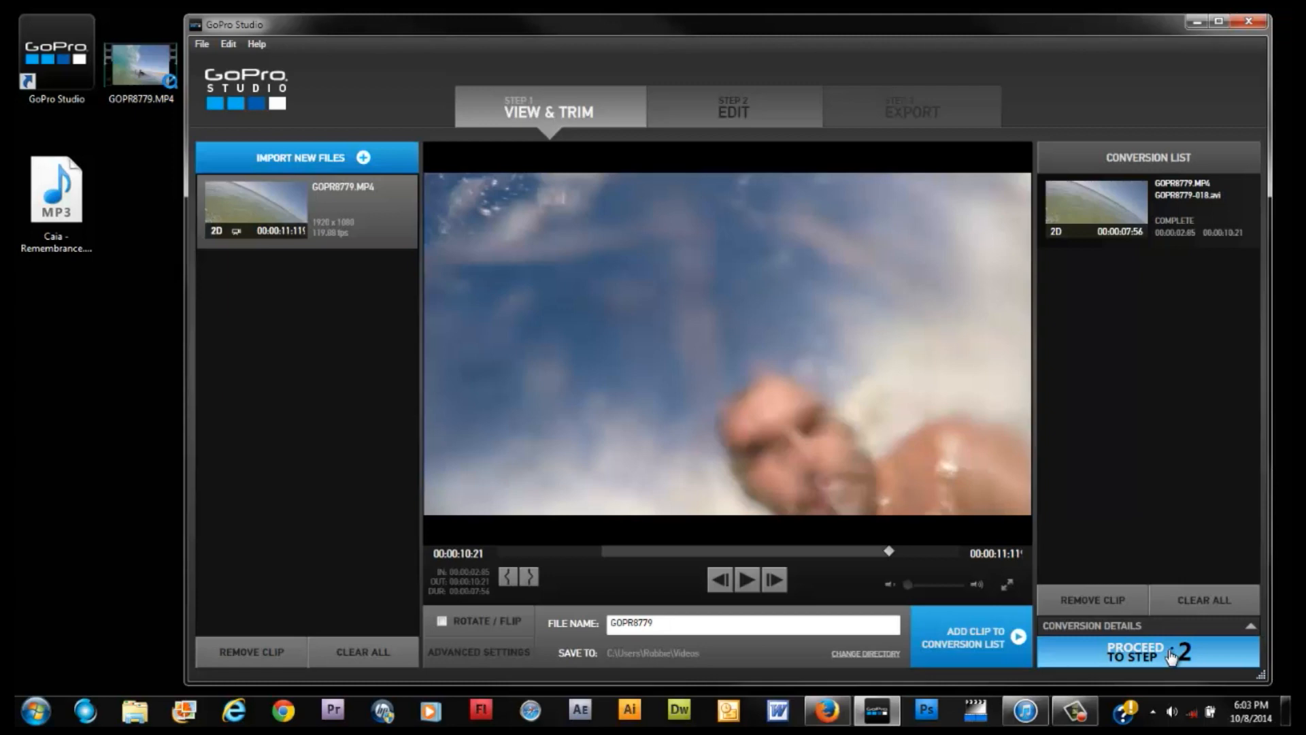
Move to the Edit step and dismiss the template chooser, showing GOPR8779-018.AVI in the media list
left_click(1146, 651)
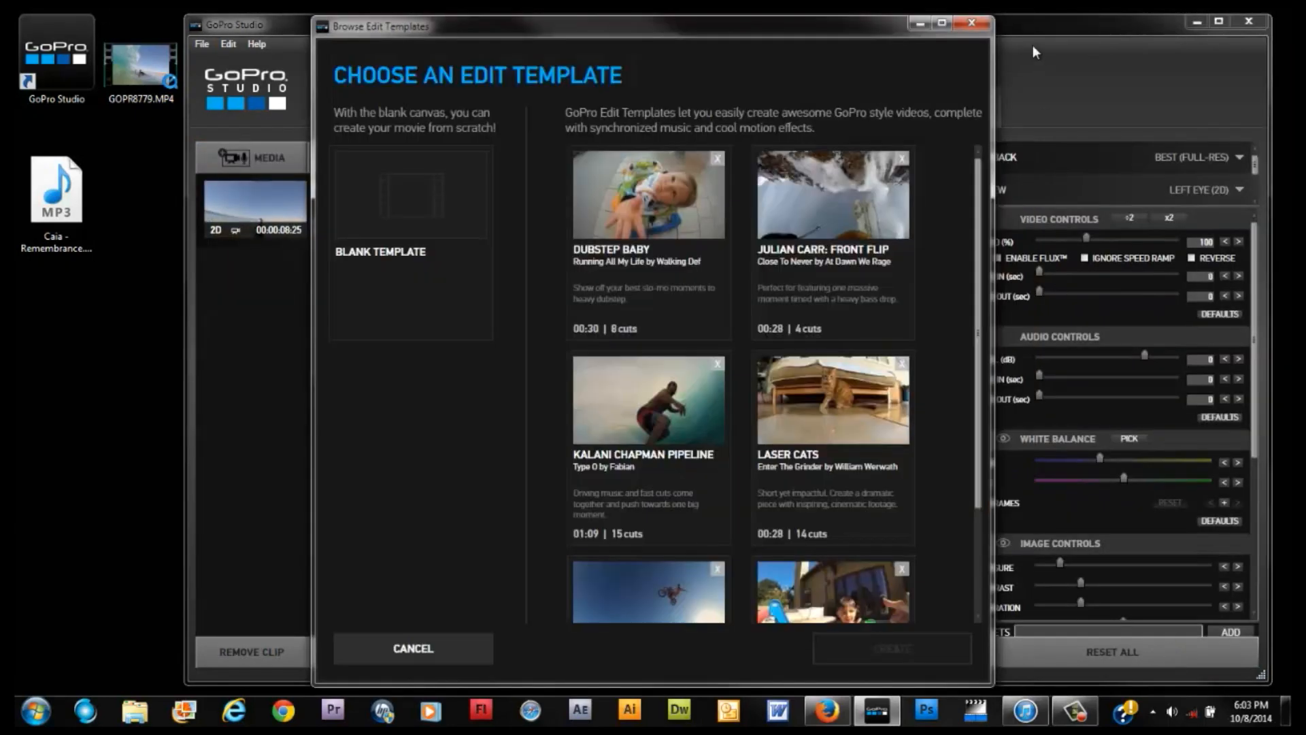
left_click(412, 648)
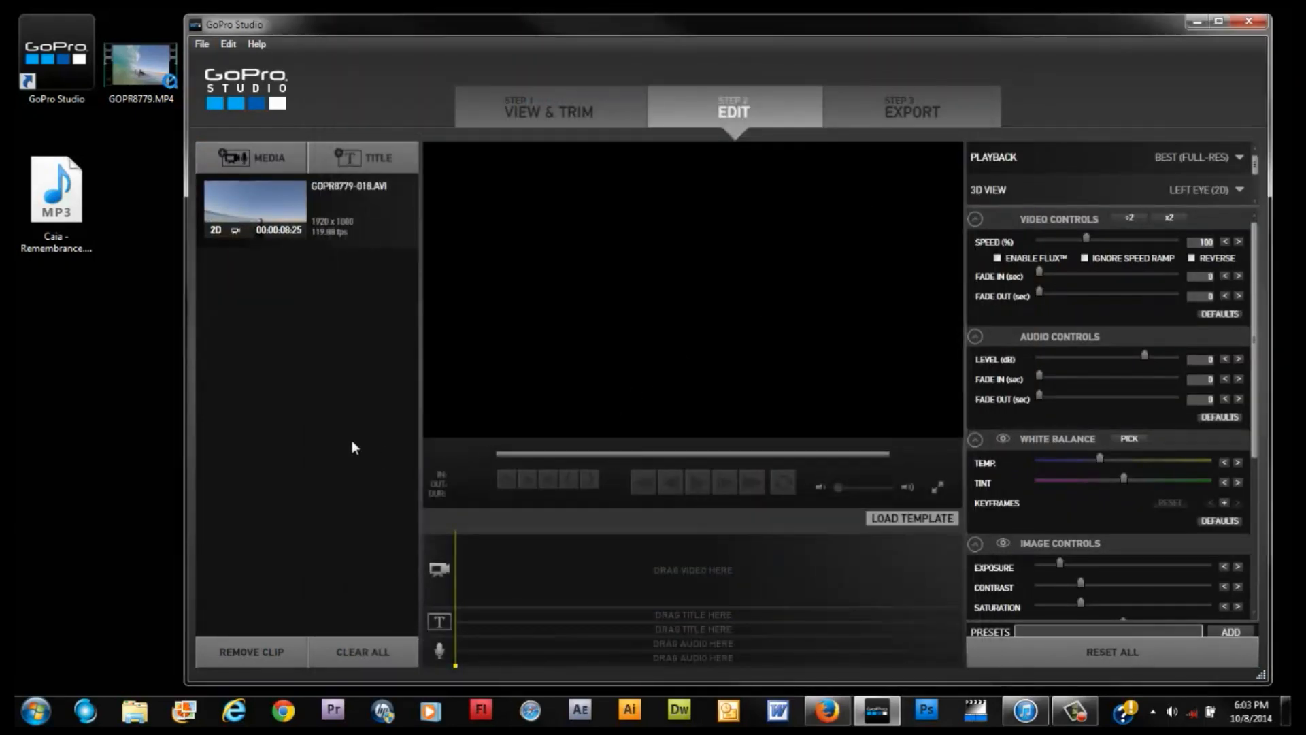
mouse_move(291, 395)
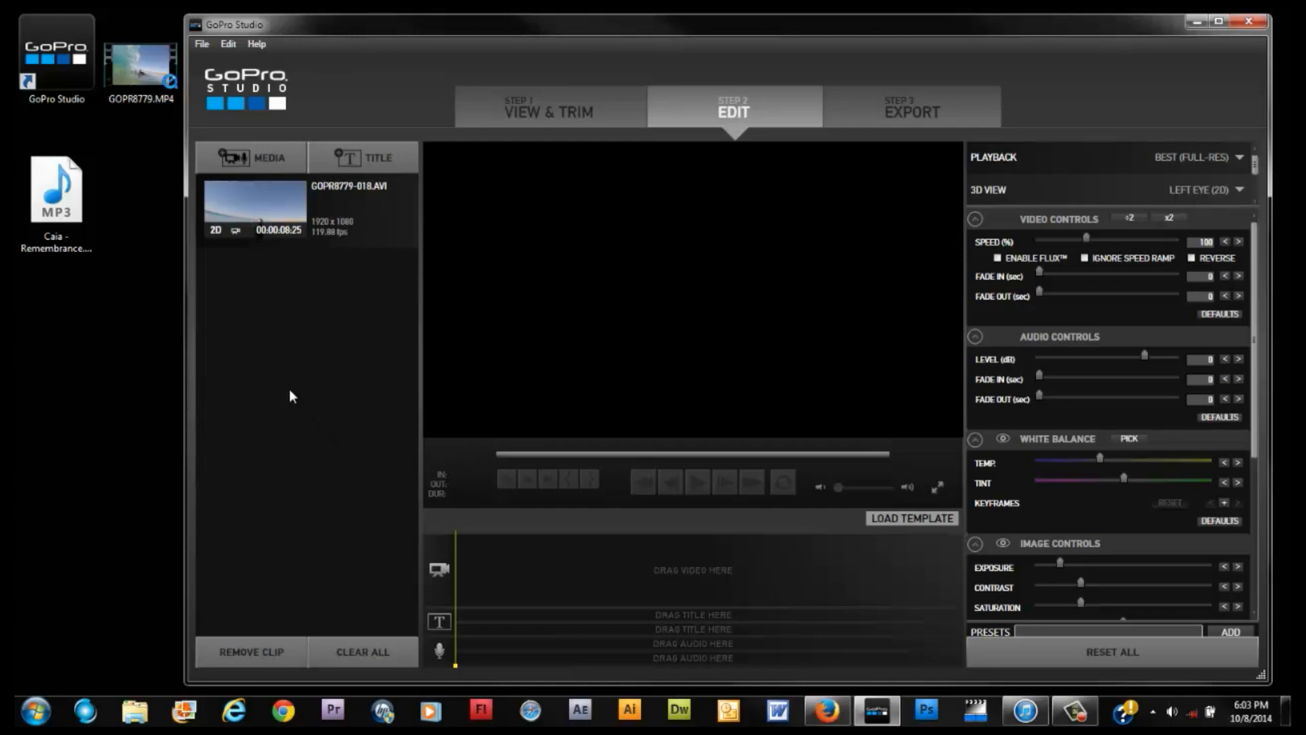
mouse_move(744, 589)
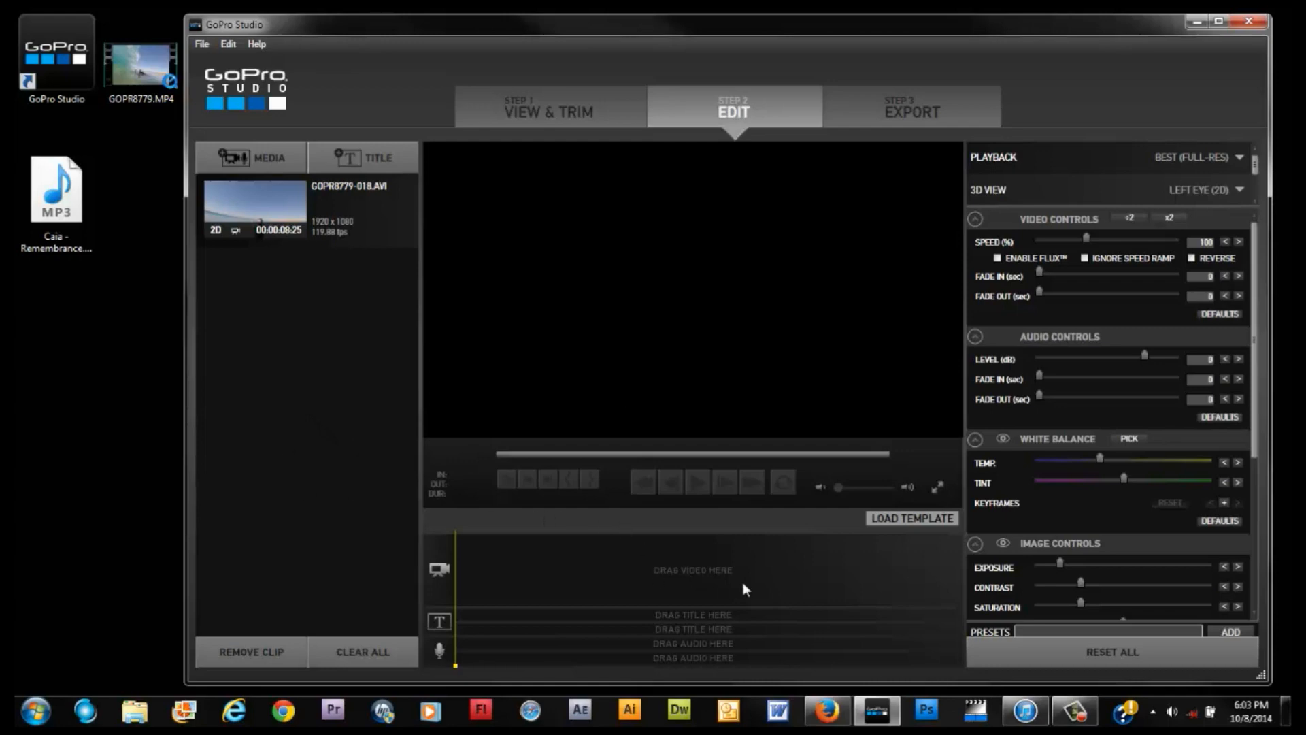
mouse_move(706, 588)
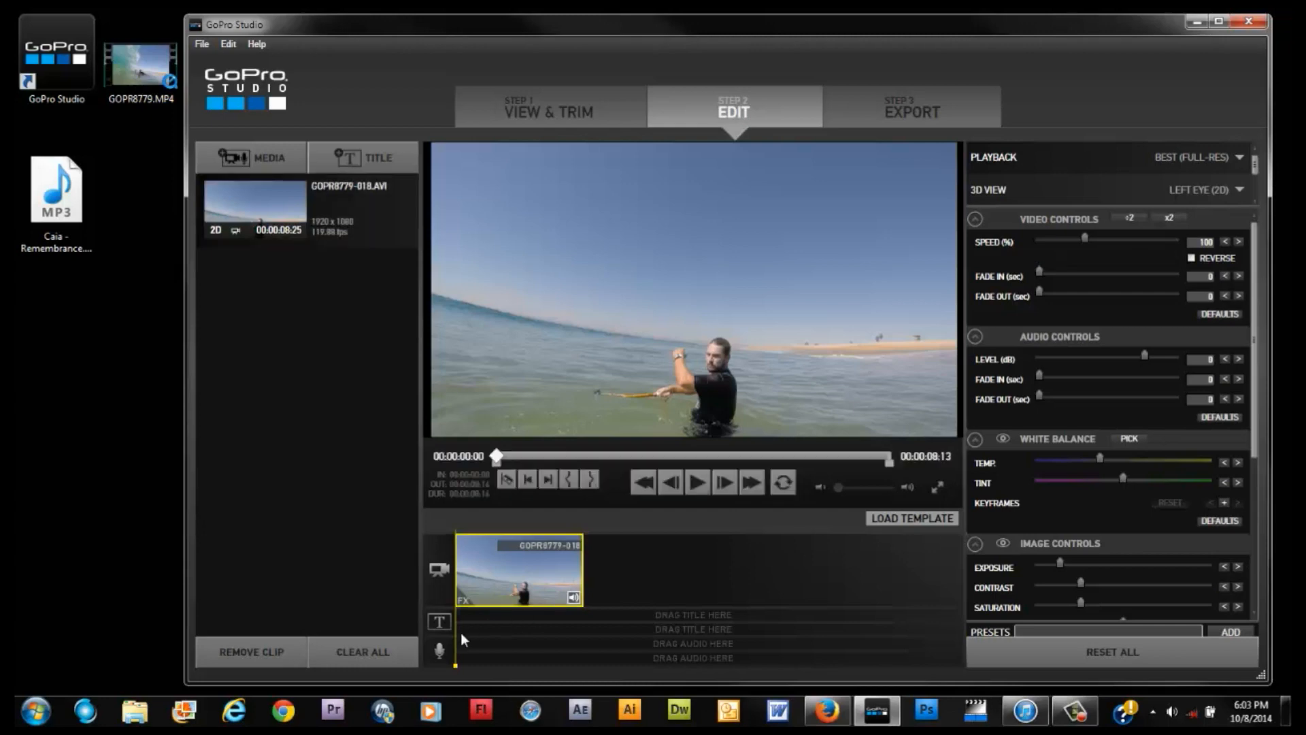
mouse_move(490, 602)
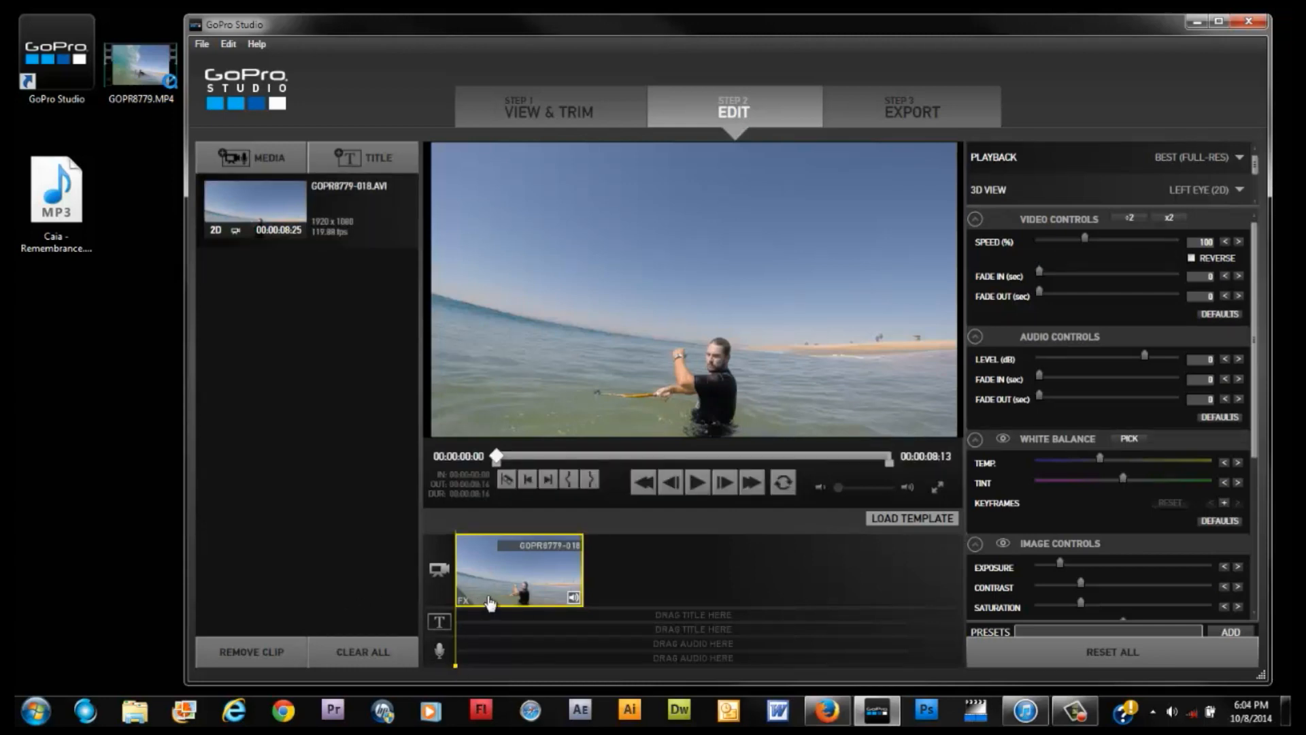
mouse_move(515, 574)
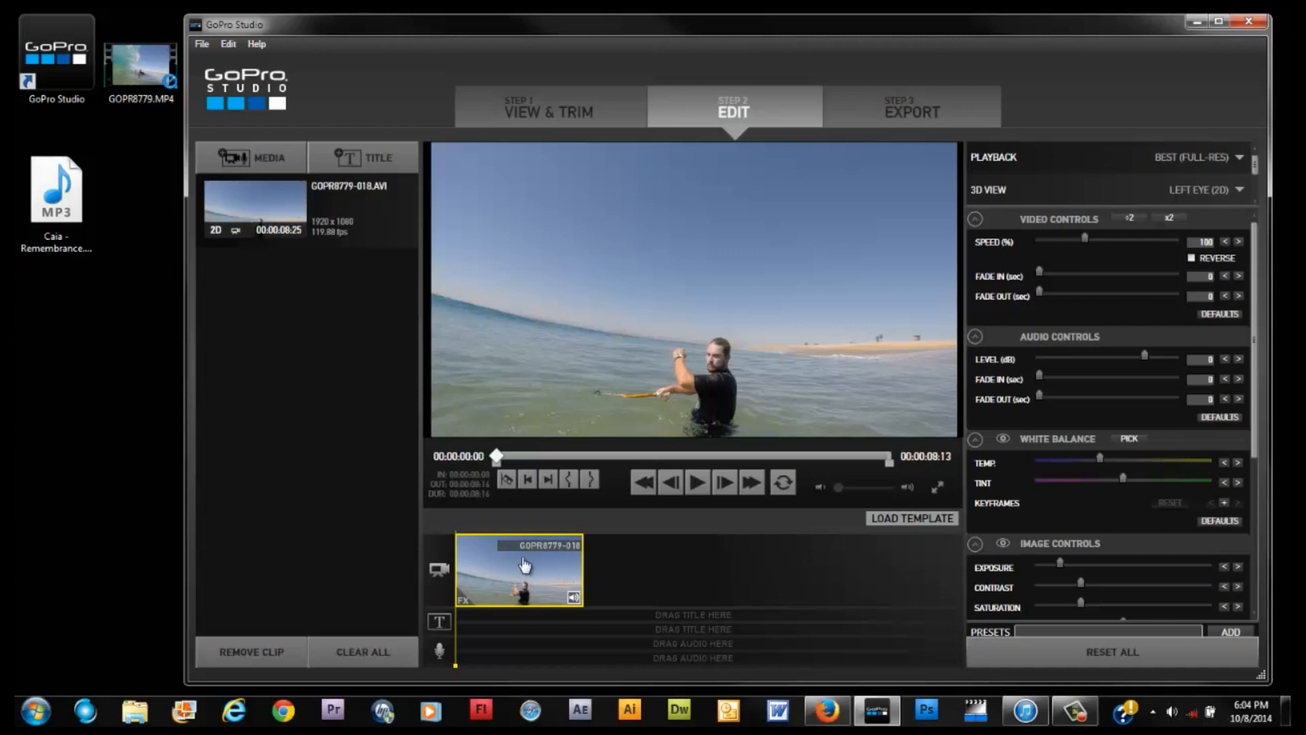
mouse_move(579, 601)
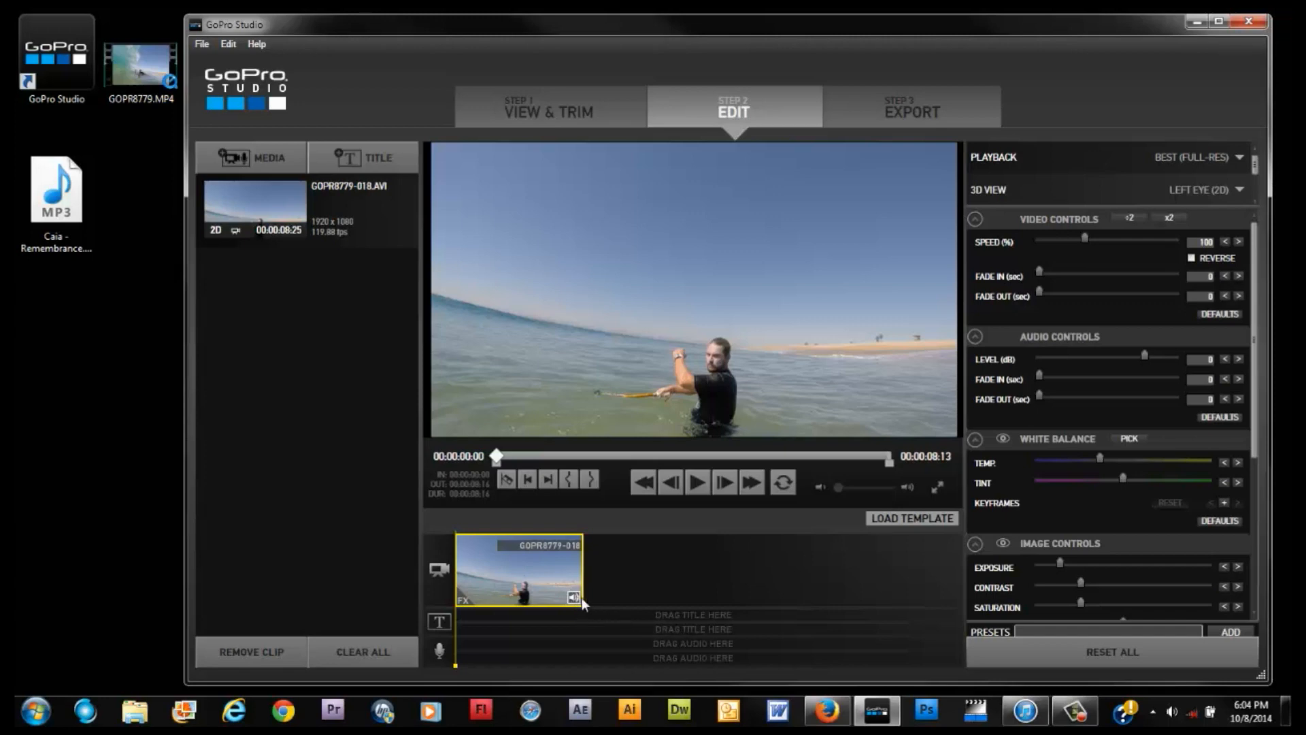
mouse_move(1059, 250)
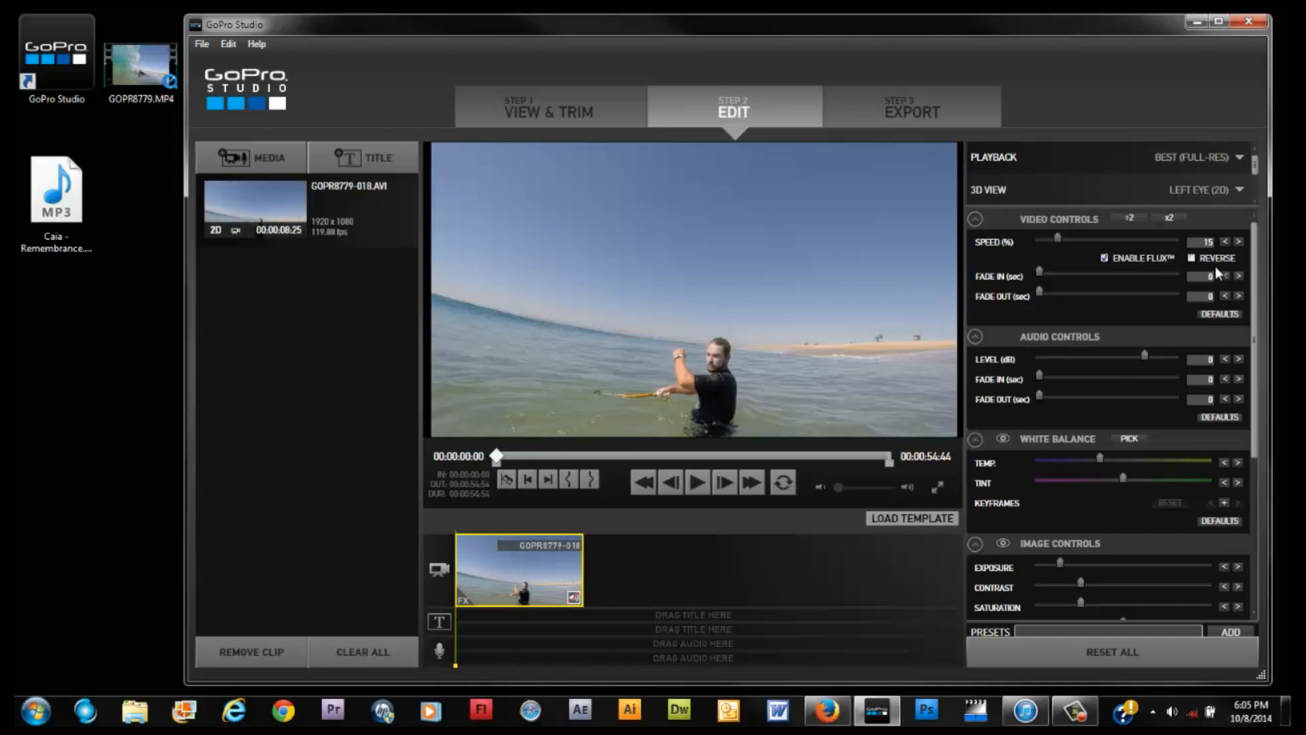
mouse_move(1108, 276)
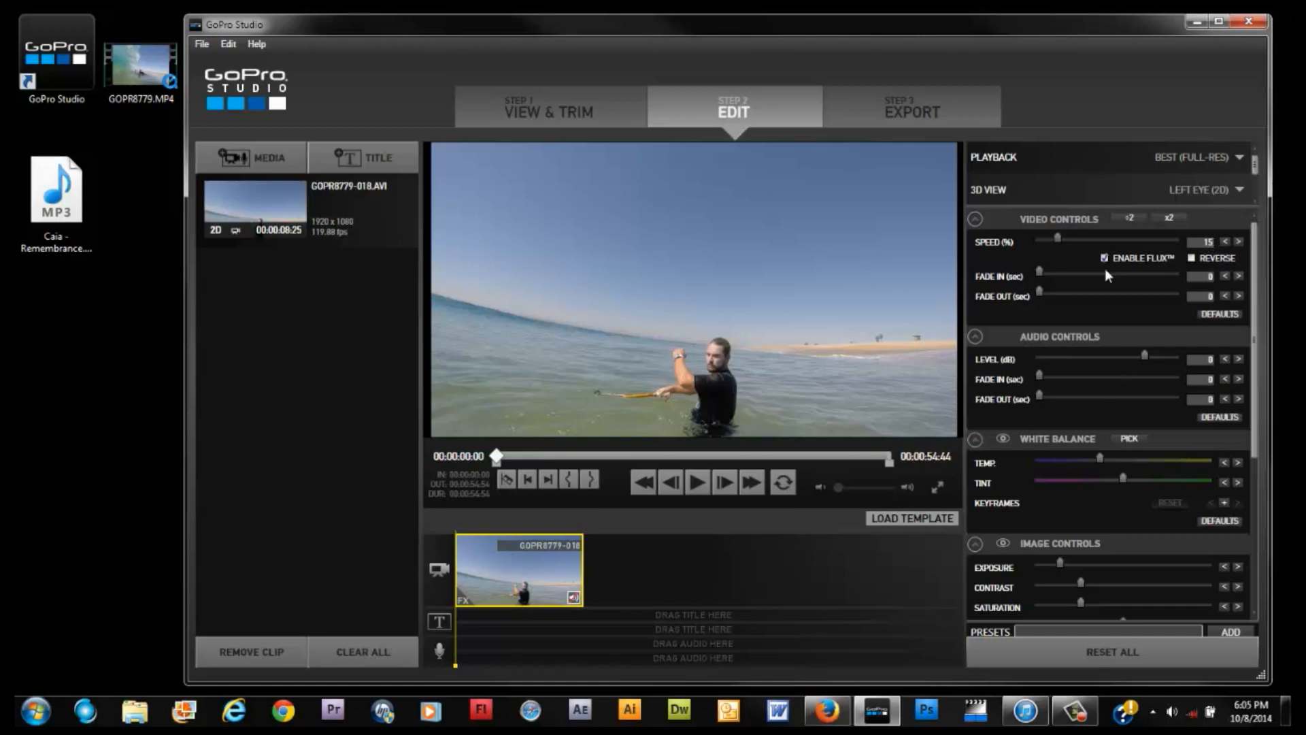
mouse_move(1105, 257)
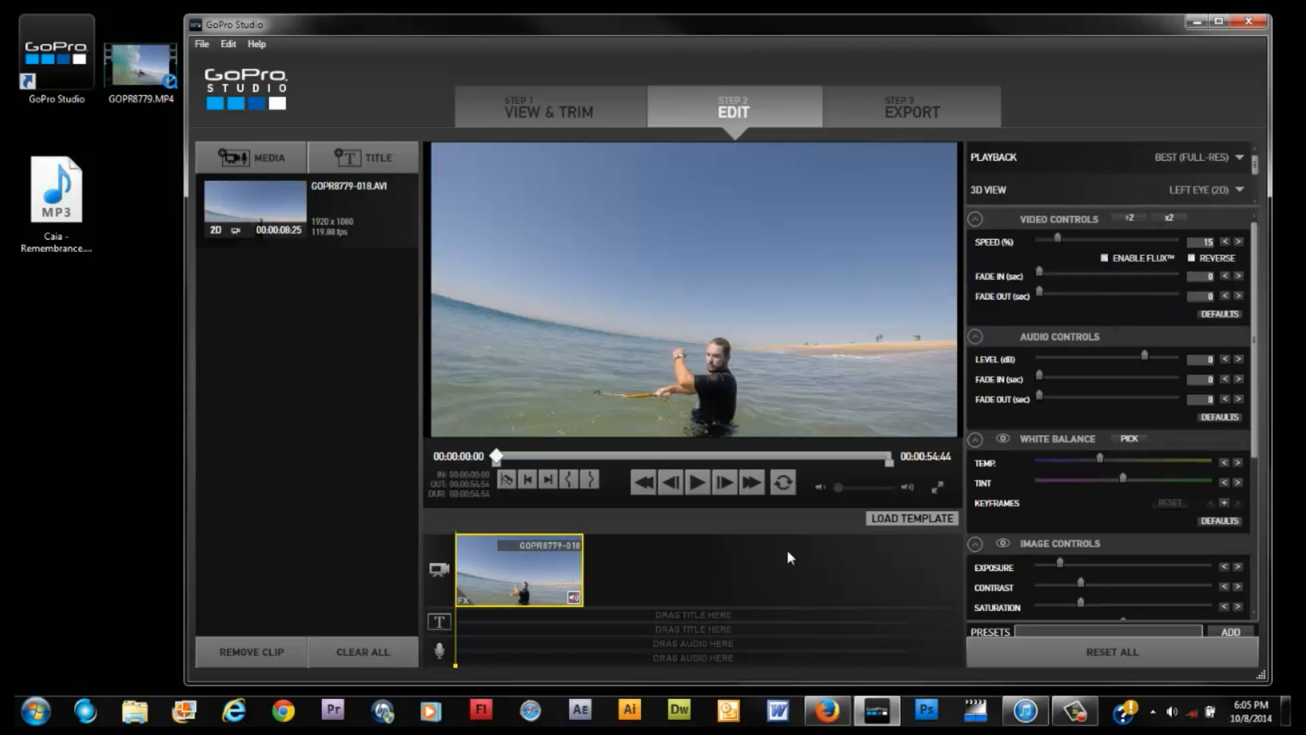
mouse_move(457, 674)
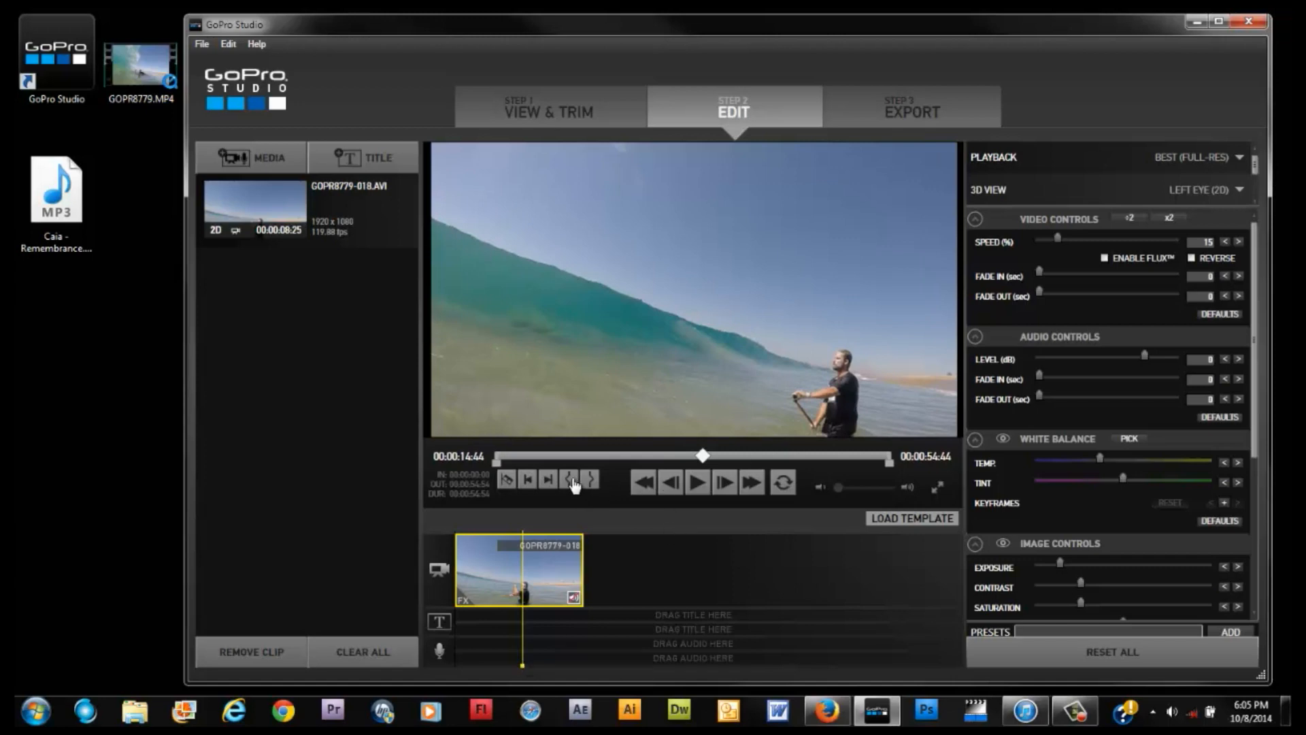
mouse_move(569, 491)
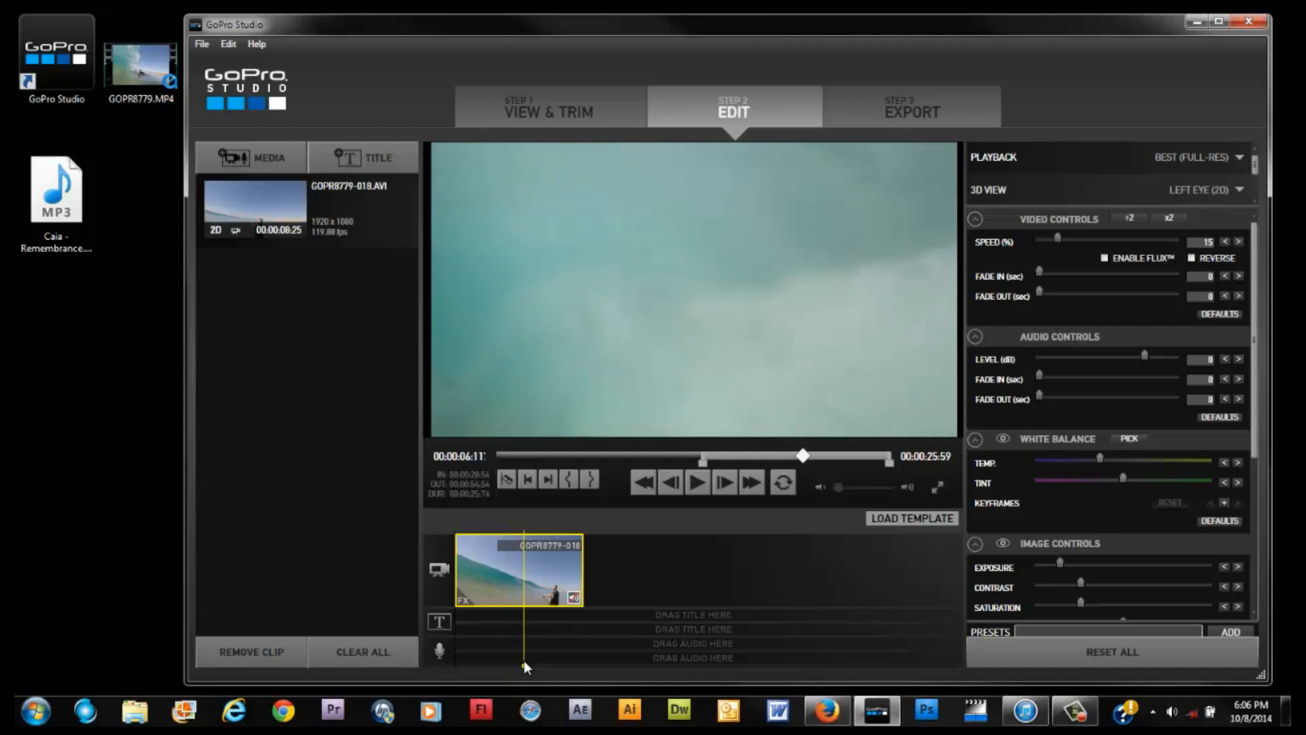
Stop playback at the end of the wave ride and set the slowed clip's out point there
left_click(697, 481)
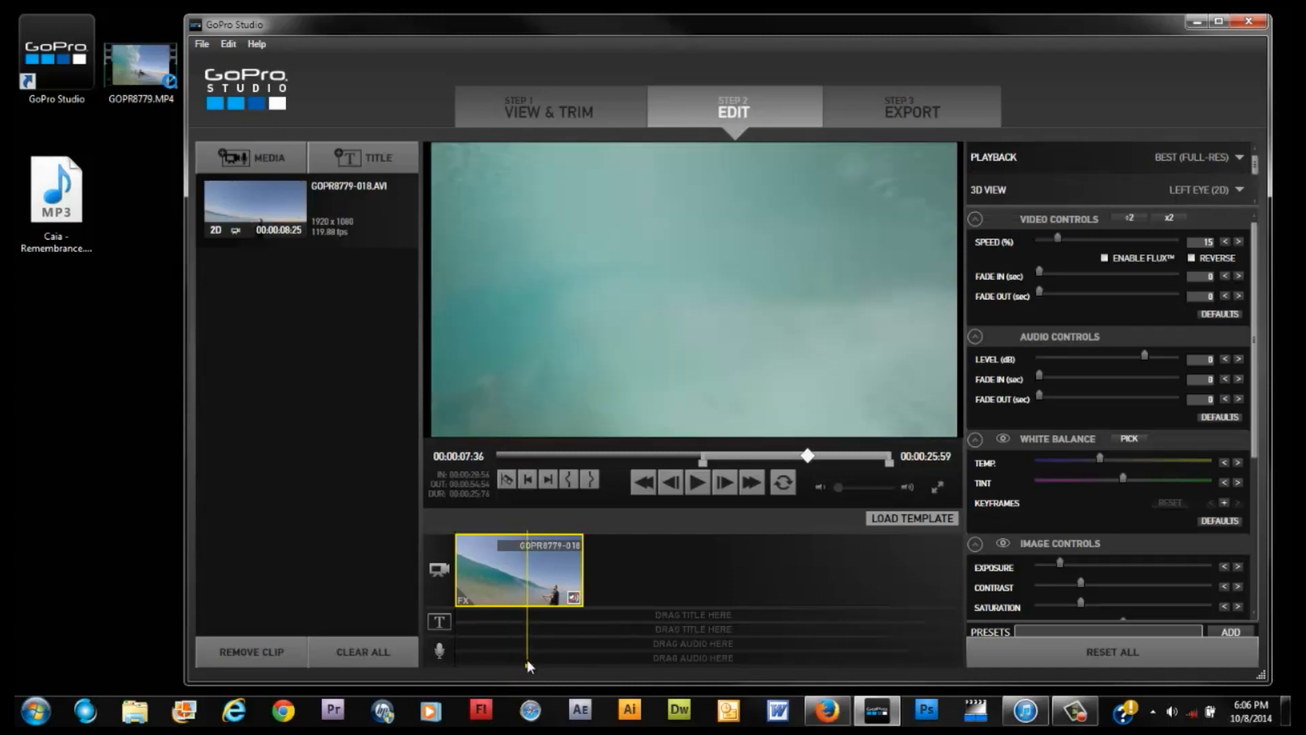
mouse_move(589, 479)
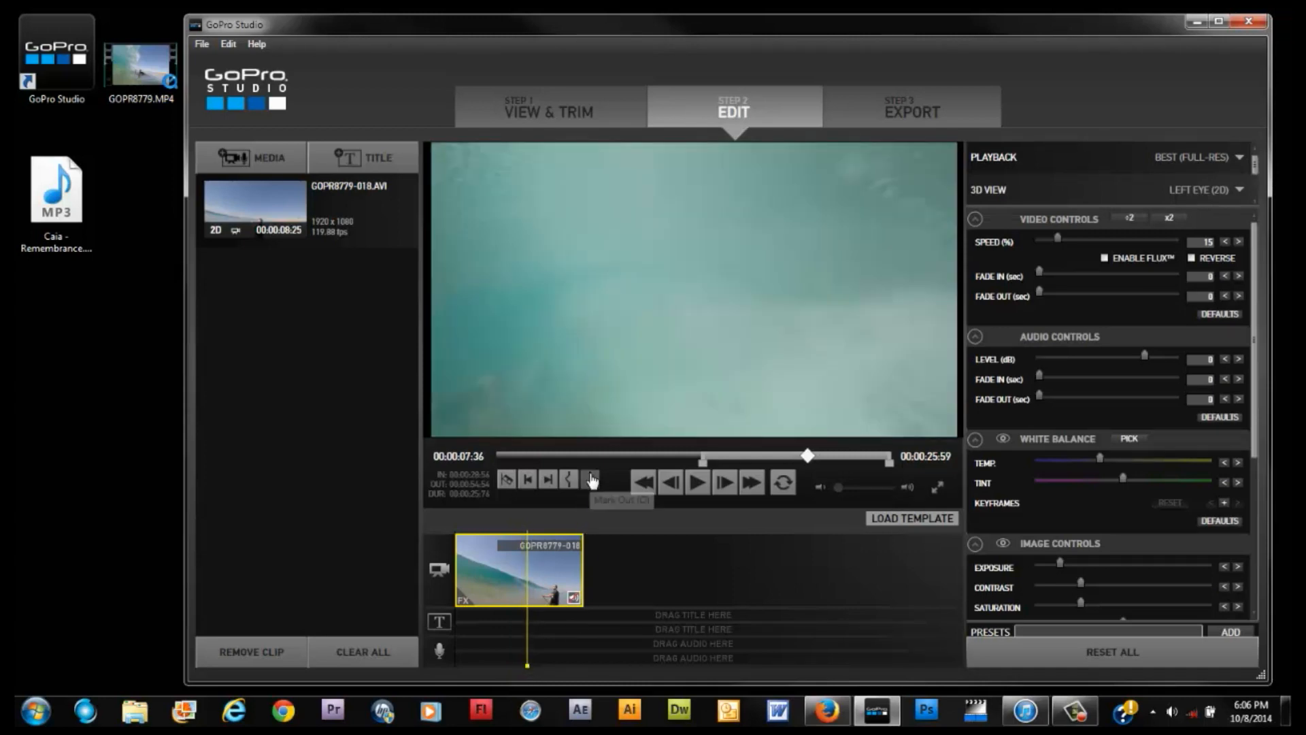
left_click(591, 480)
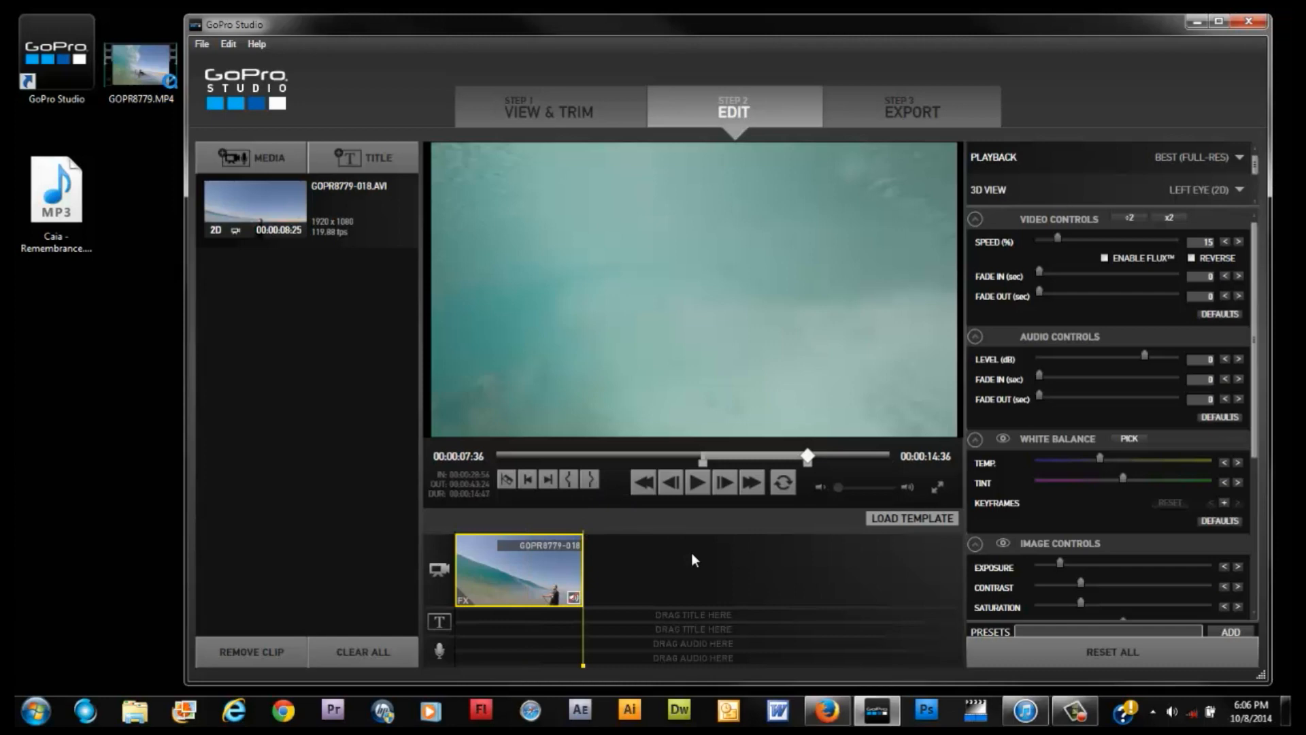
mouse_move(498, 514)
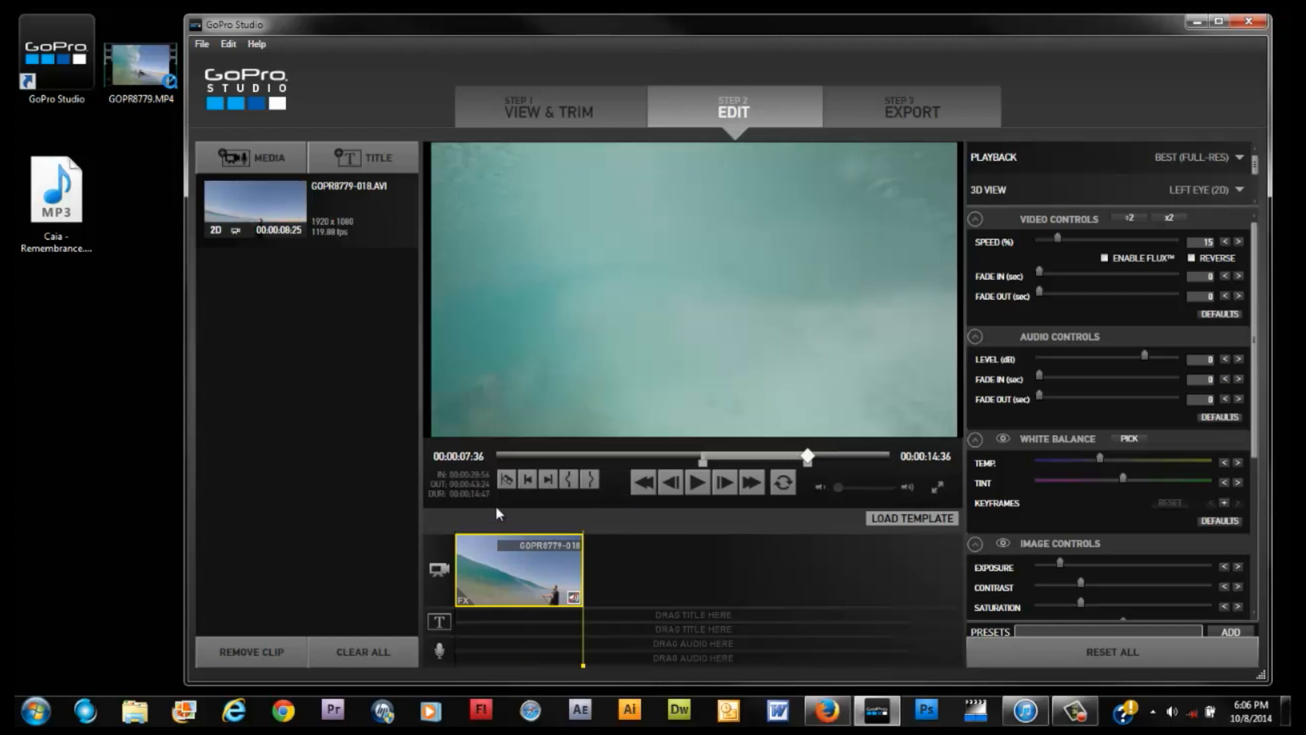
mouse_move(488, 500)
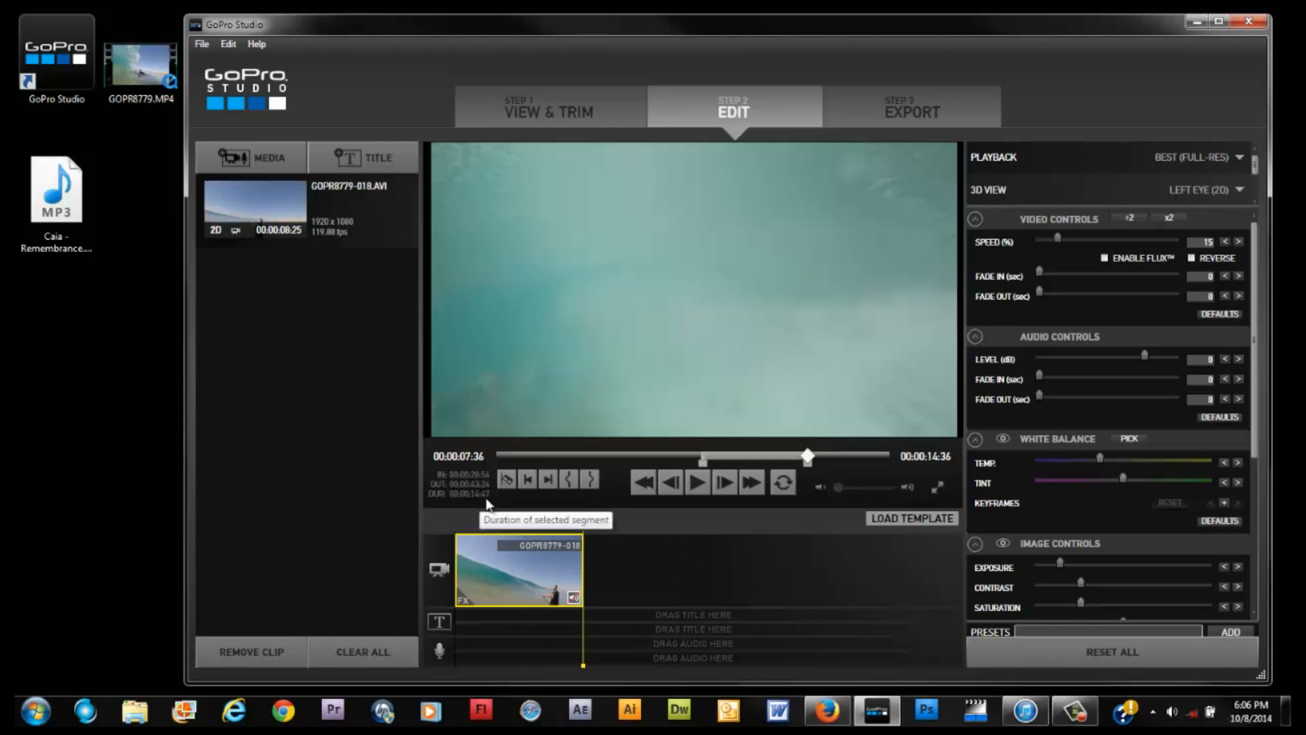
mouse_move(495, 513)
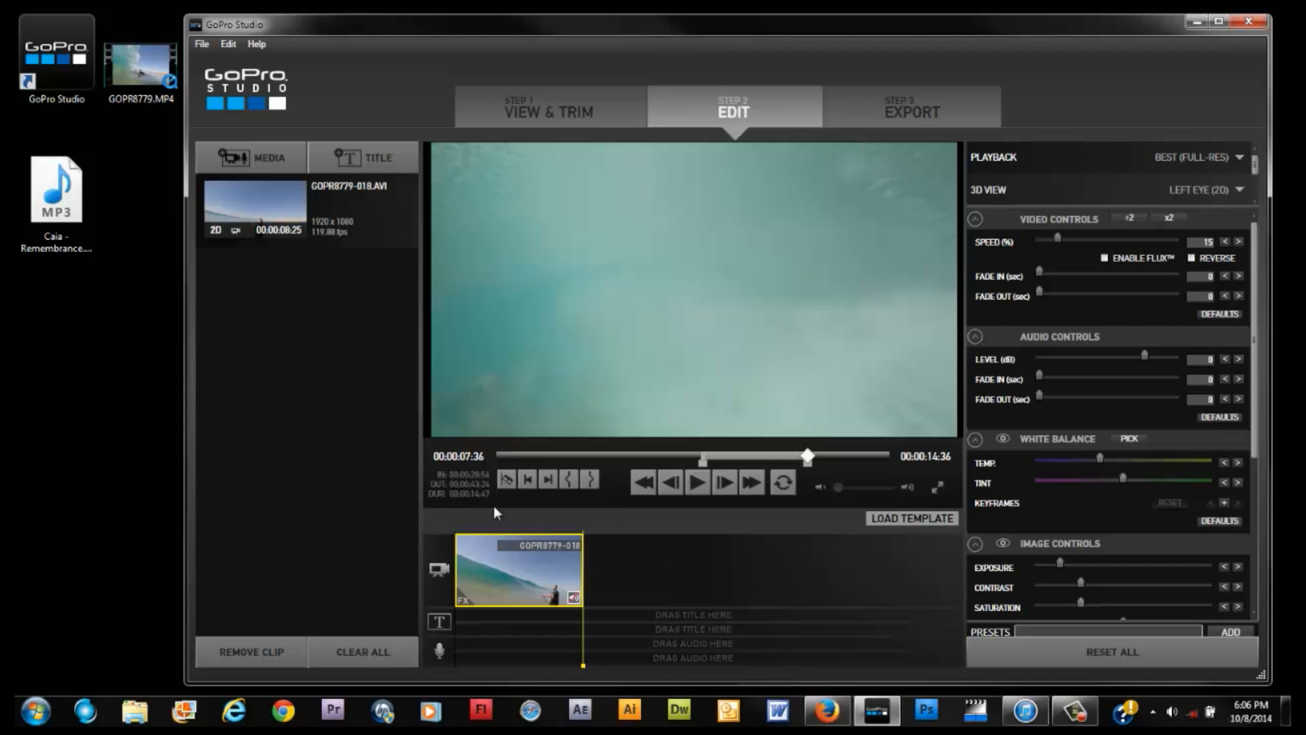
mouse_move(498, 515)
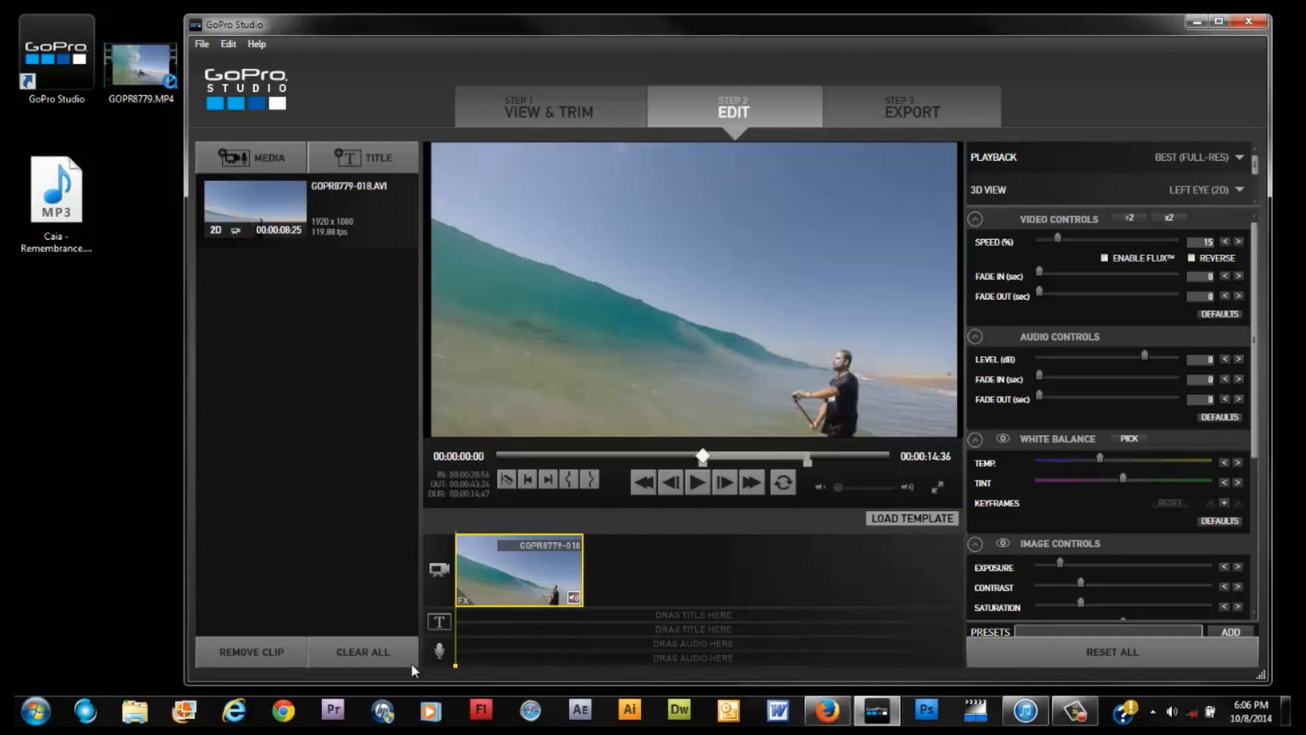
mouse_move(1045, 278)
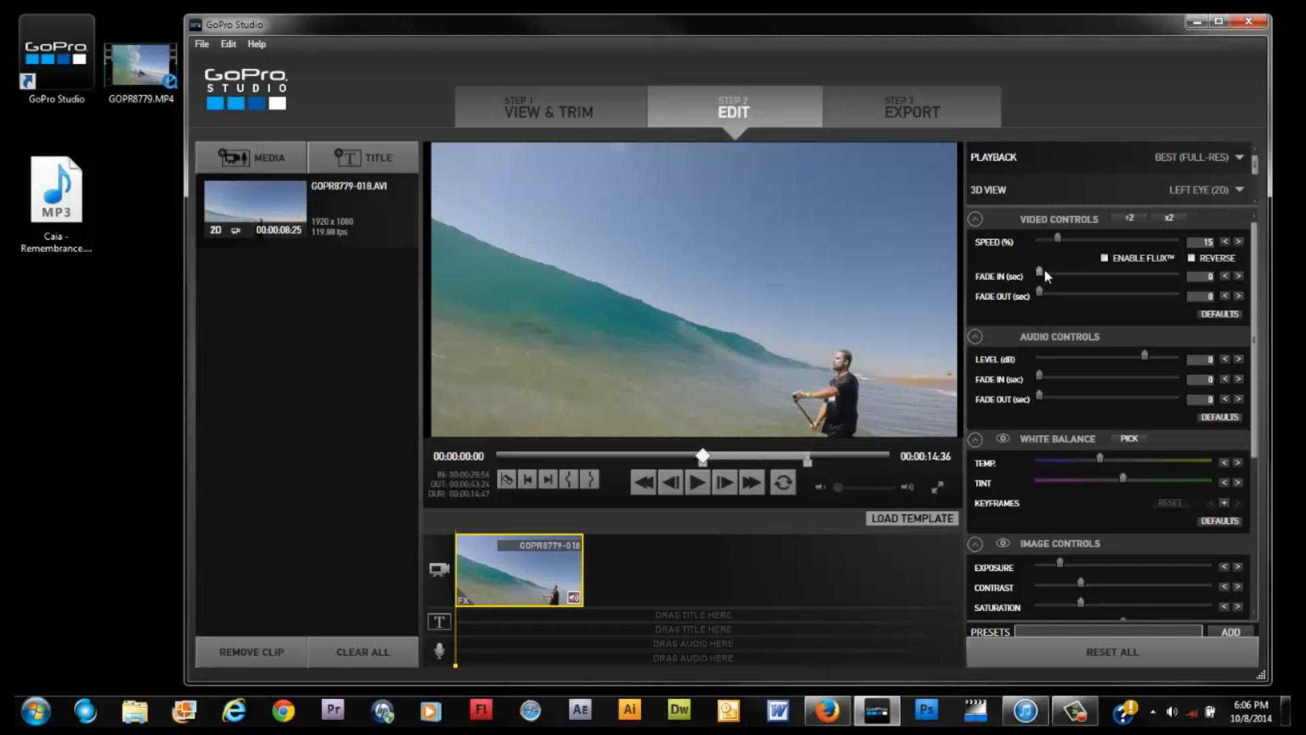
Set the clip's fade-in to 3 seconds under Video Controls and preview the result
left_click(1052, 276)
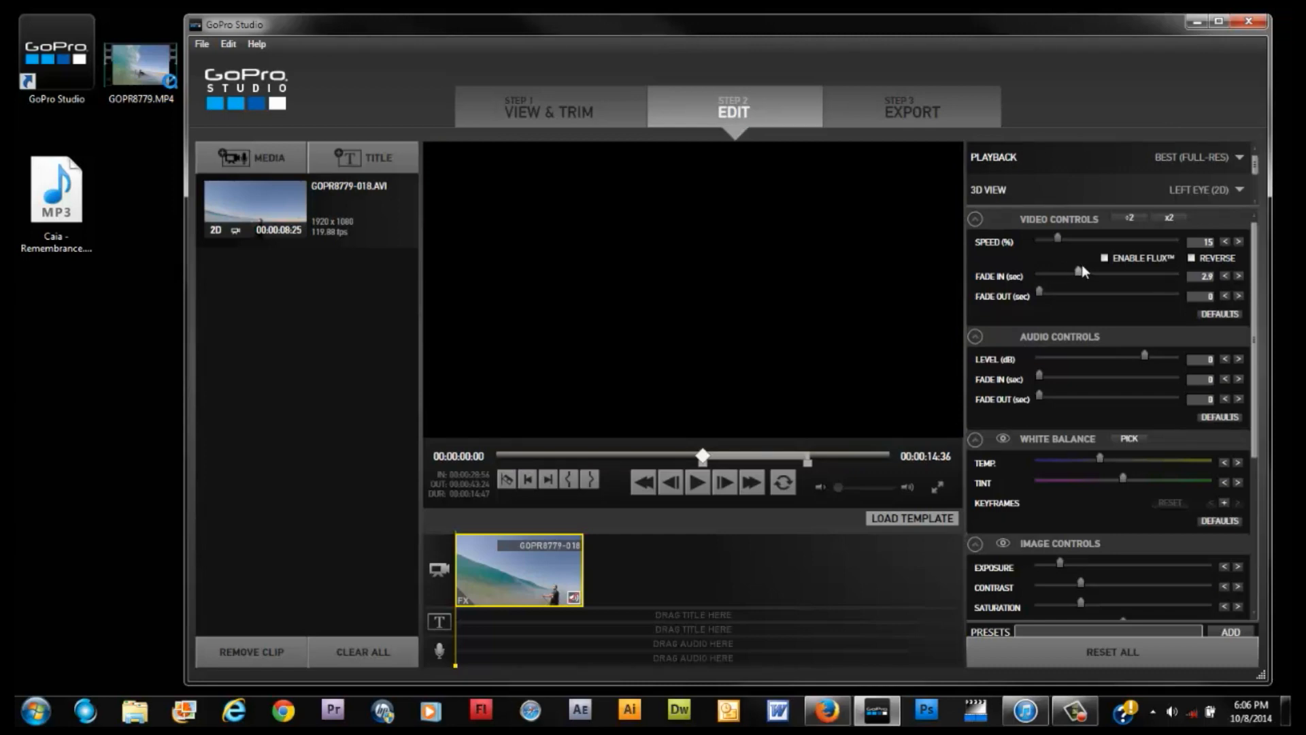
left_click(1238, 276)
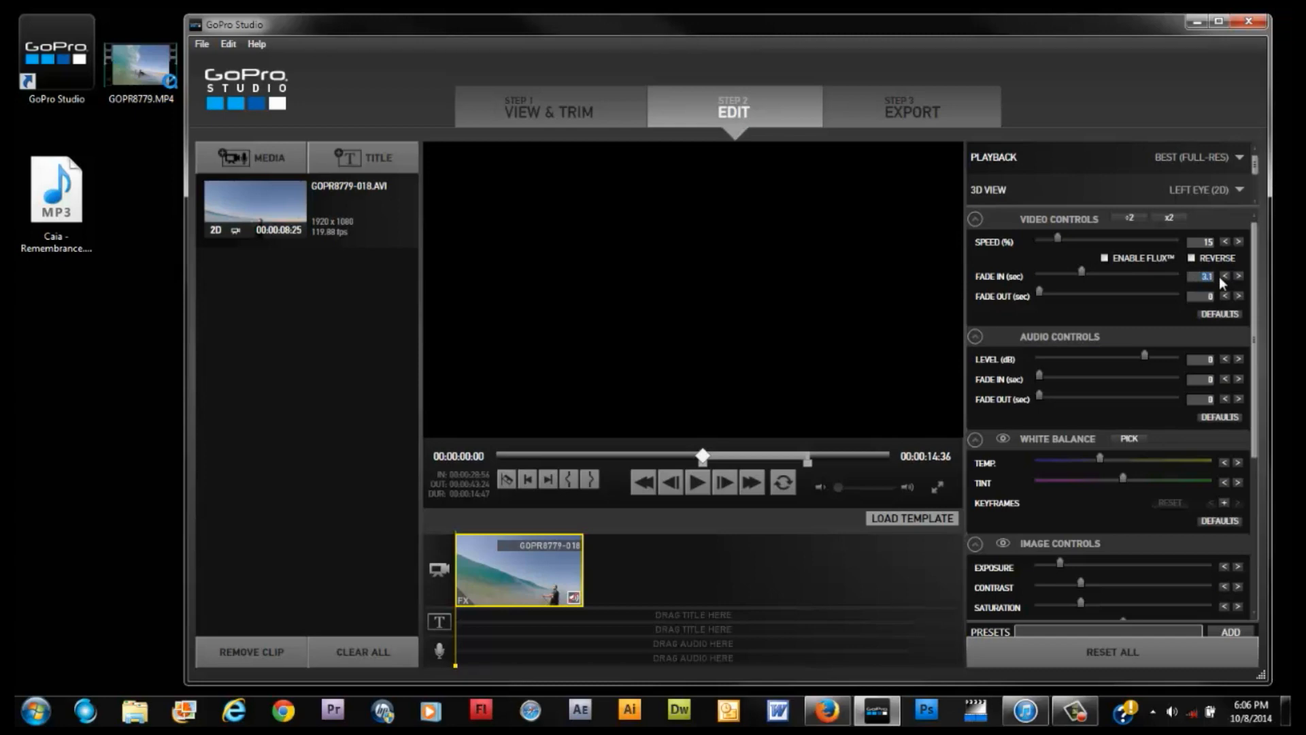
mouse_move(1114, 358)
type("3")
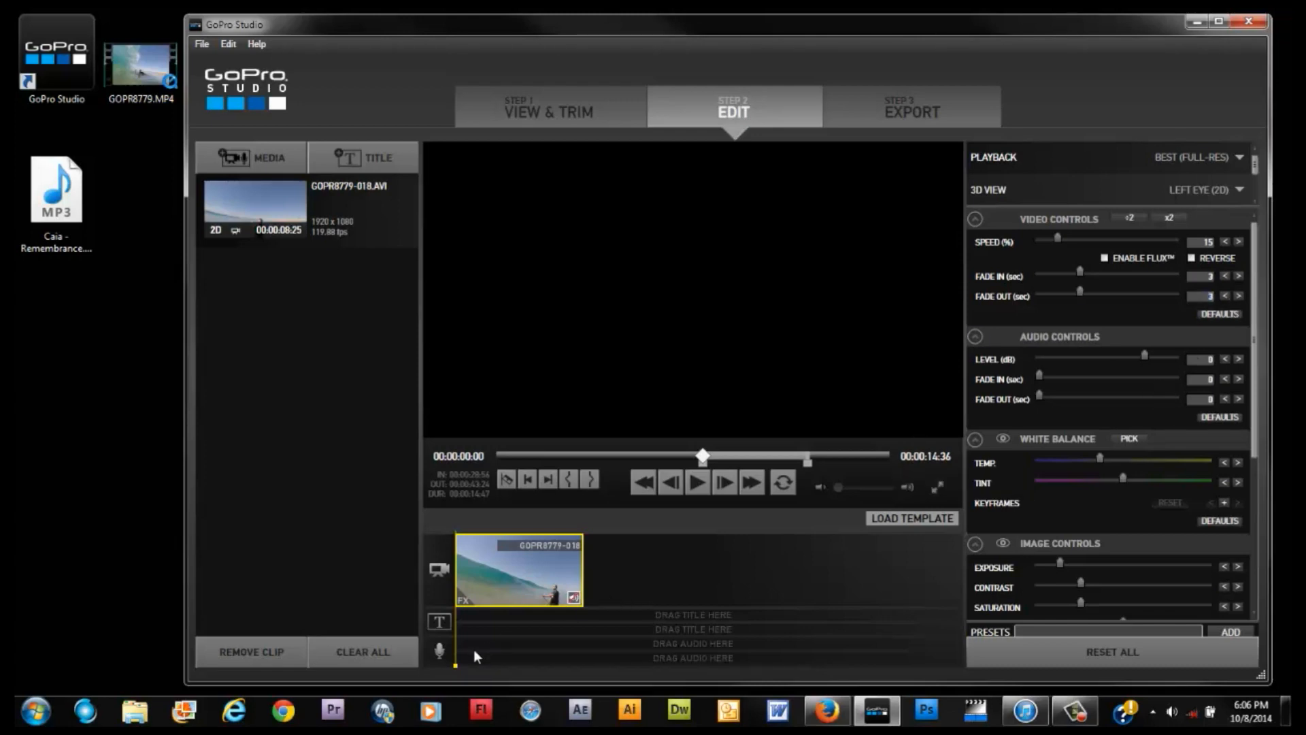
left_click(696, 482)
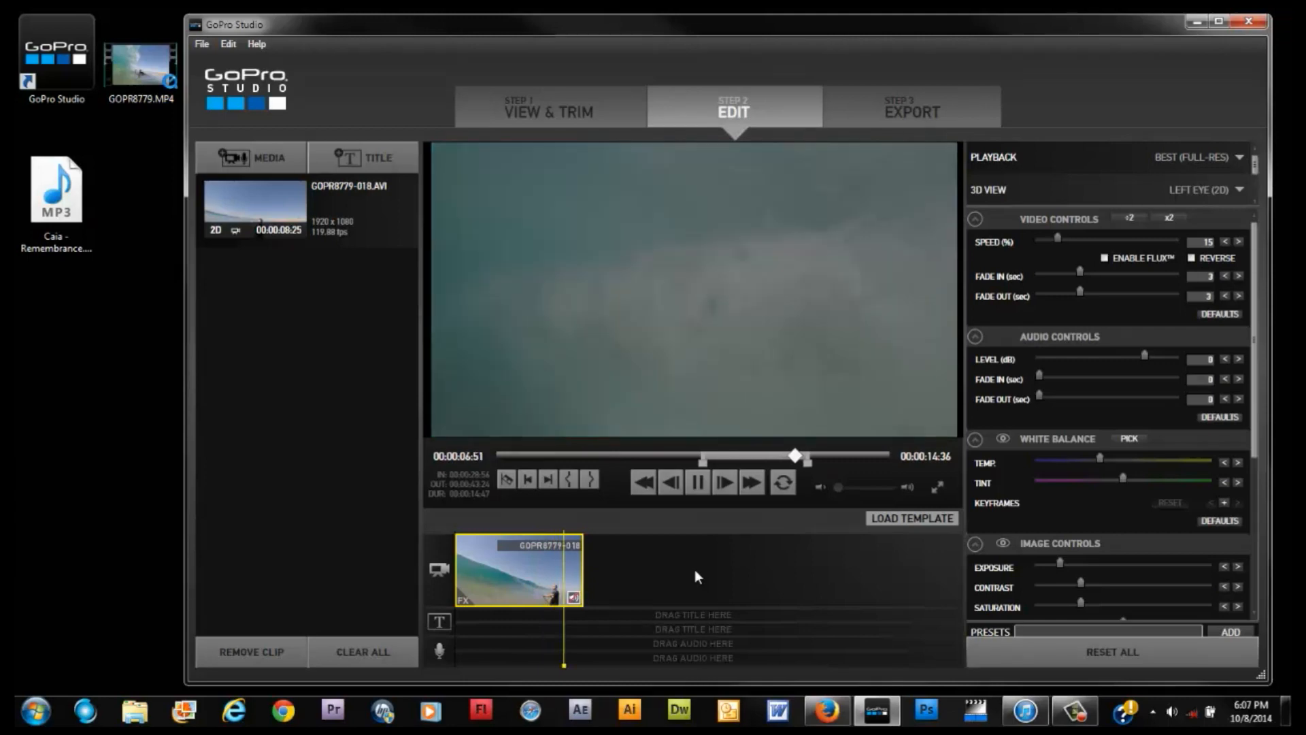
Import Caia - Remembrance.MP3 from the desktop and place it on the audio track under the clip
left_click(697, 481)
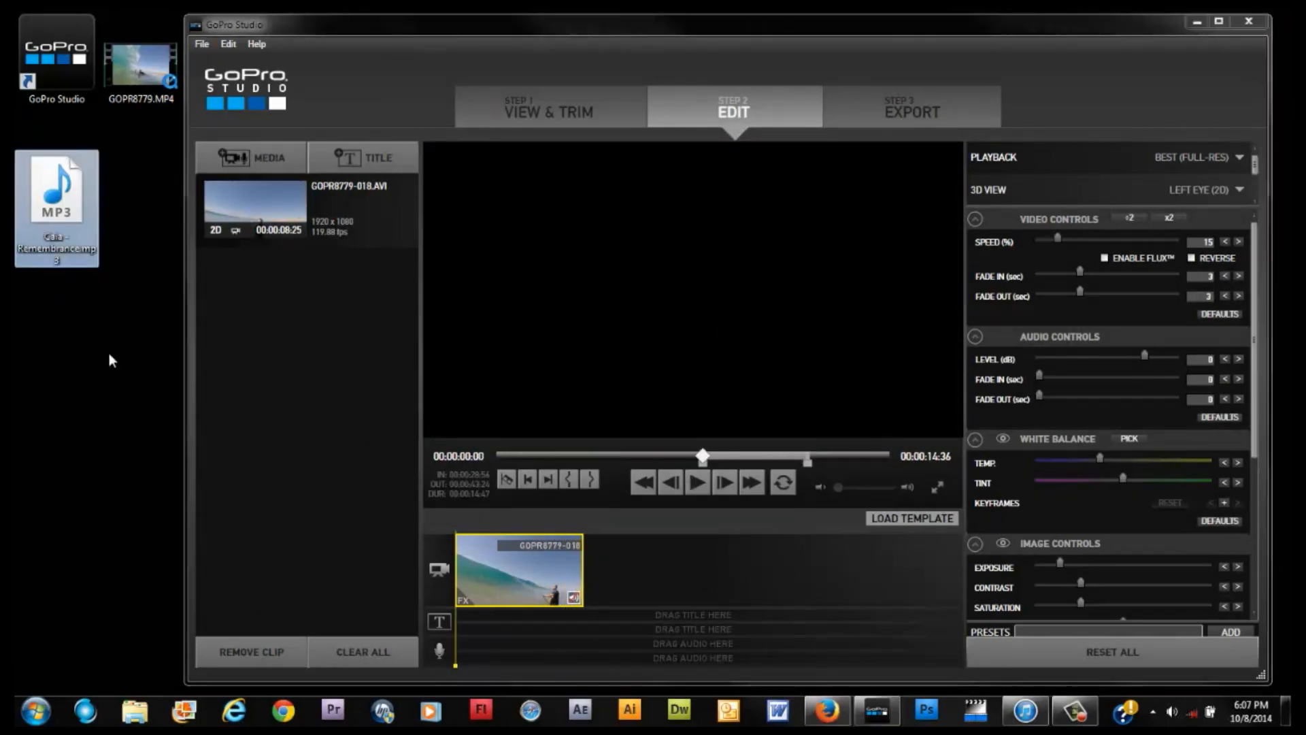
mouse_move(63, 199)
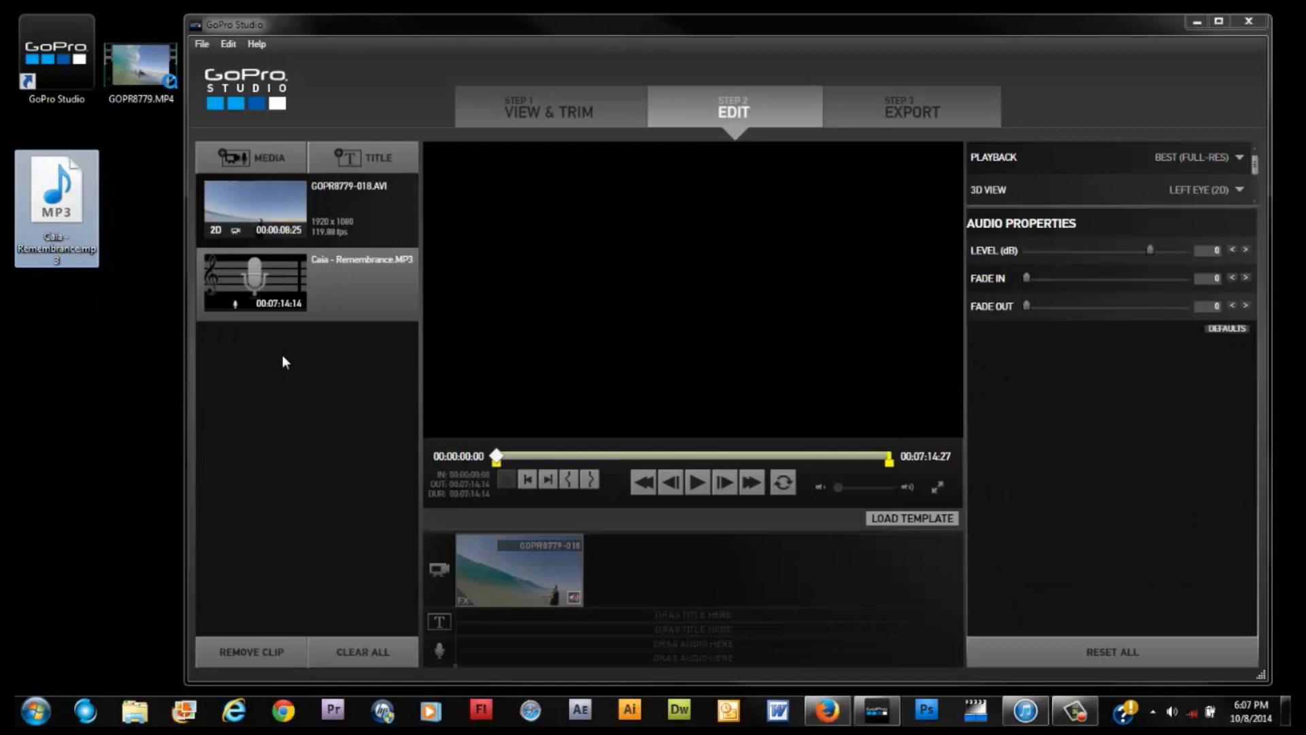
left_click(518, 569)
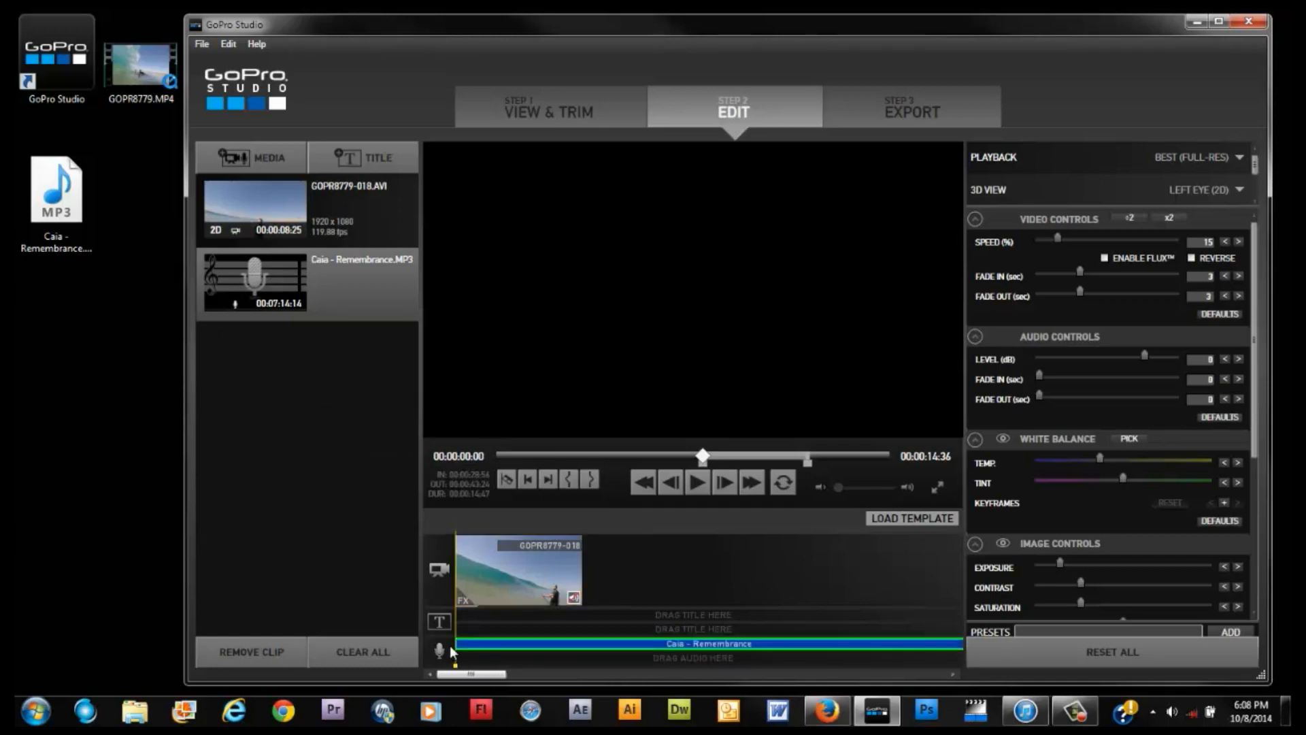
Select the Caia - Remembrance track and trim it to about 14.5 seconds to end with the surf clip
left_click(707, 643)
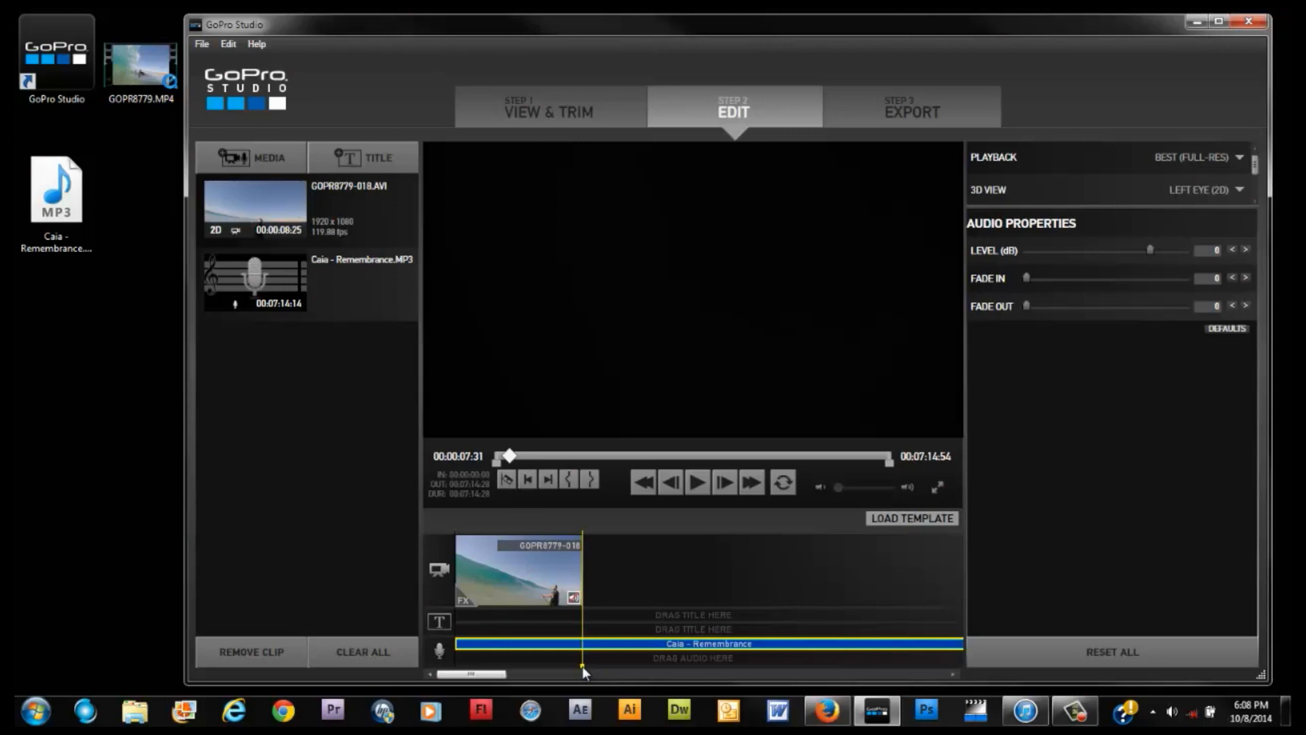
mouse_move(529, 581)
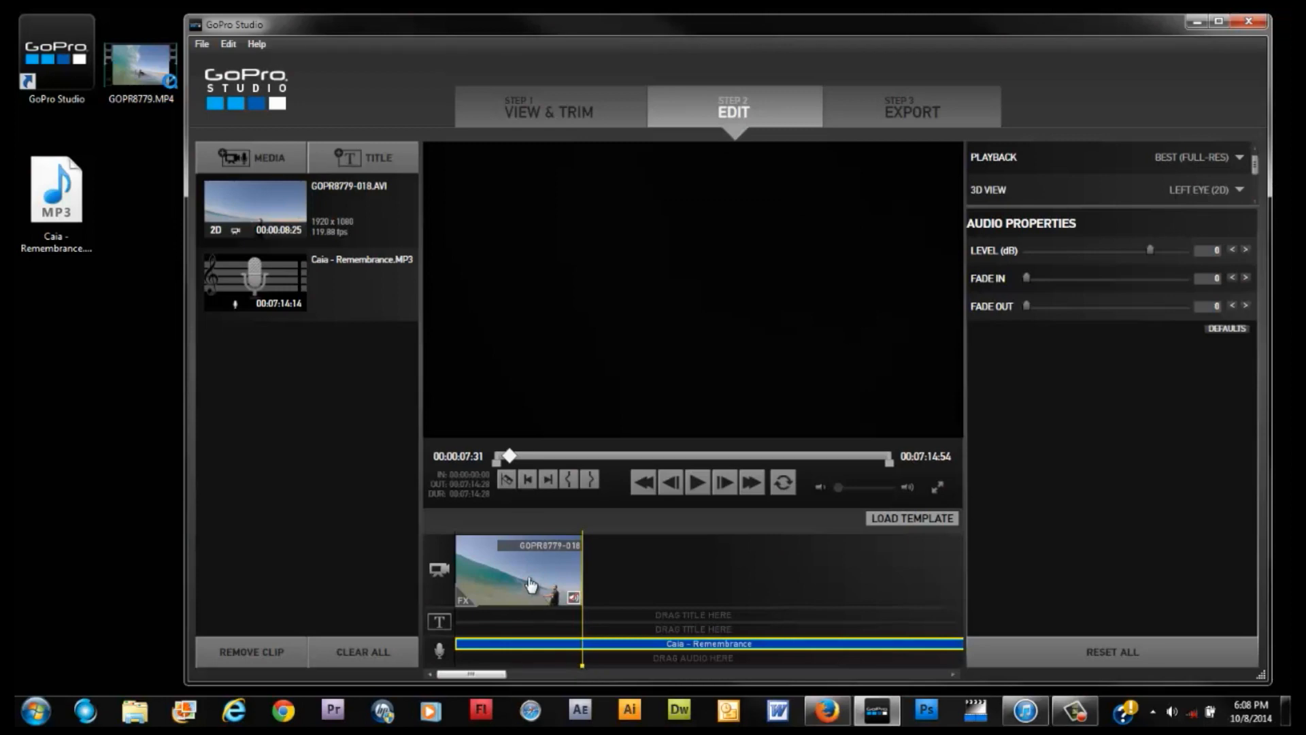
mouse_move(589, 477)
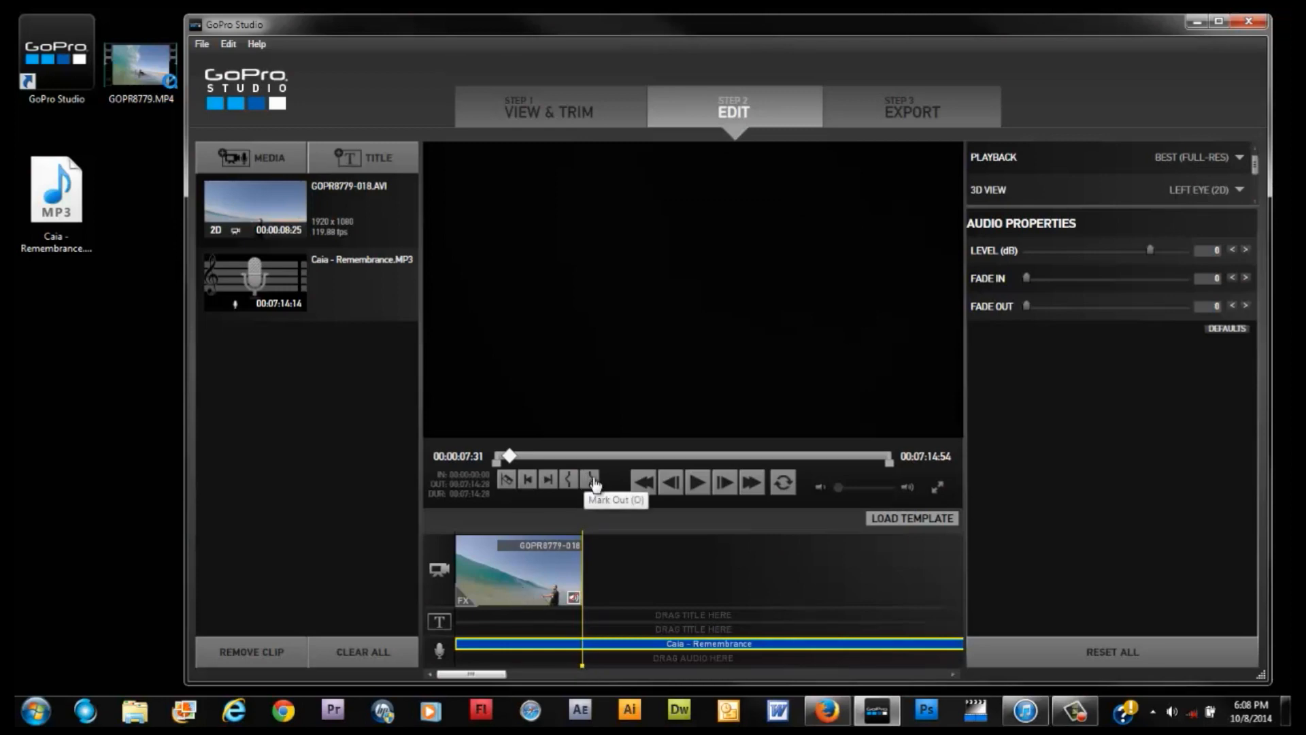
mouse_move(606, 656)
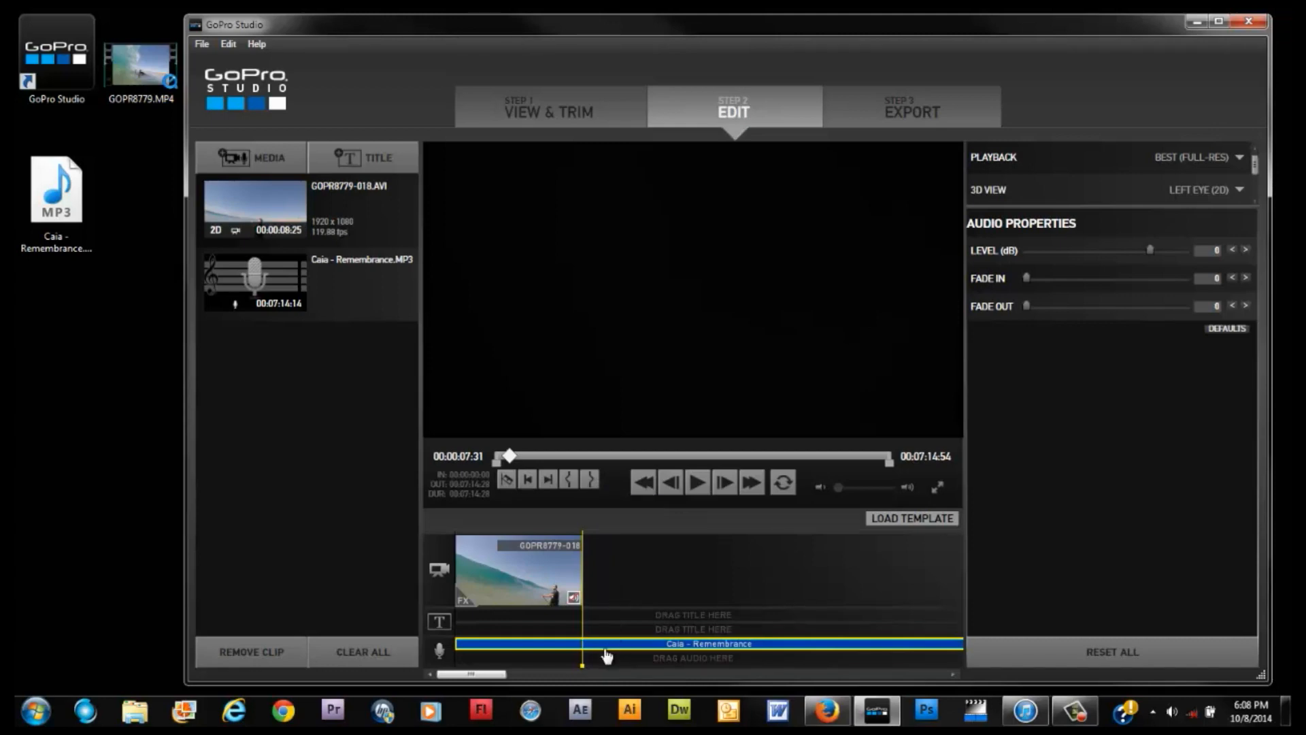
mouse_move(592, 479)
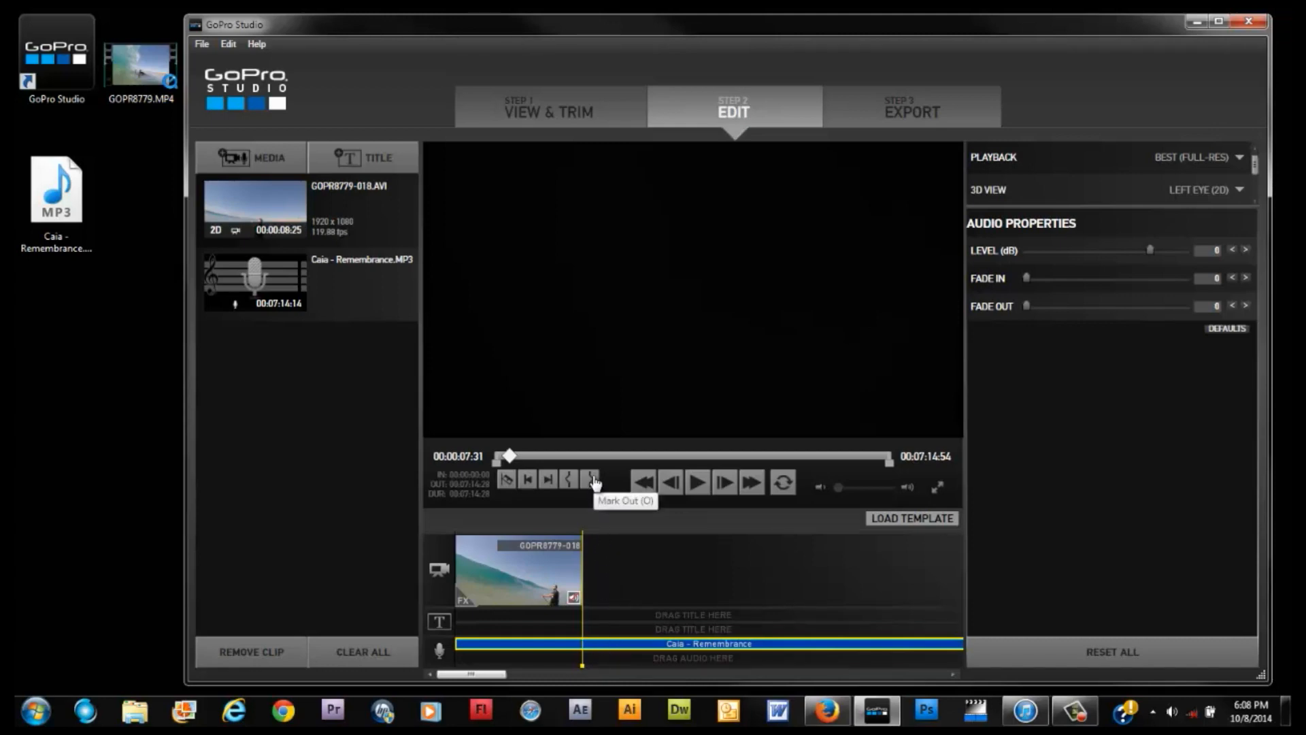
left_click(592, 479)
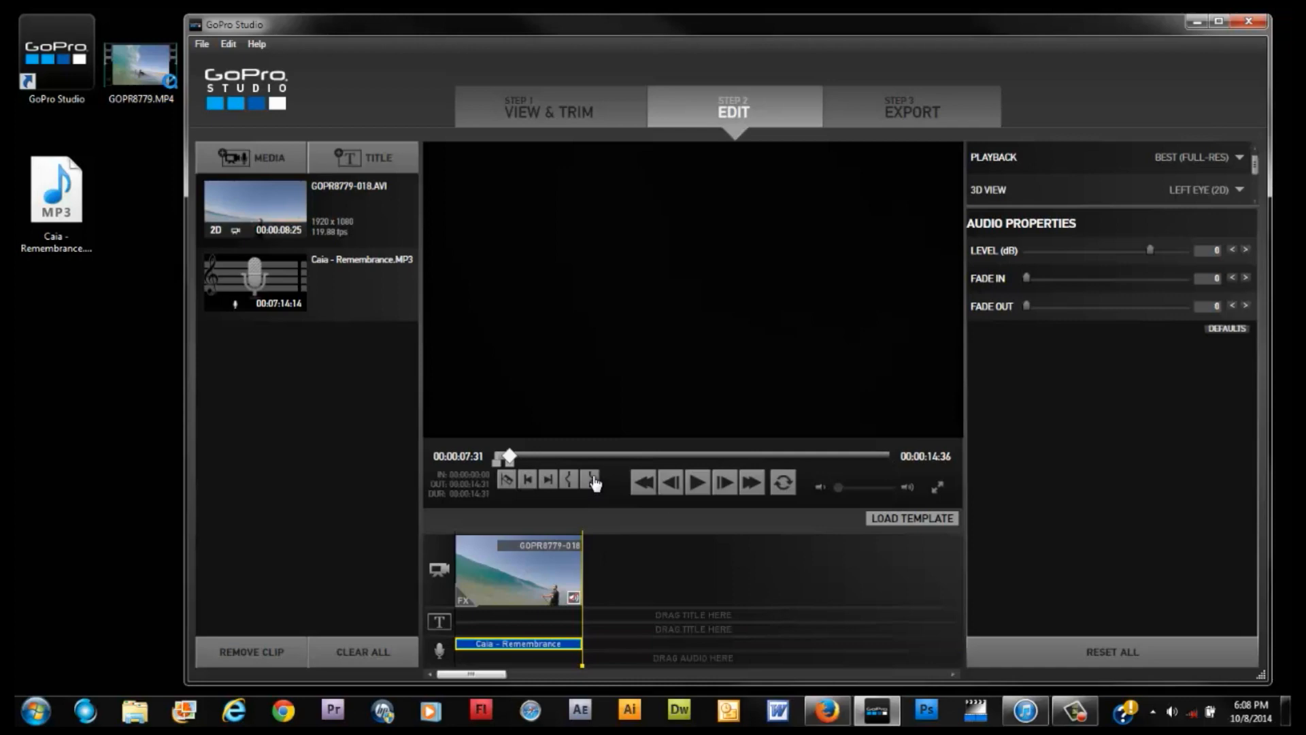
mouse_move(982, 338)
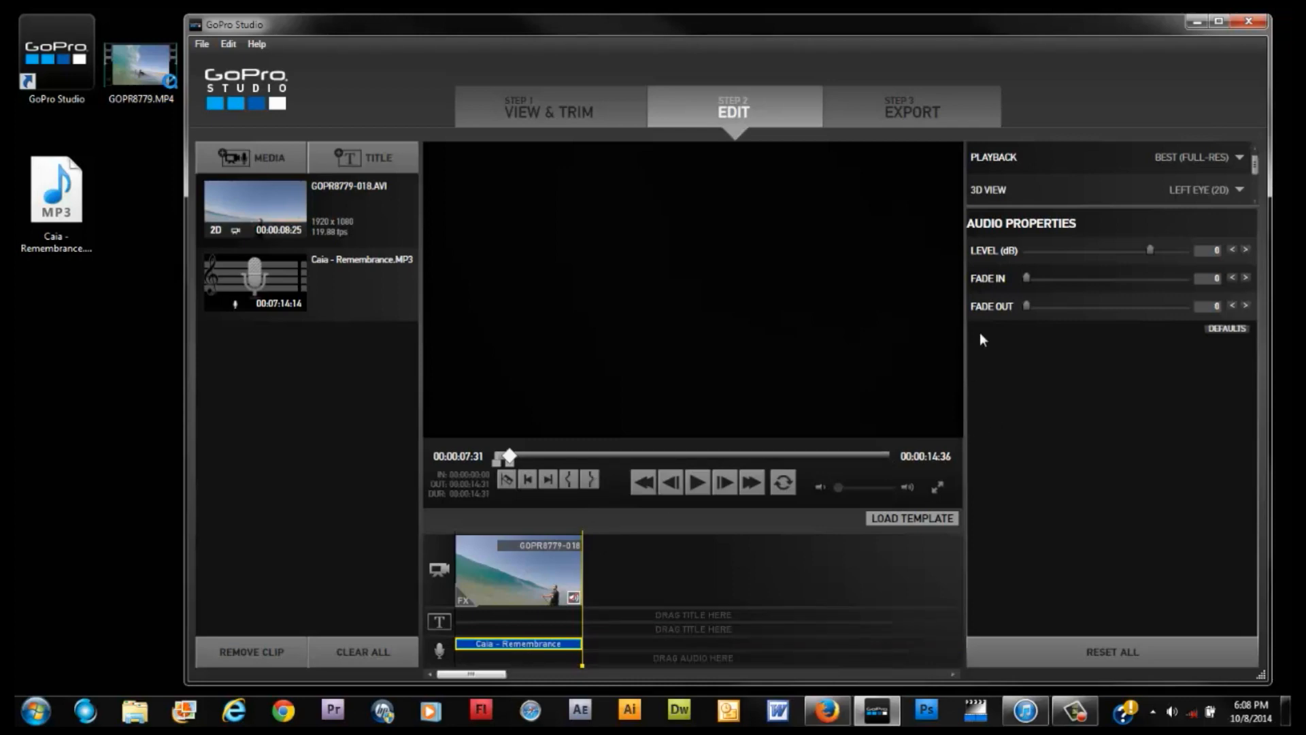
mouse_move(511, 649)
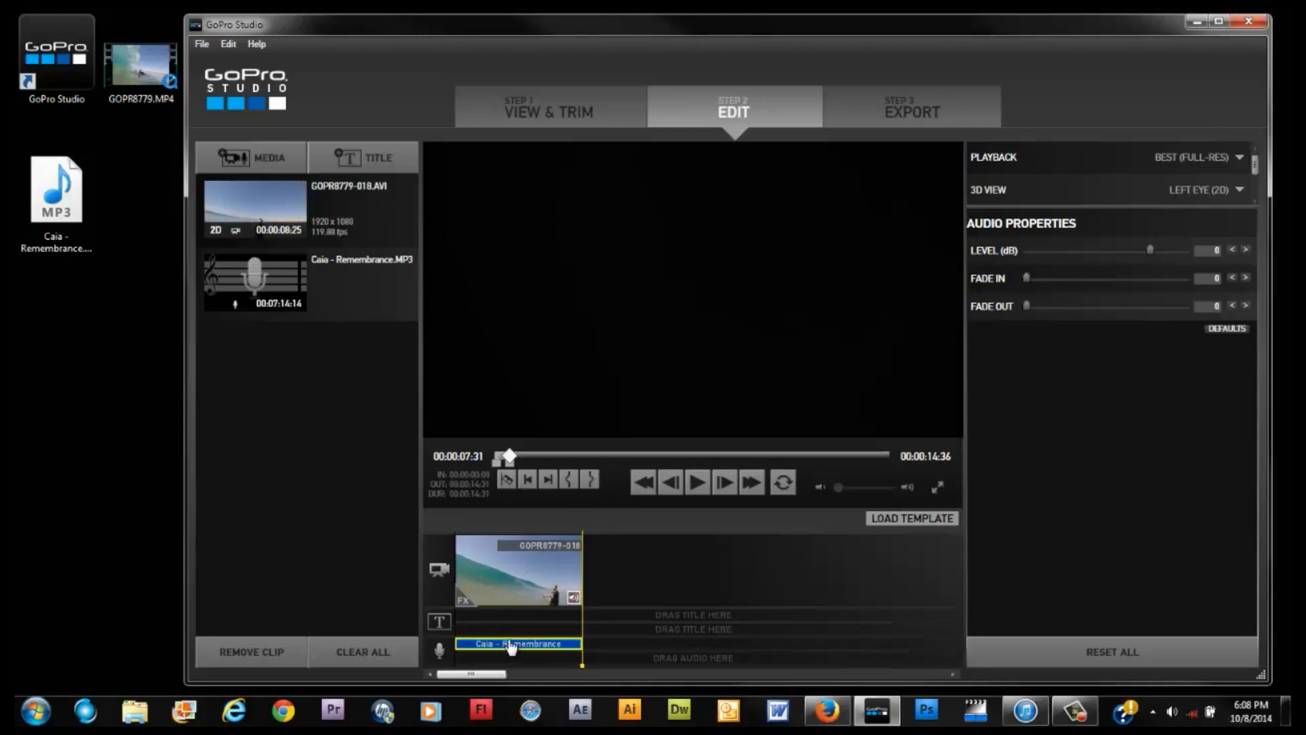
mouse_move(584, 648)
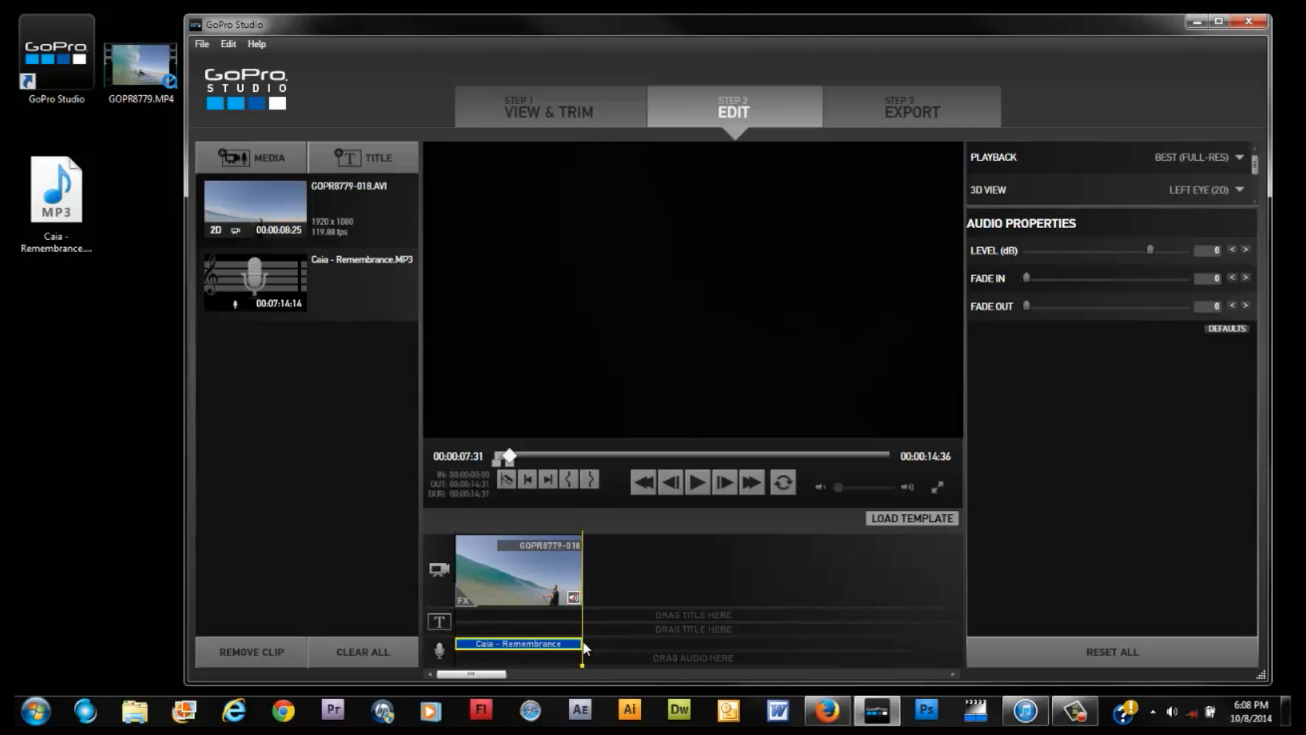
mouse_move(1029, 281)
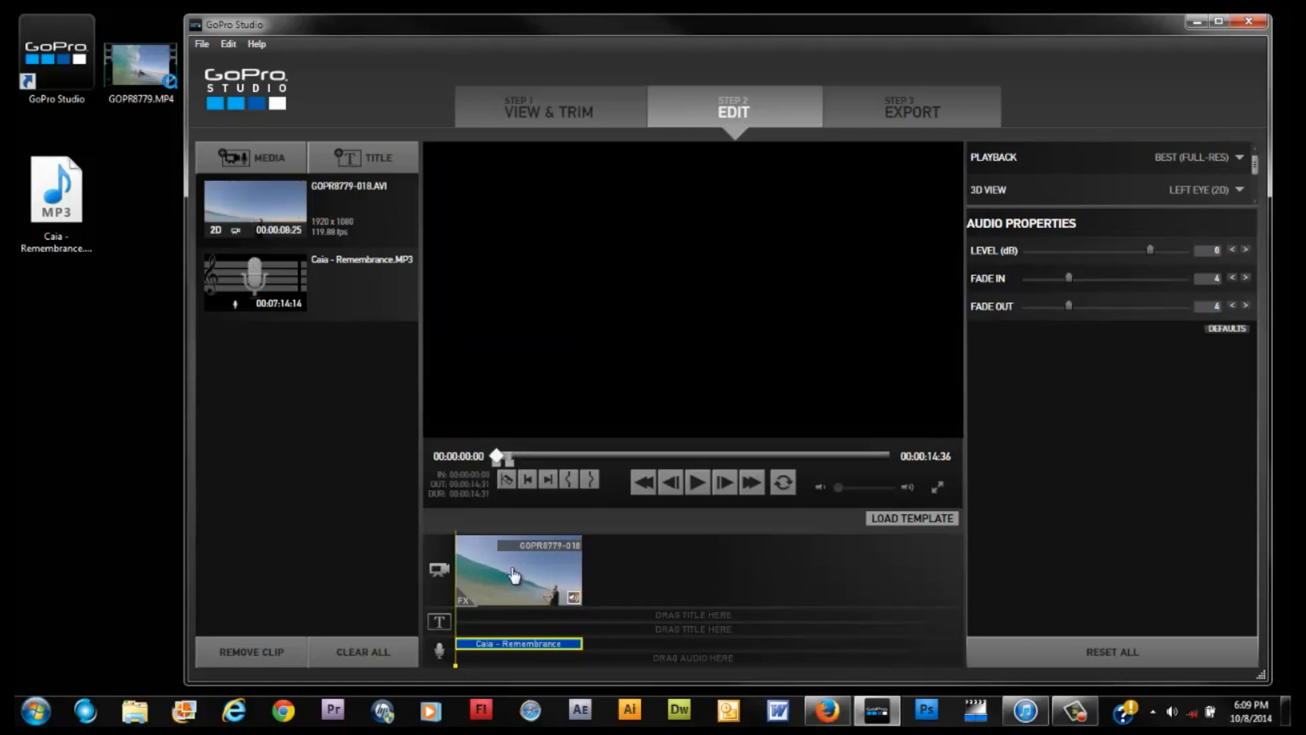
Adjust the surf clip's fade-out, colour temperature and contrast, then rewind to the project start
left_click(516, 570)
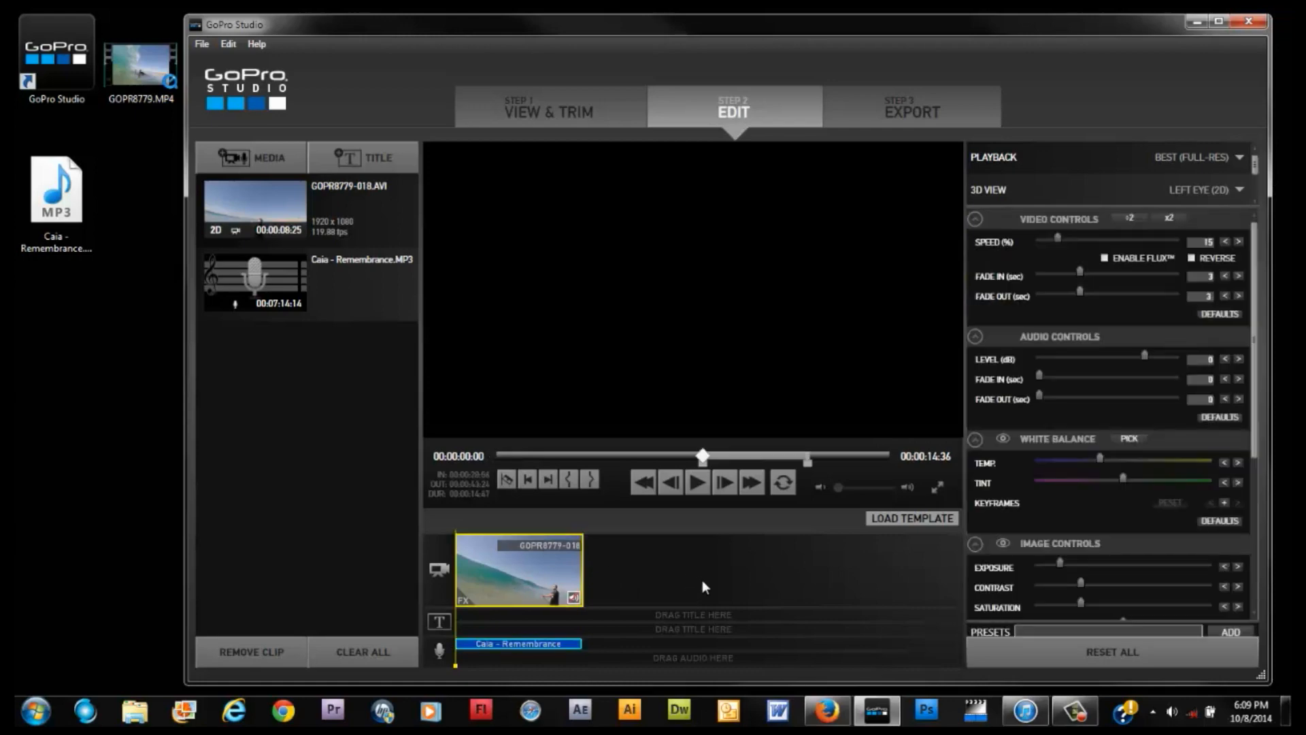
mouse_move(570, 533)
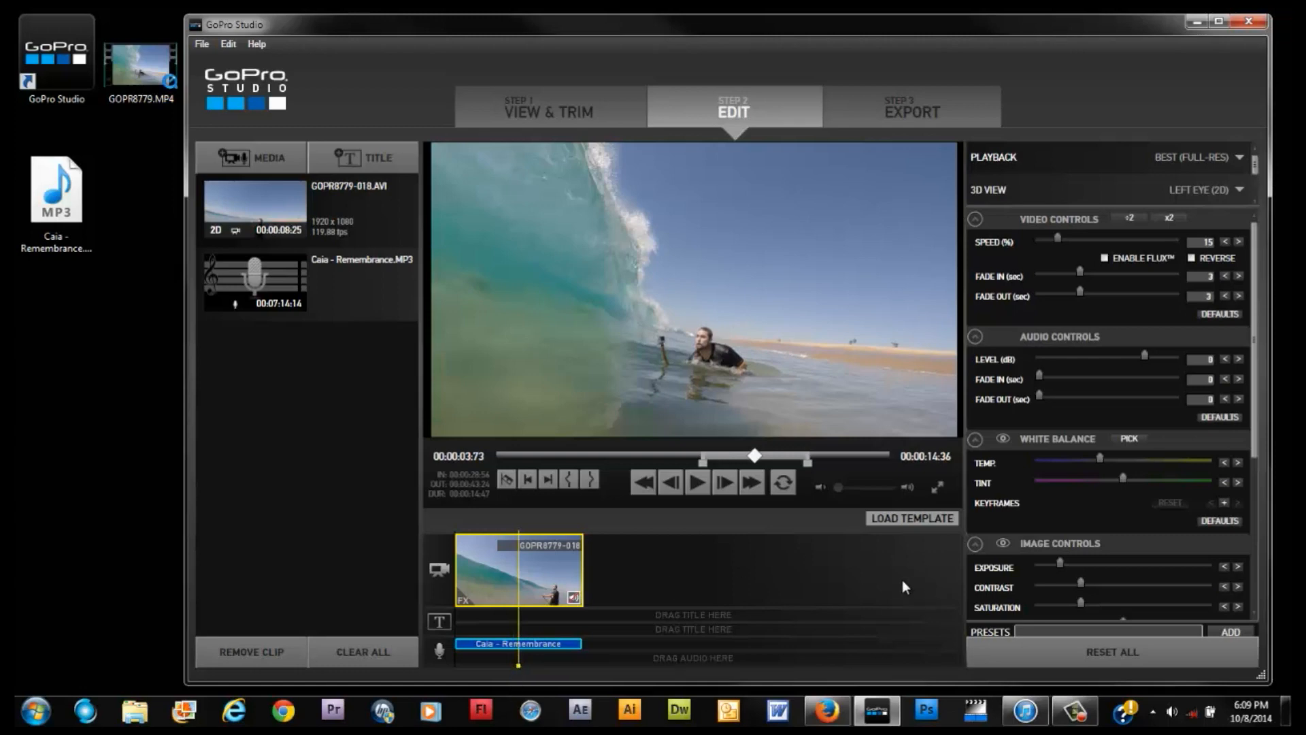
mouse_move(1086, 595)
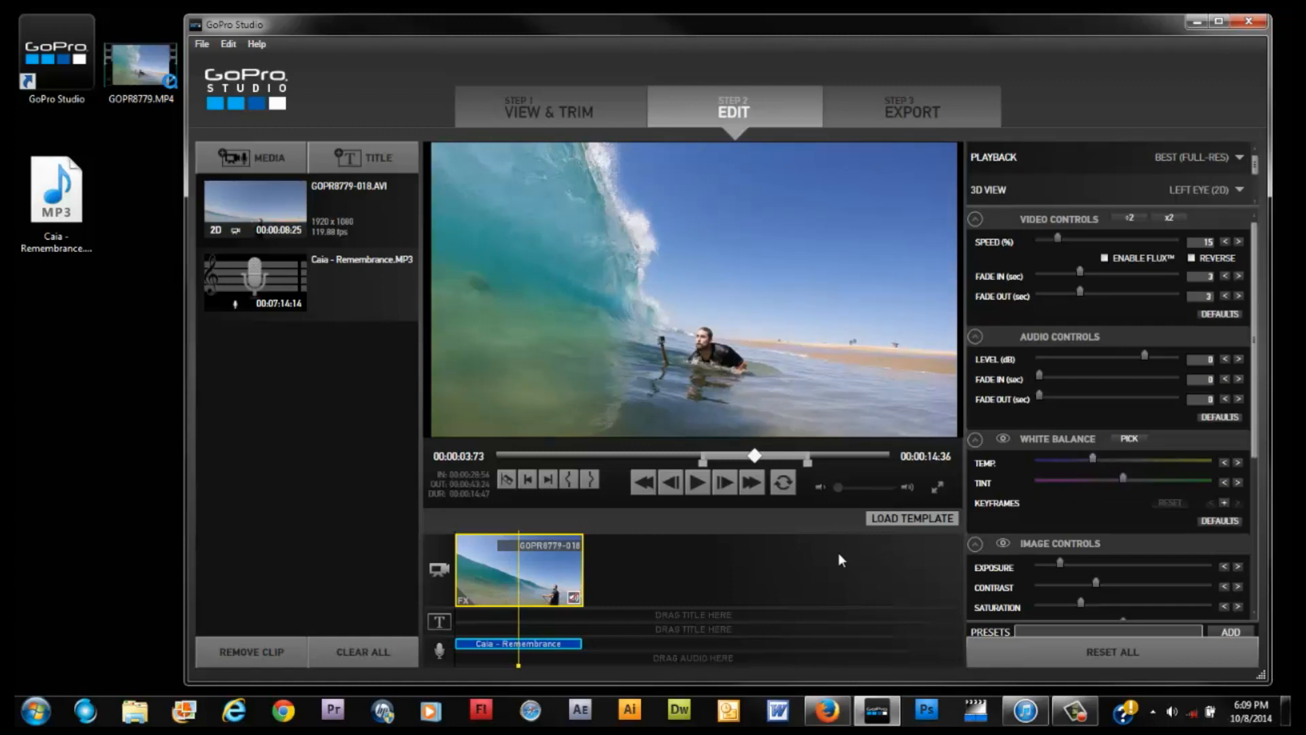
mouse_move(790, 545)
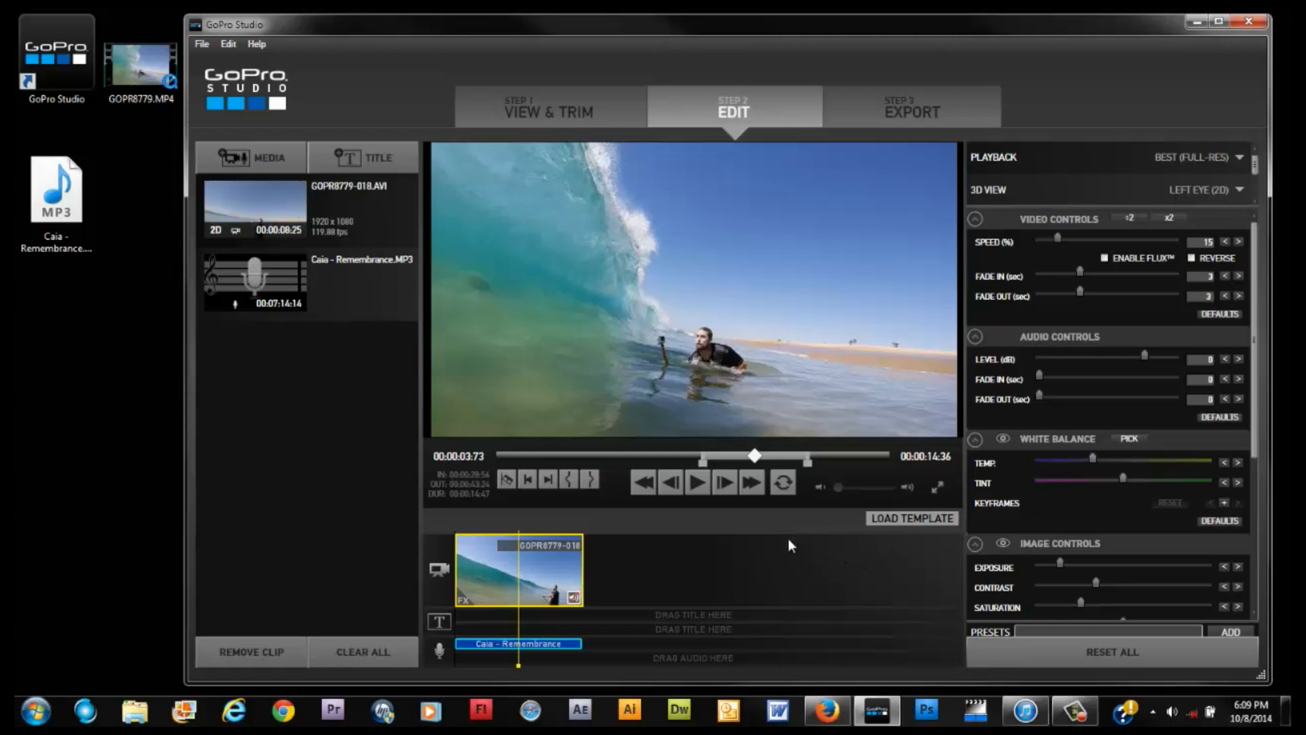
mouse_move(705, 573)
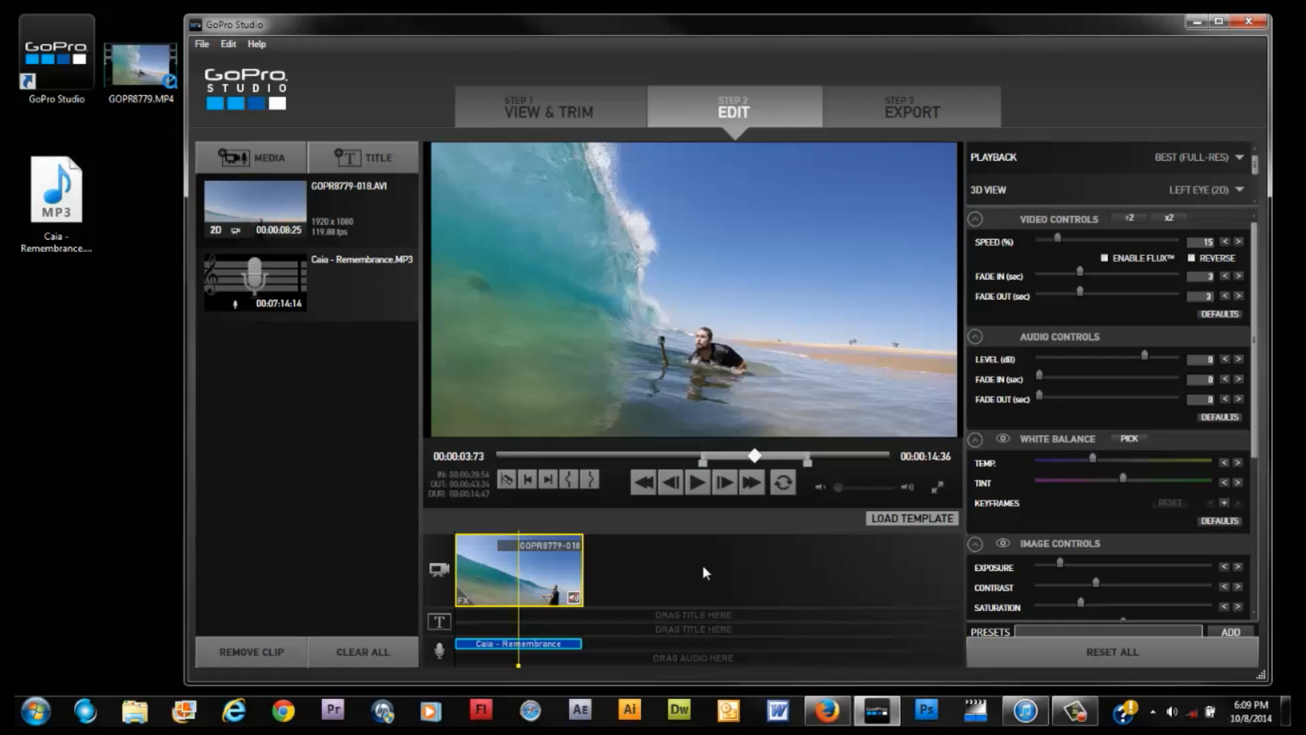
mouse_move(531, 661)
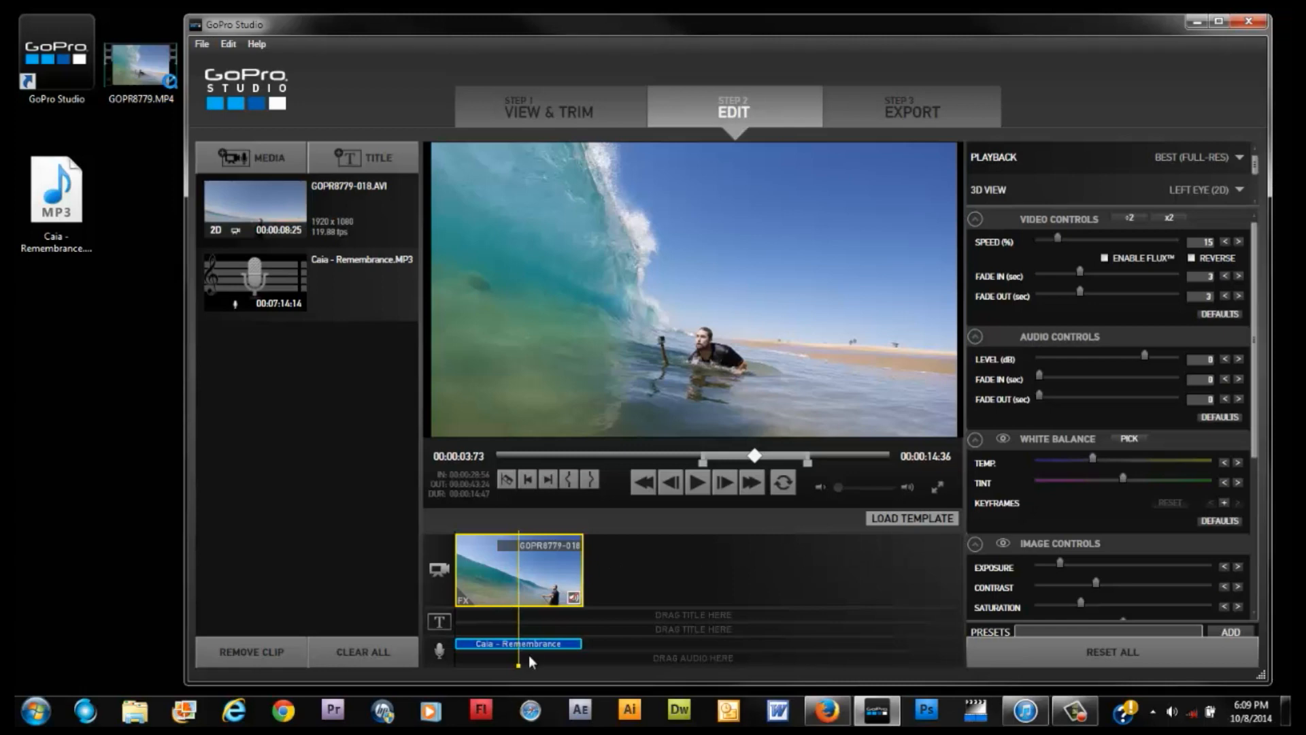
left_click(642, 481)
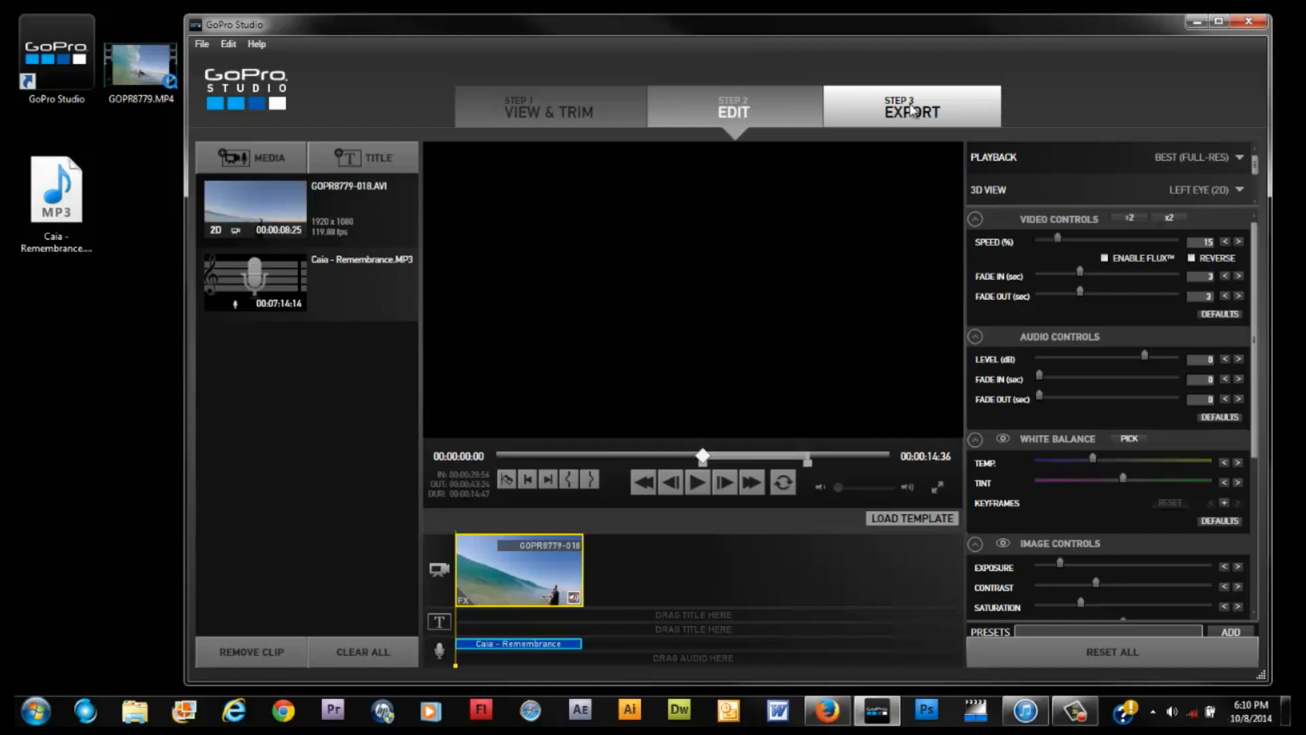
Choose the HD 1080p H.264 MP4 preset in Step 3 Export and start the export
left_click(912, 110)
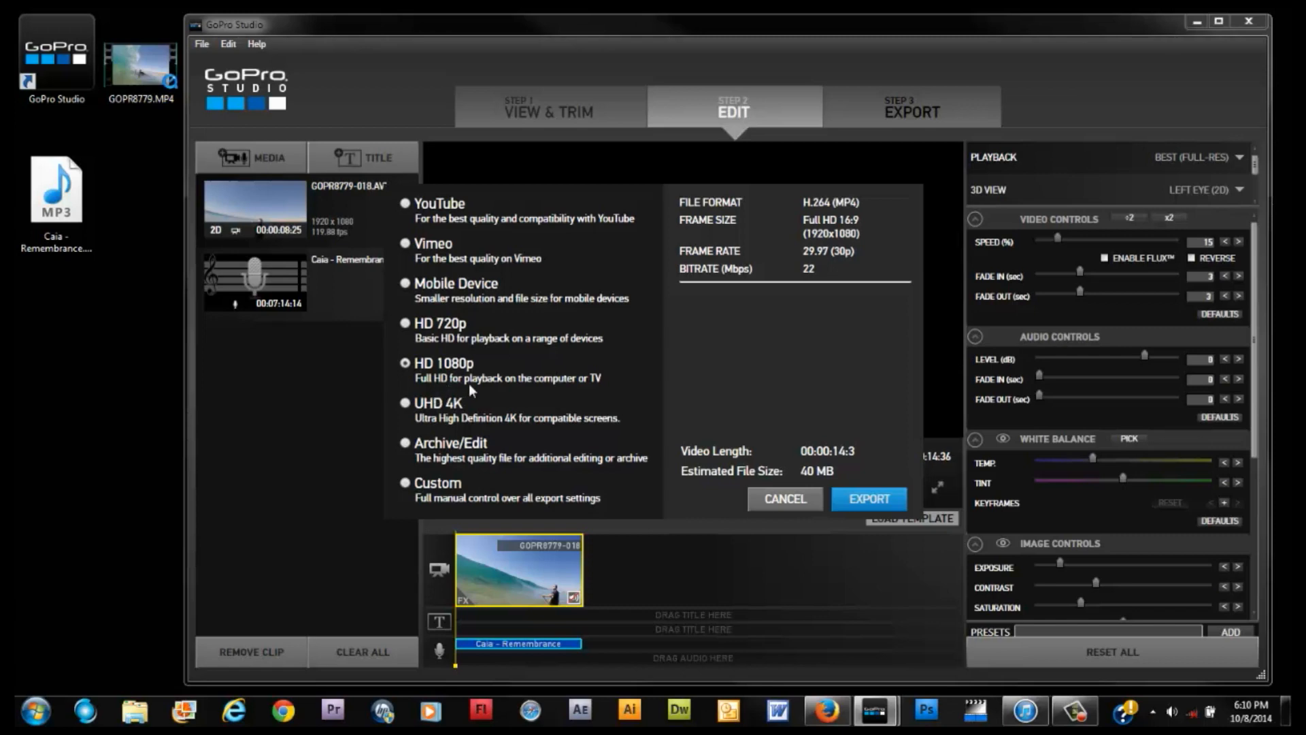
mouse_move(602, 388)
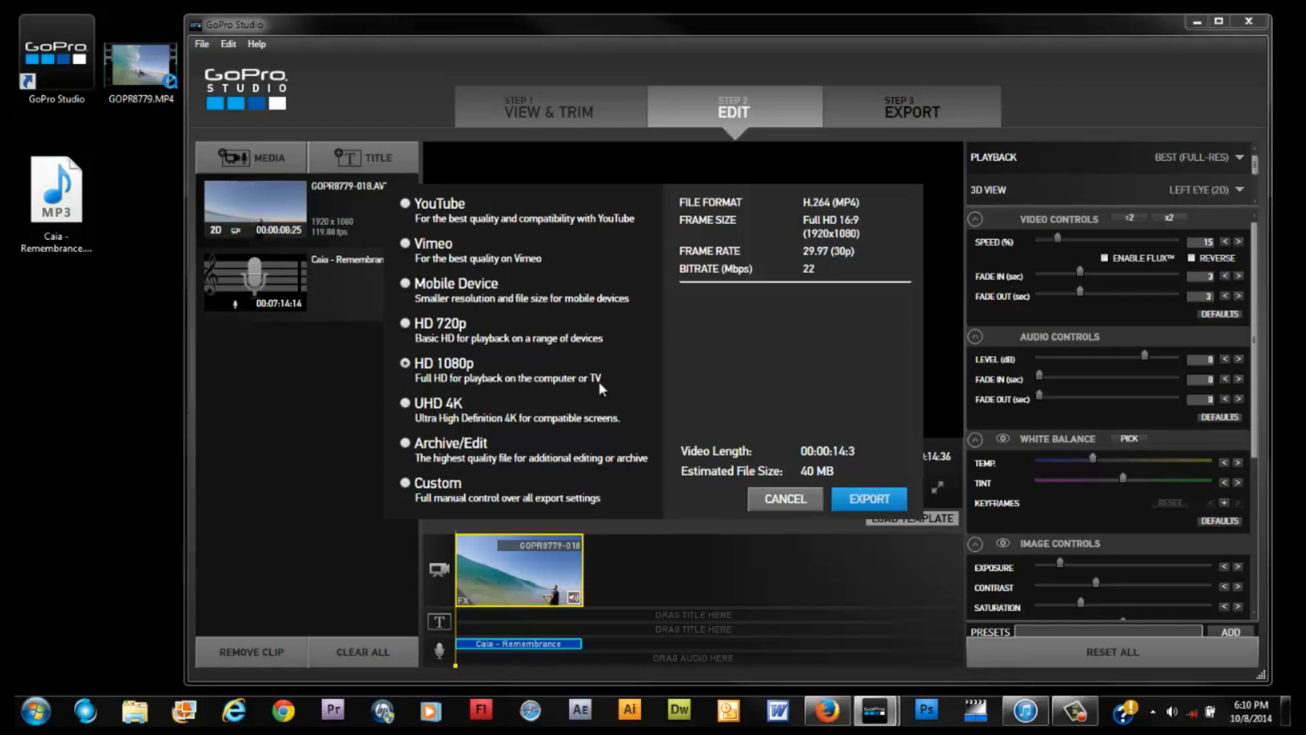
mouse_move(549, 365)
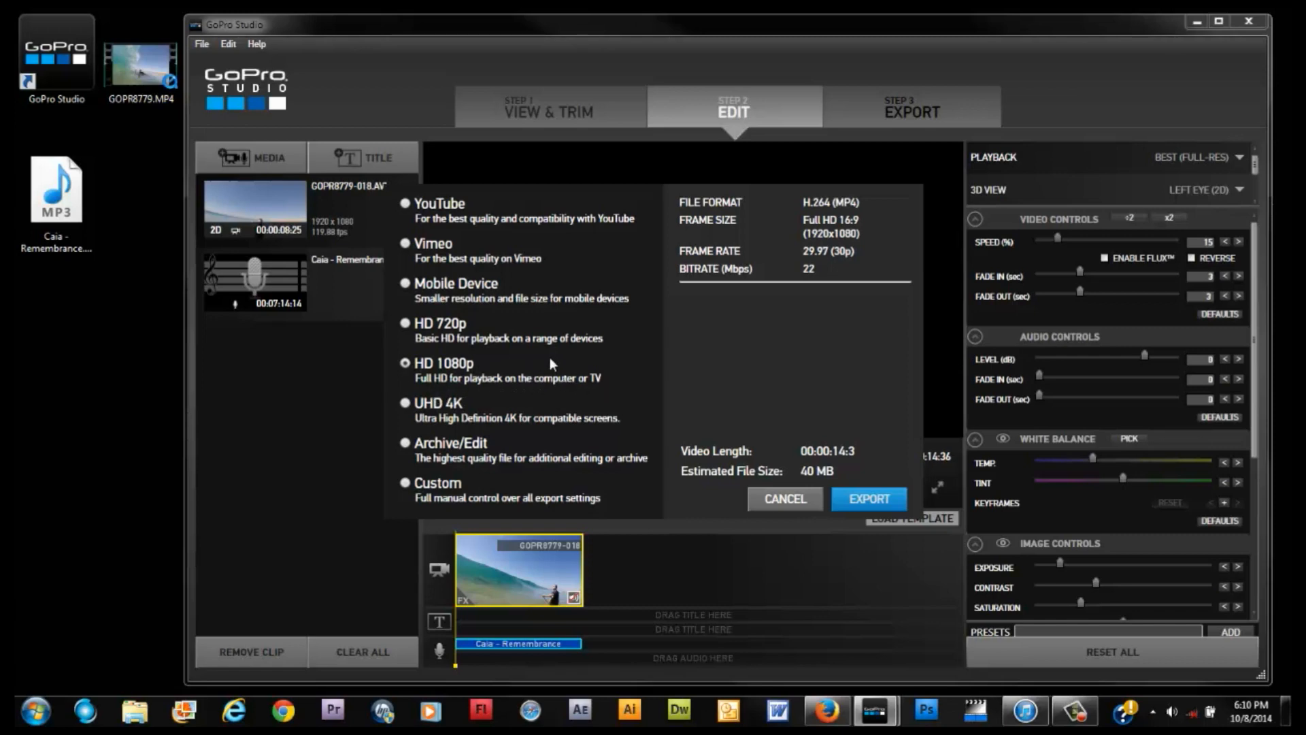
mouse_move(875, 523)
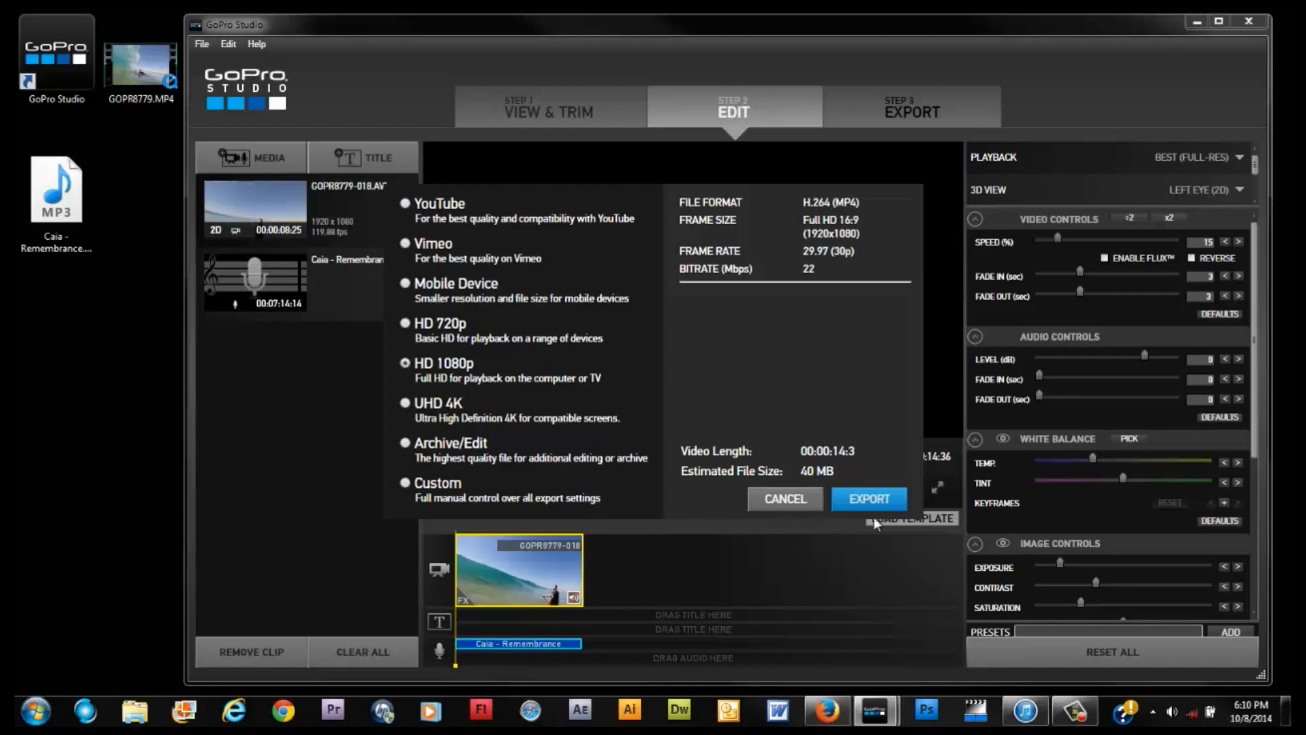
left_click(867, 498)
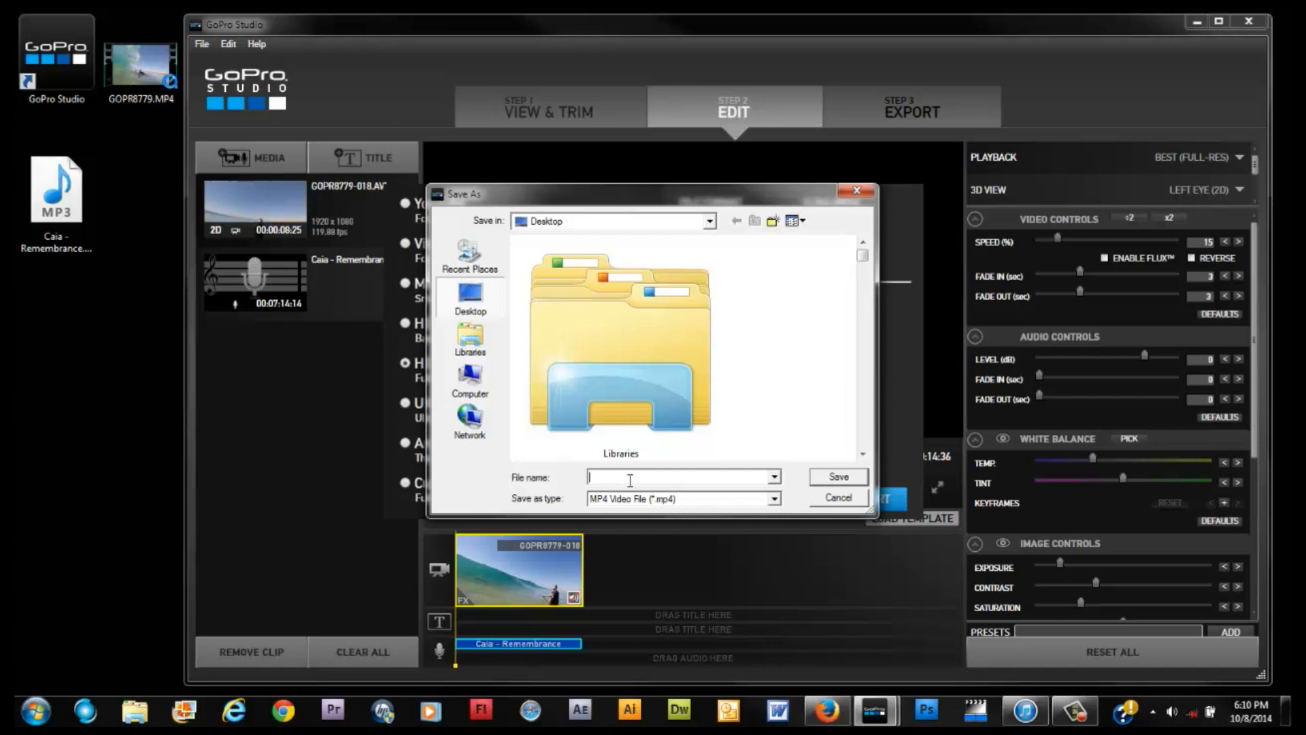
Name the export hero4blacksample and save it to the desktop as an MP4
type("hero4black")
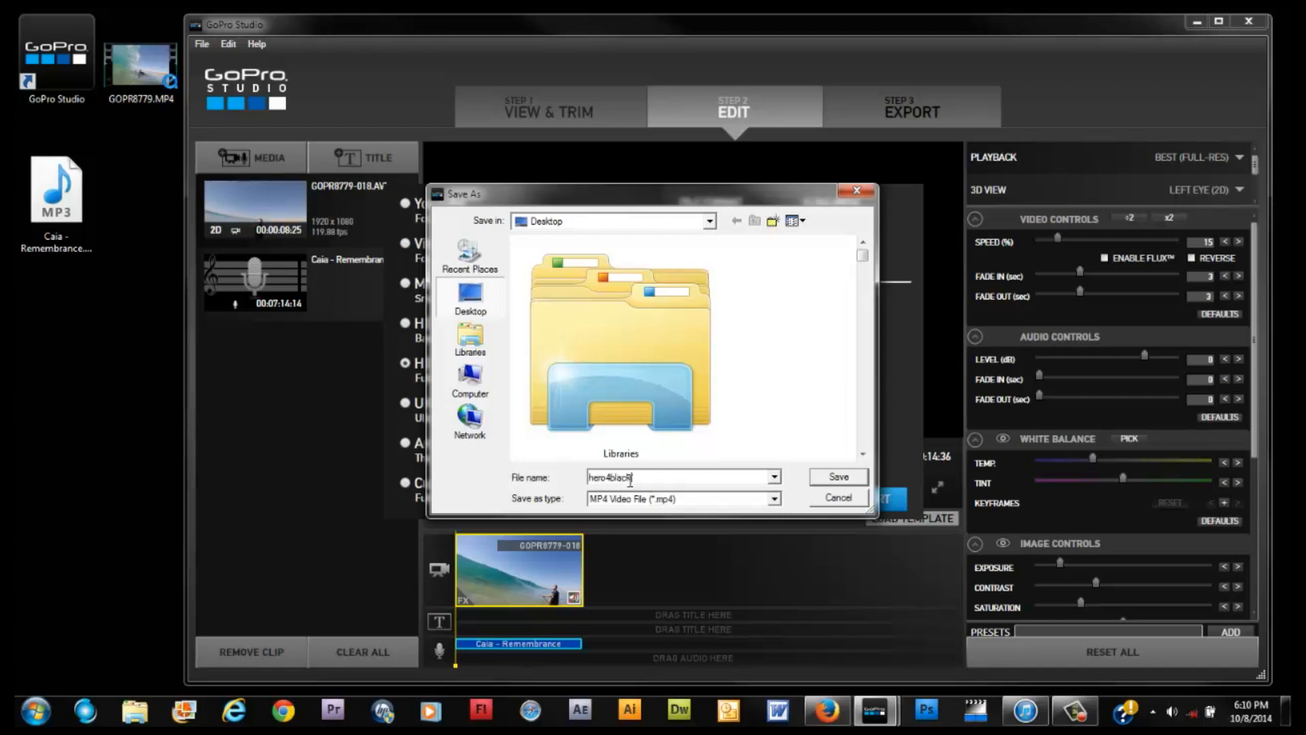
type("sample")
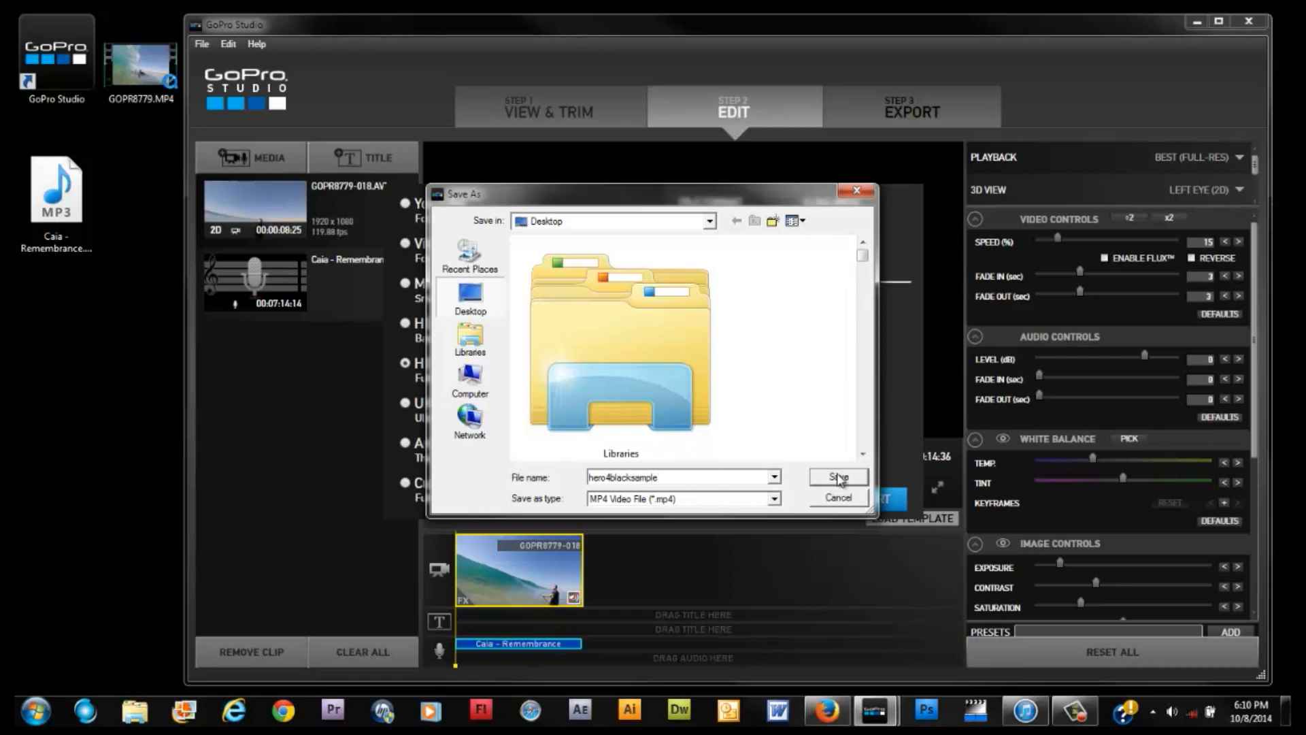
left_click(837, 476)
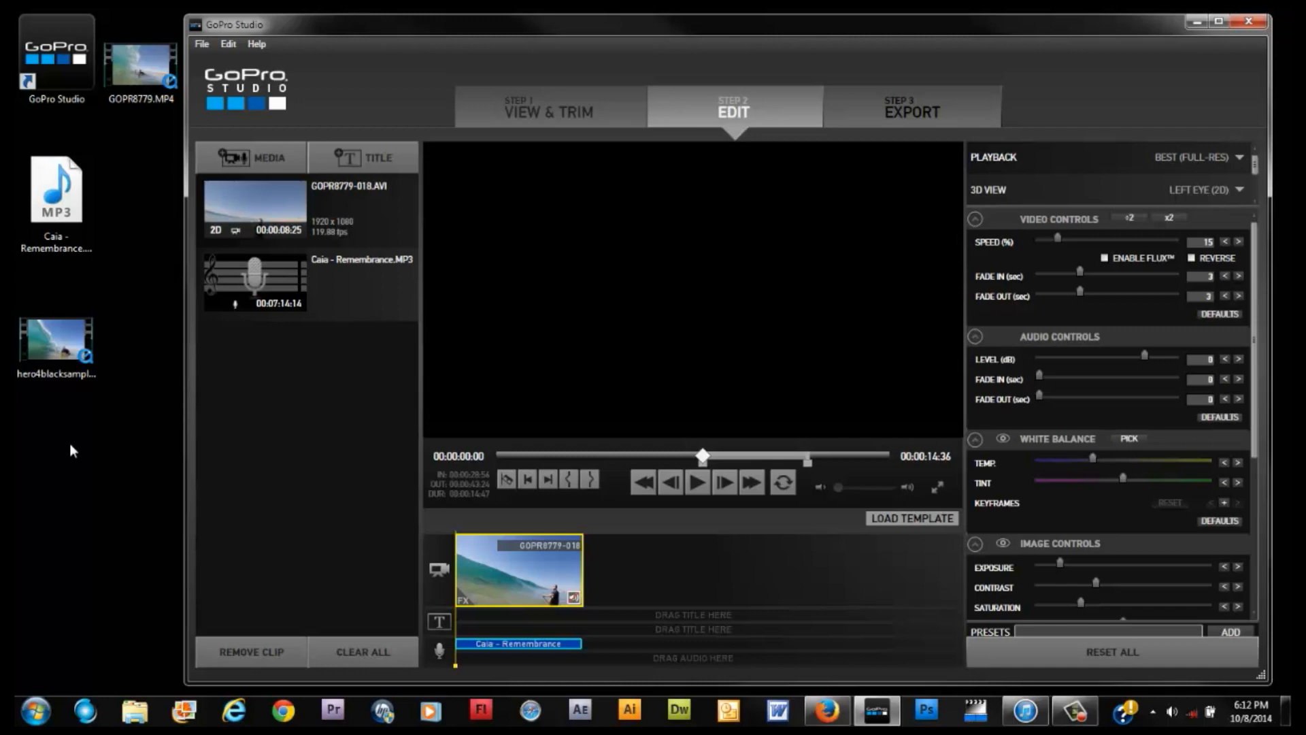
mouse_move(661, 582)
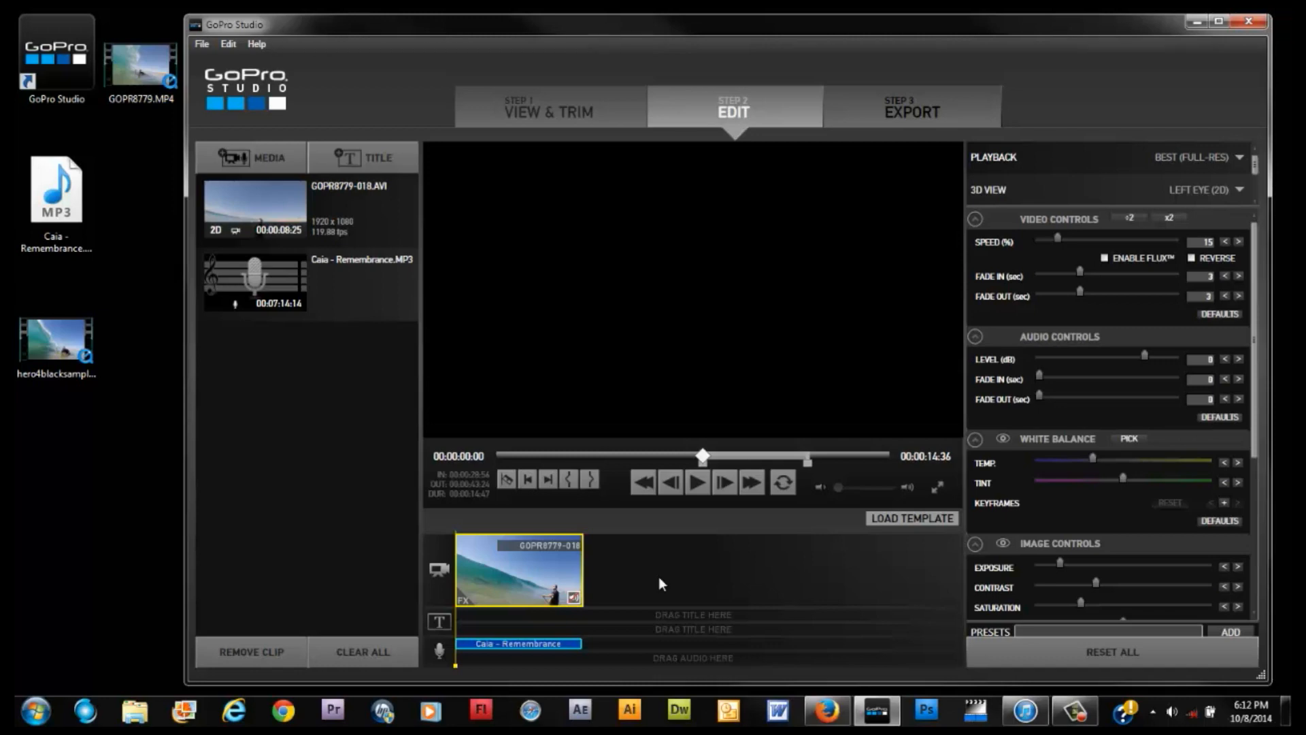
mouse_move(1052, 698)
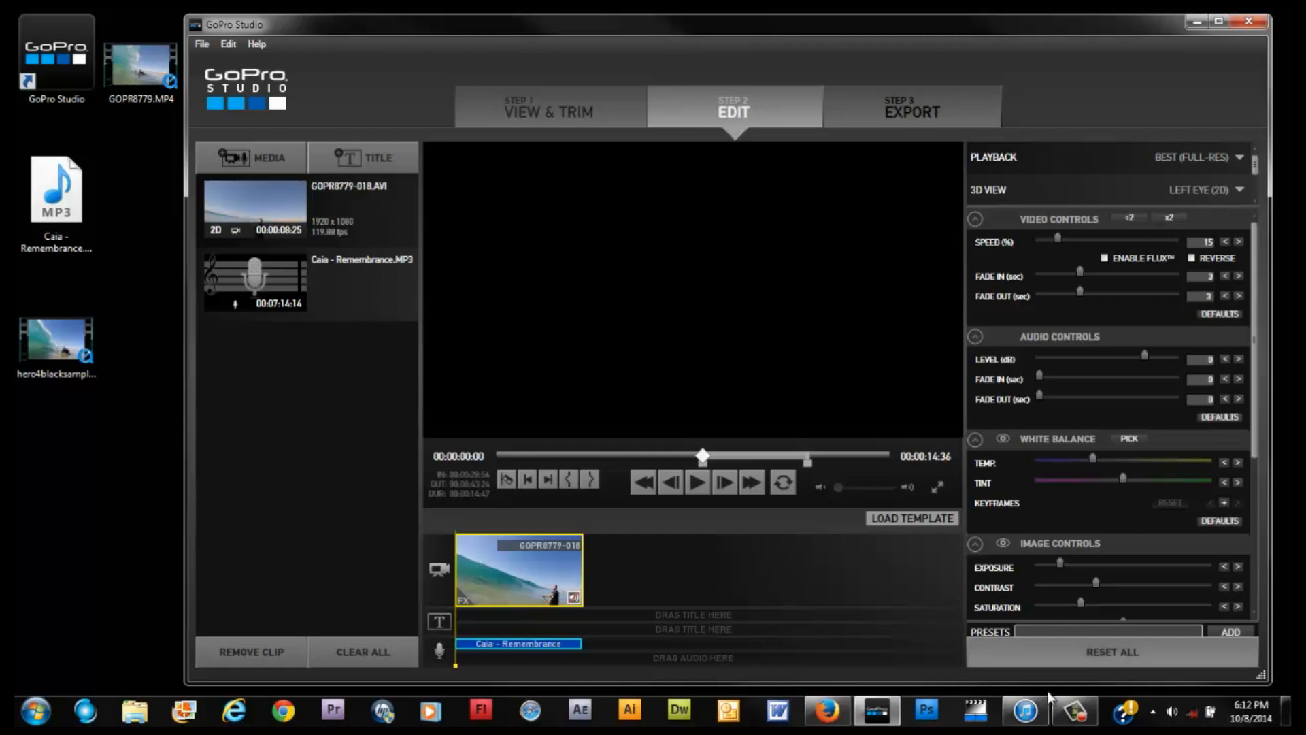
Switch from the finished GoPro Studio project to iTunes on the Squaready for Video App Store page
left_click(1023, 710)
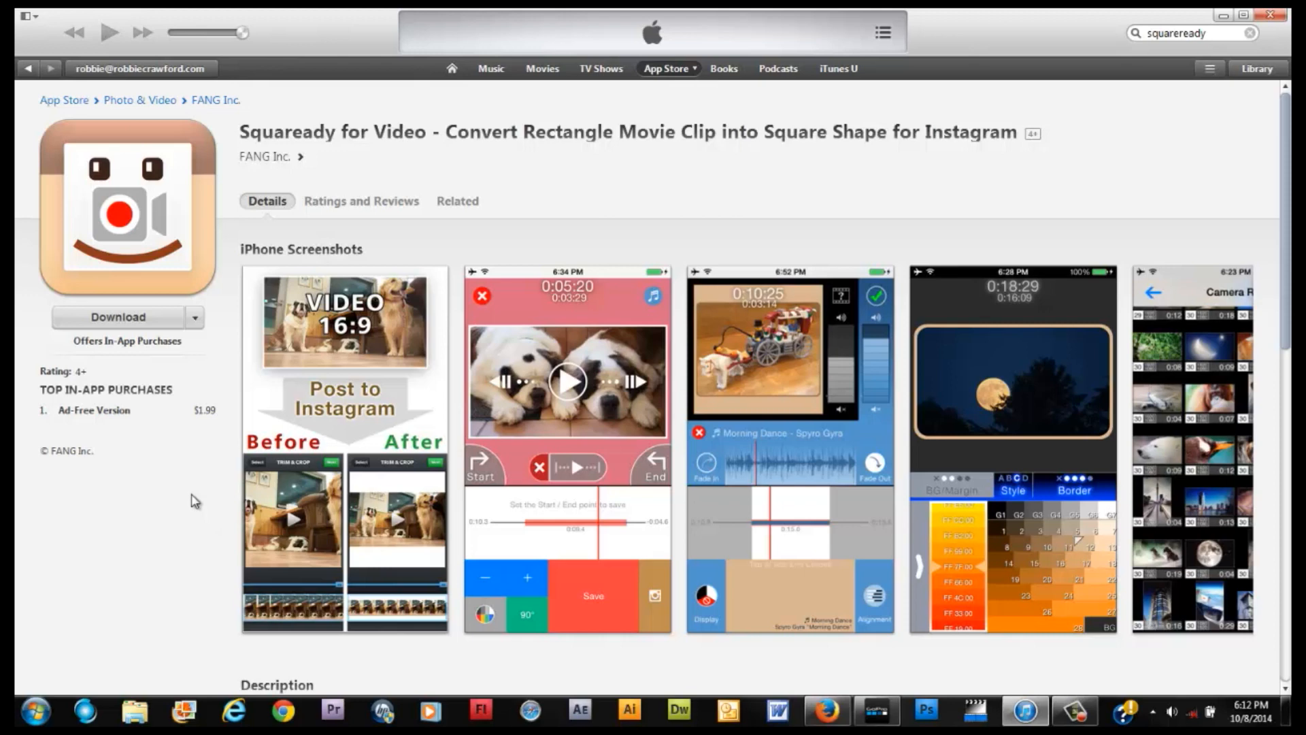
mouse_move(506, 221)
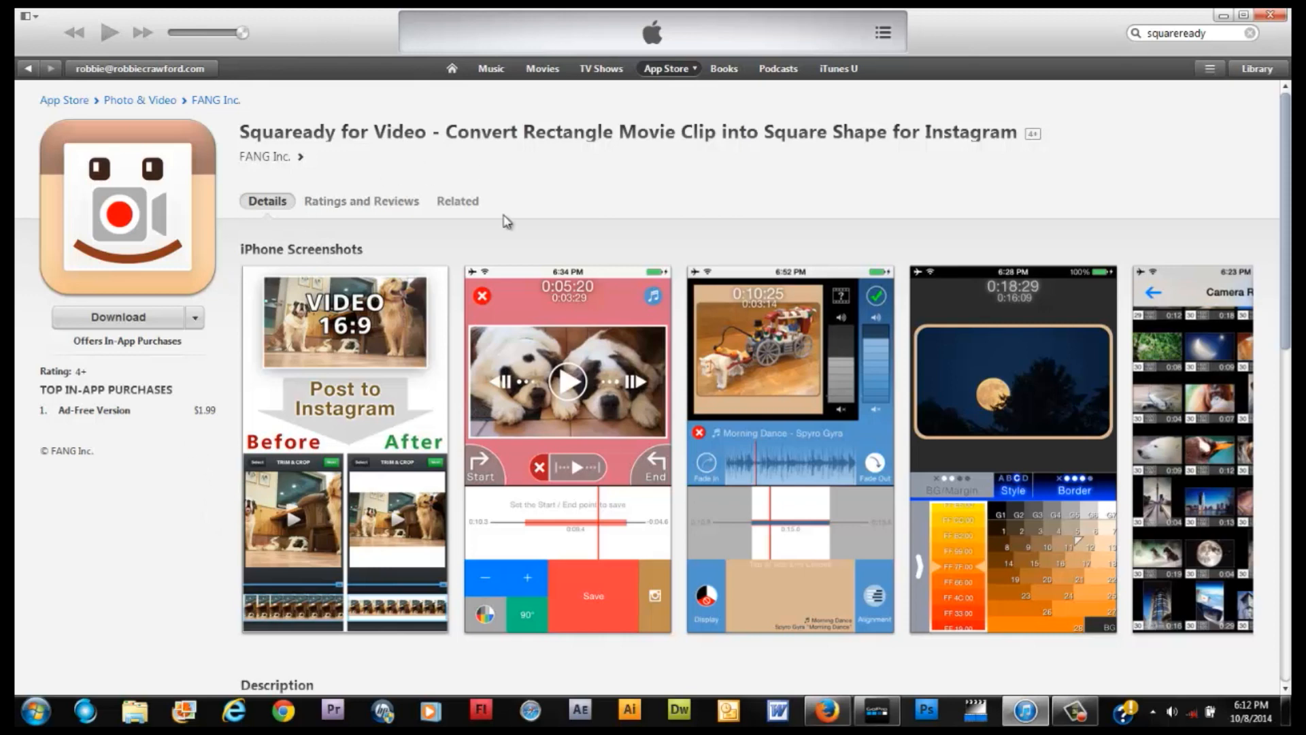